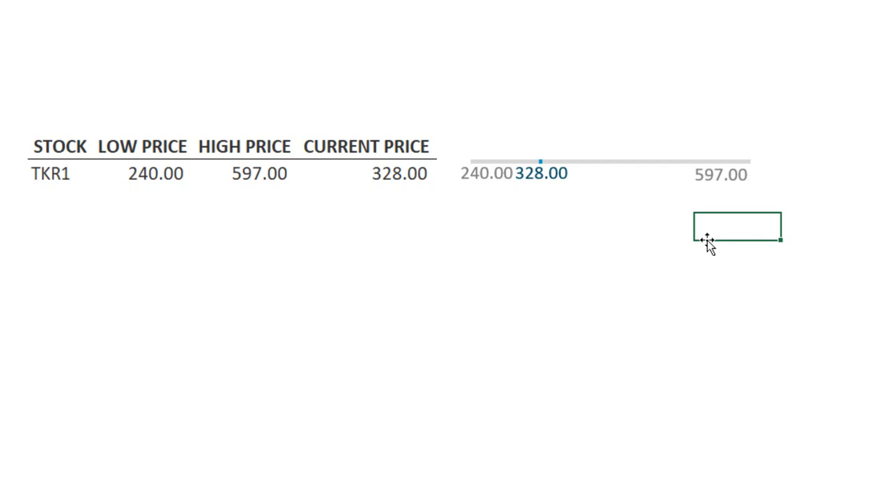
mouse_move(482, 184)
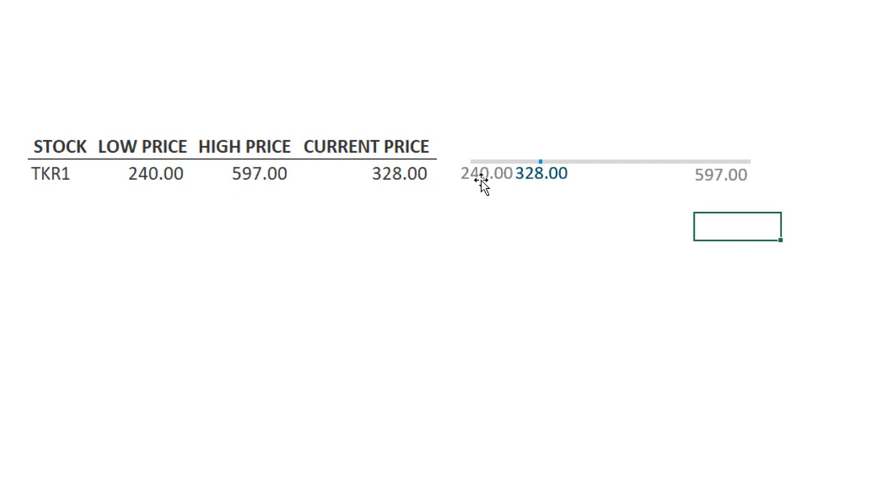
mouse_move(476, 173)
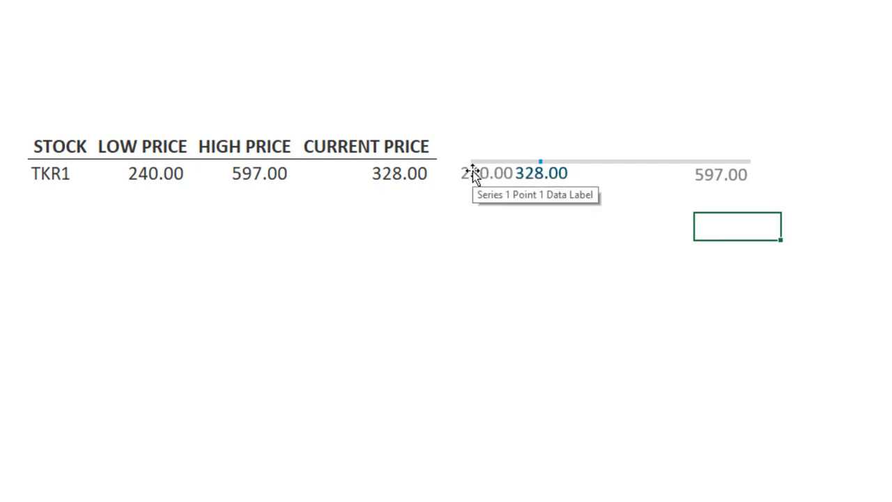
mouse_move(749, 156)
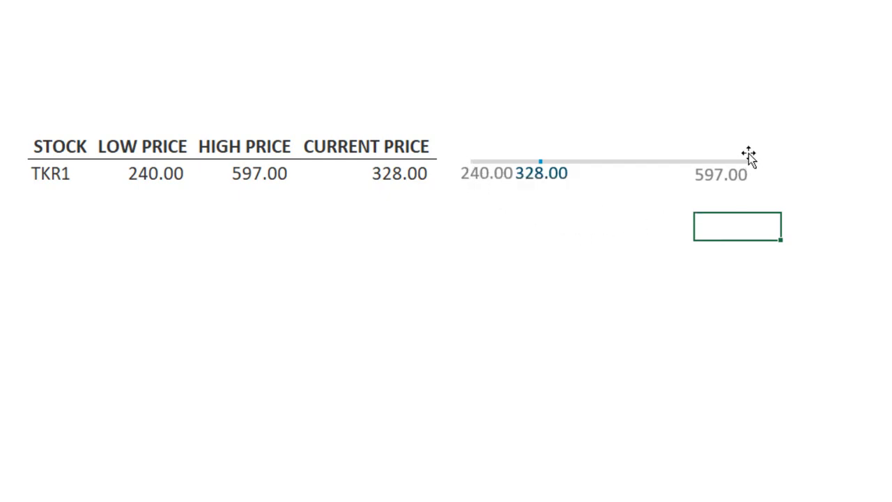
mouse_move(750, 164)
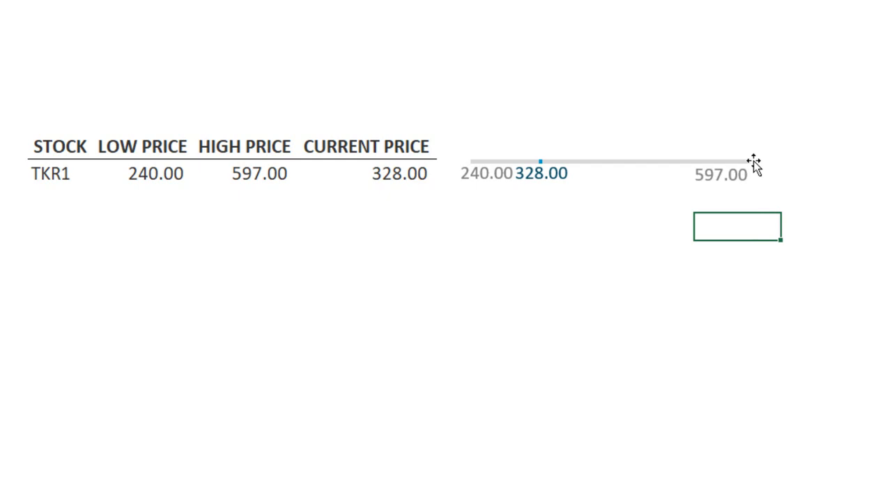
mouse_move(566, 180)
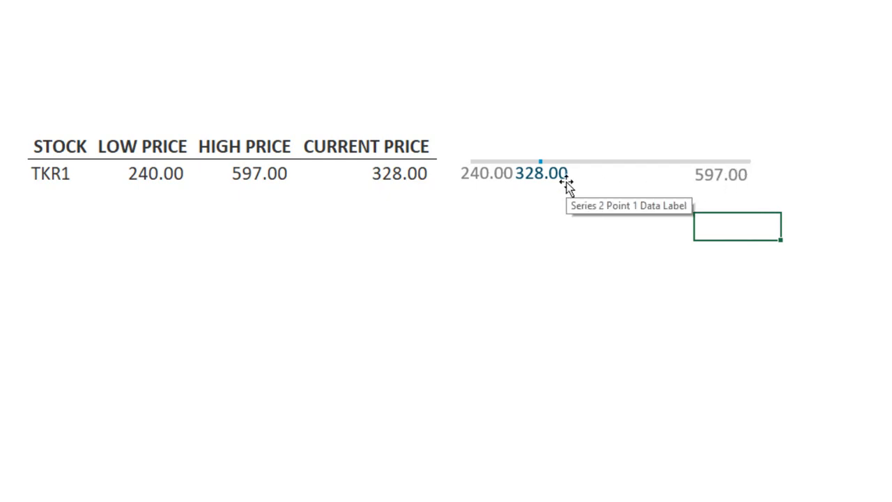
mouse_move(672, 175)
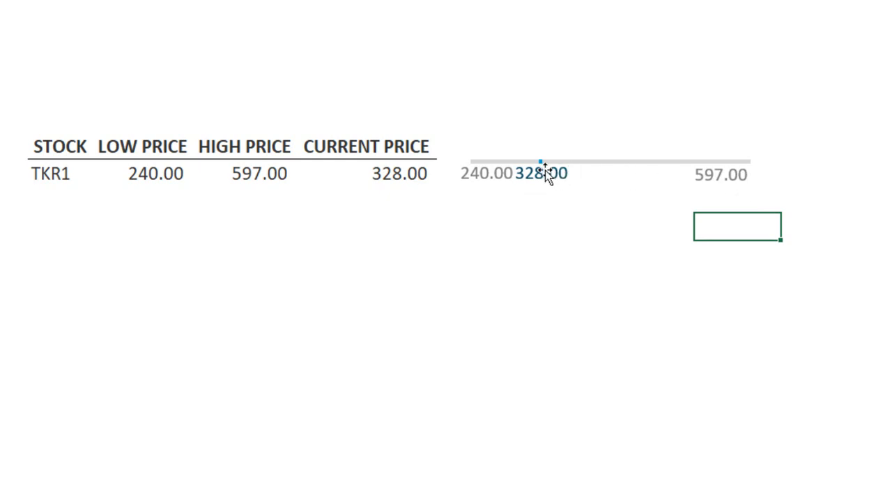
mouse_move(537, 198)
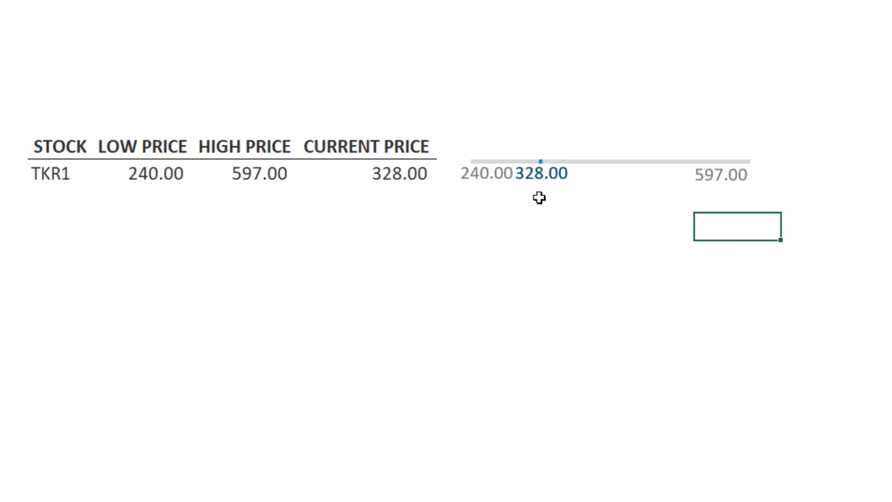
mouse_move(539, 198)
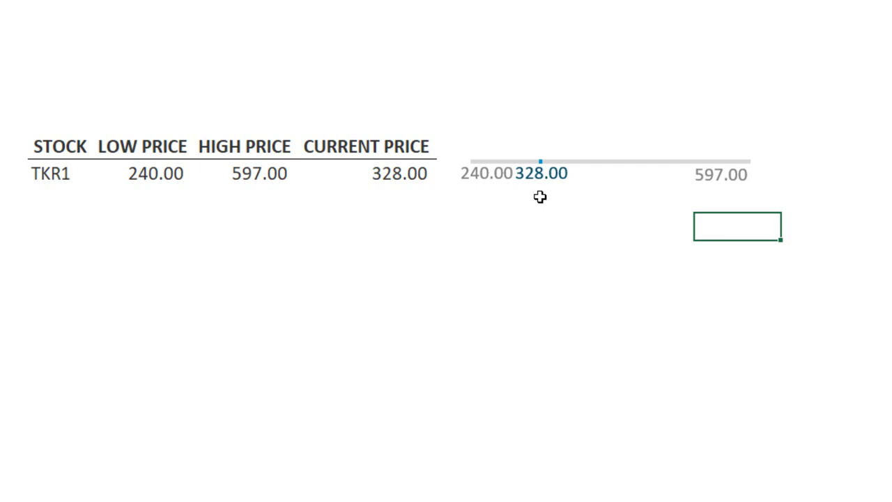
mouse_move(540, 170)
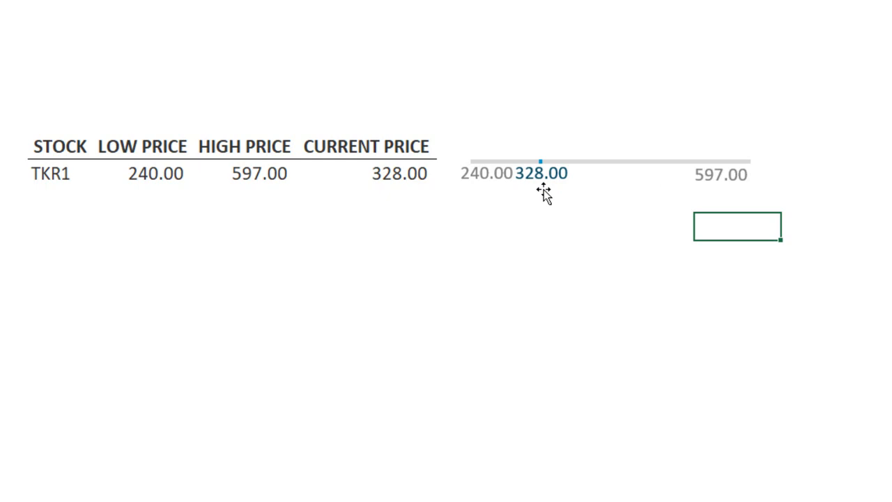
mouse_move(542, 174)
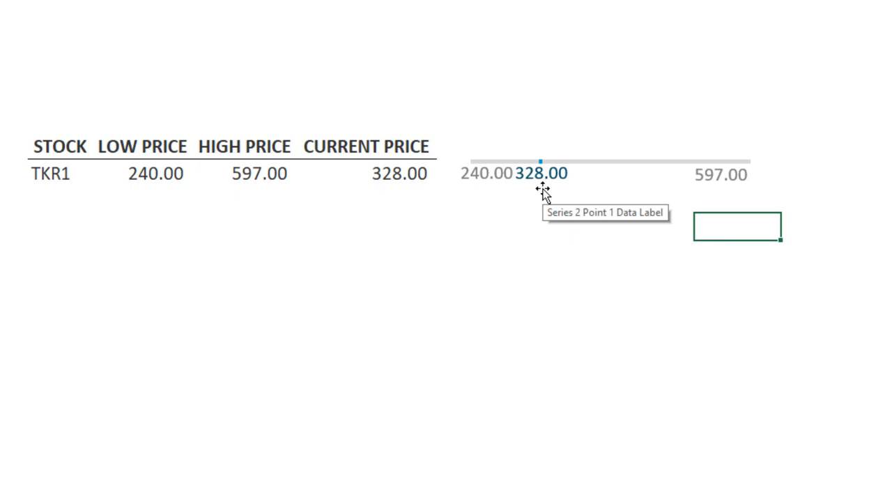
mouse_move(547, 192)
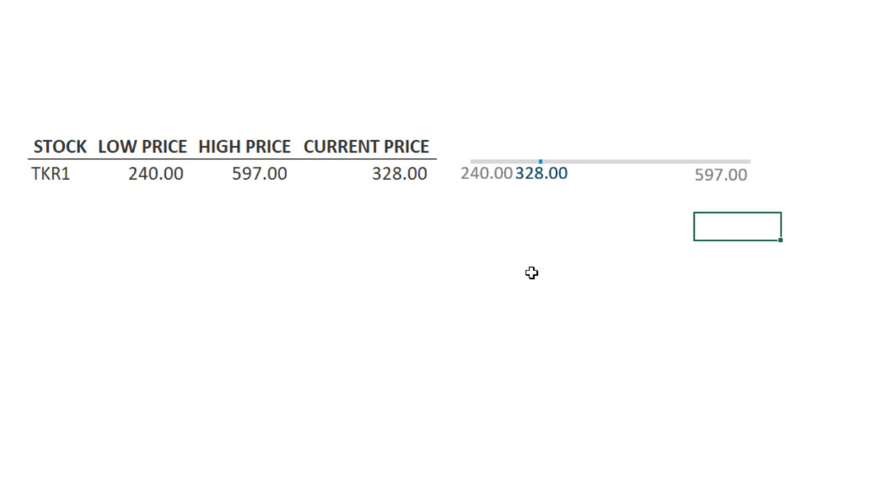
mouse_move(542, 271)
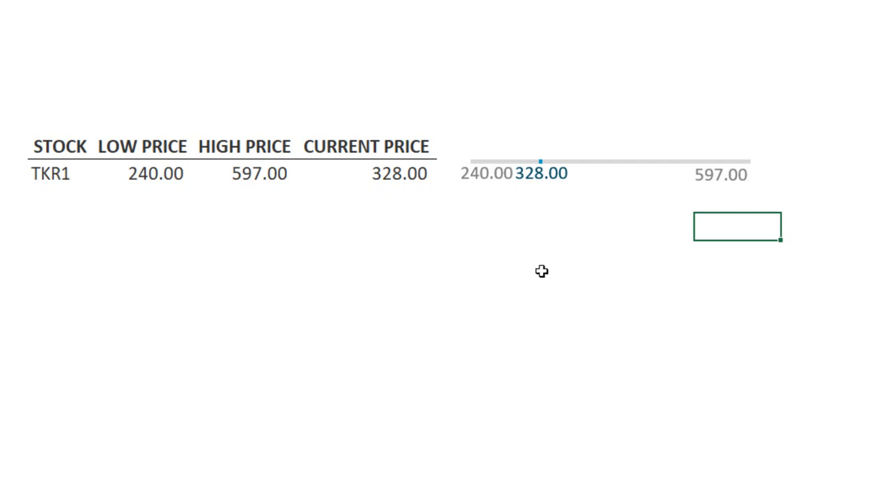
mouse_move(540, 266)
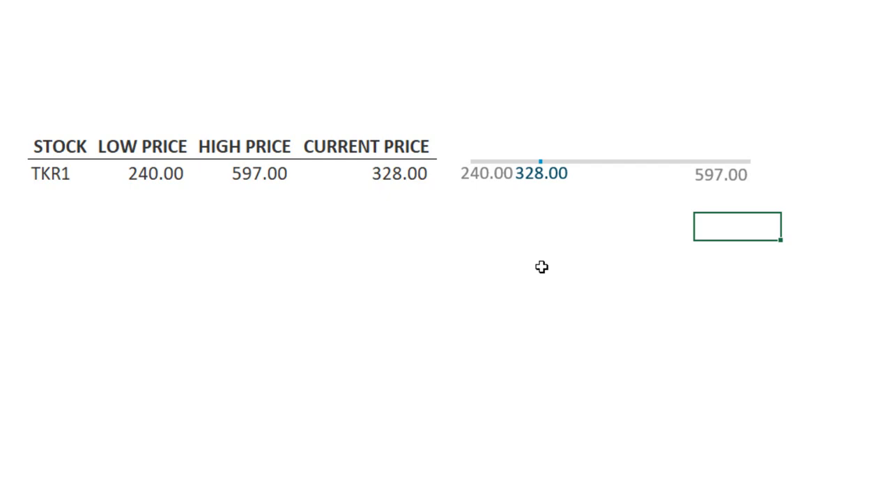
mouse_move(544, 264)
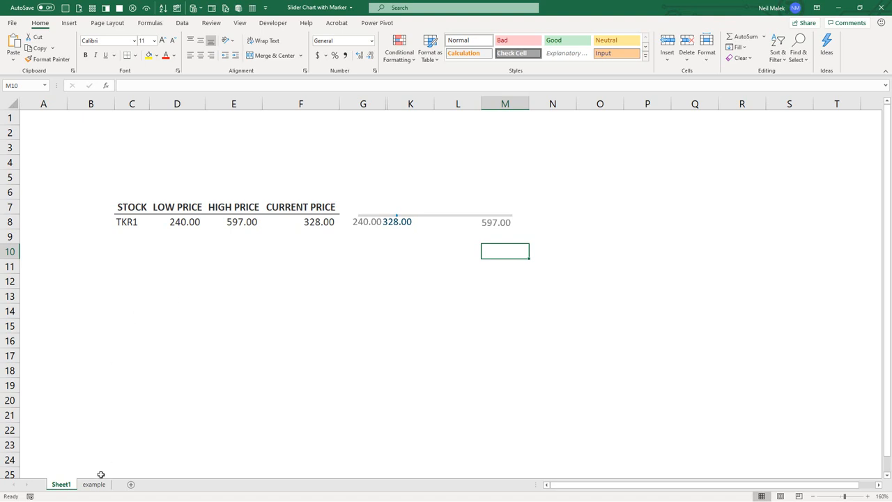
On the example sheet, review the low 143.53, high 322.19 and current 217.54 prices.
left_click(94, 484)
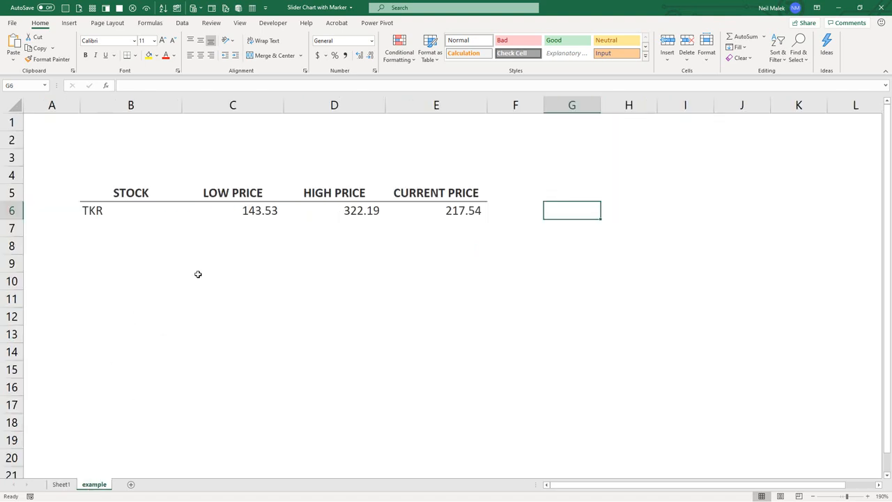
mouse_move(278, 222)
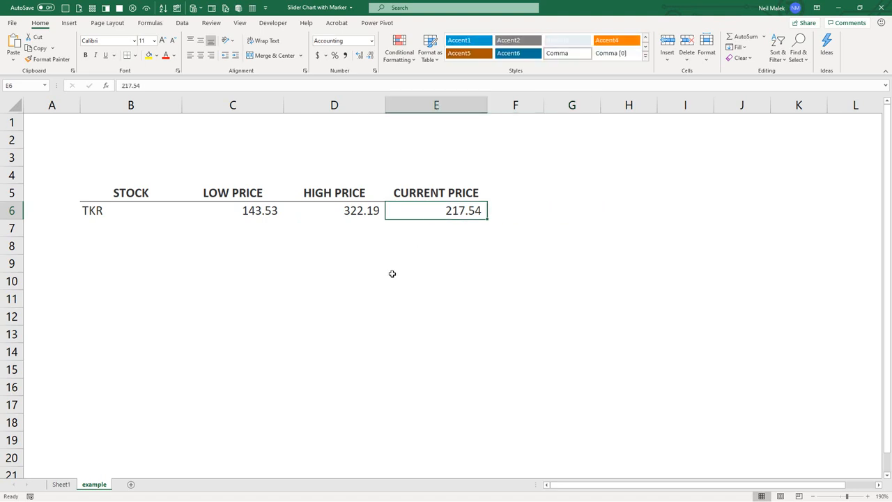
left_click(232, 208)
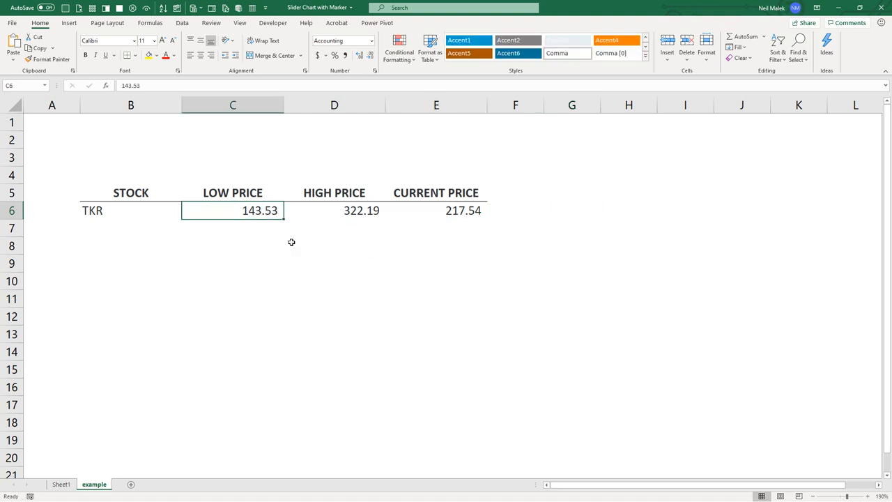
left_click(334, 209)
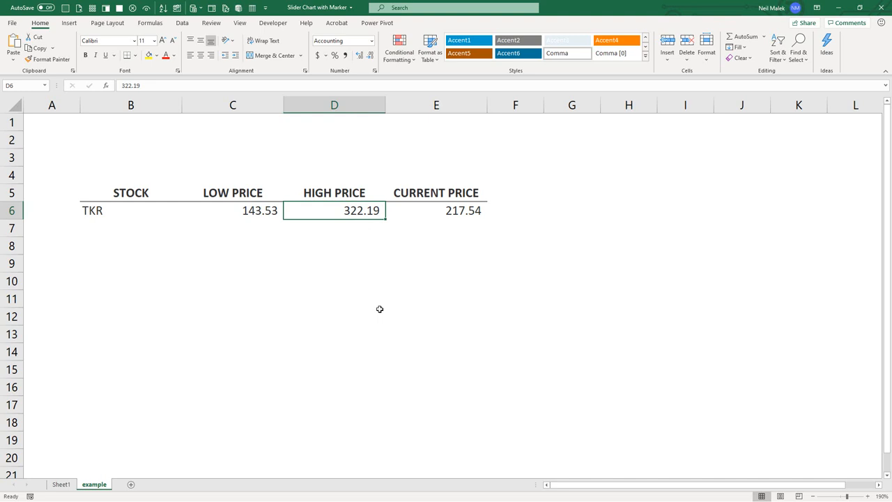
mouse_move(382, 308)
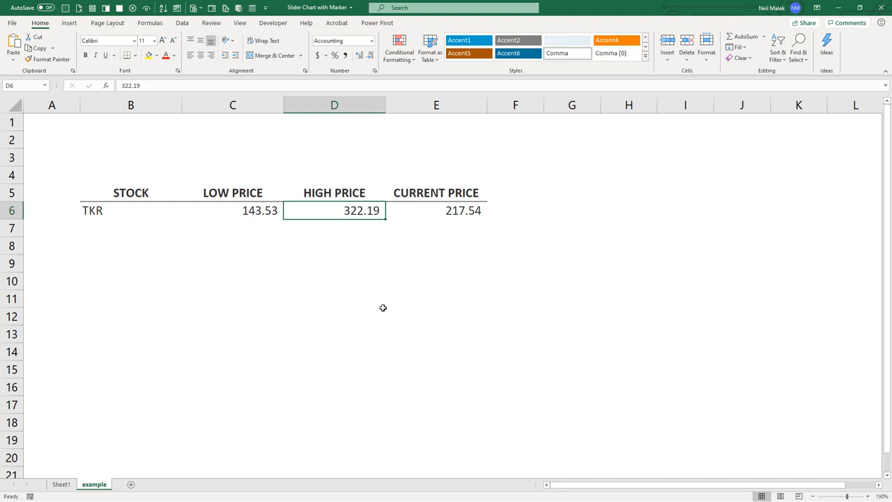
mouse_move(382, 304)
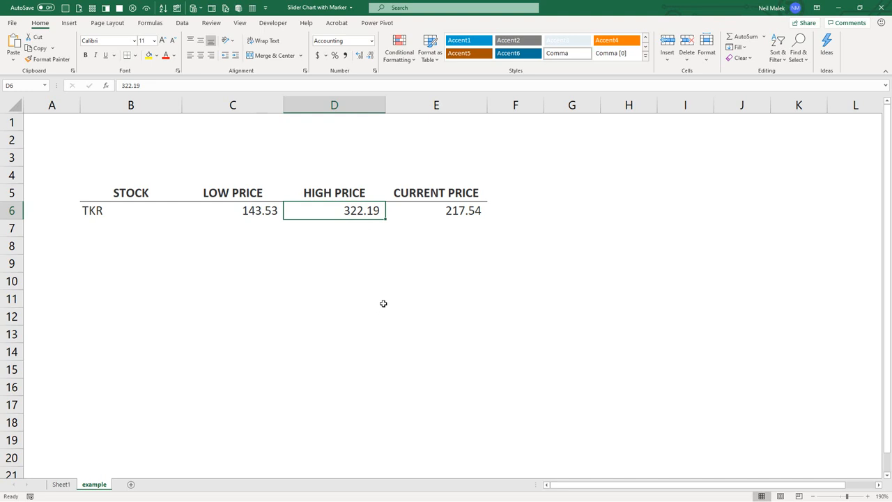
mouse_move(411, 289)
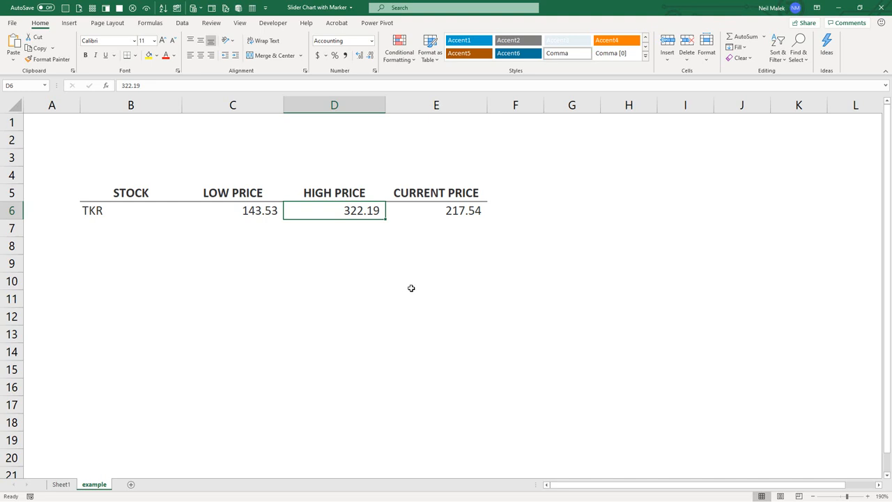
mouse_move(291, 261)
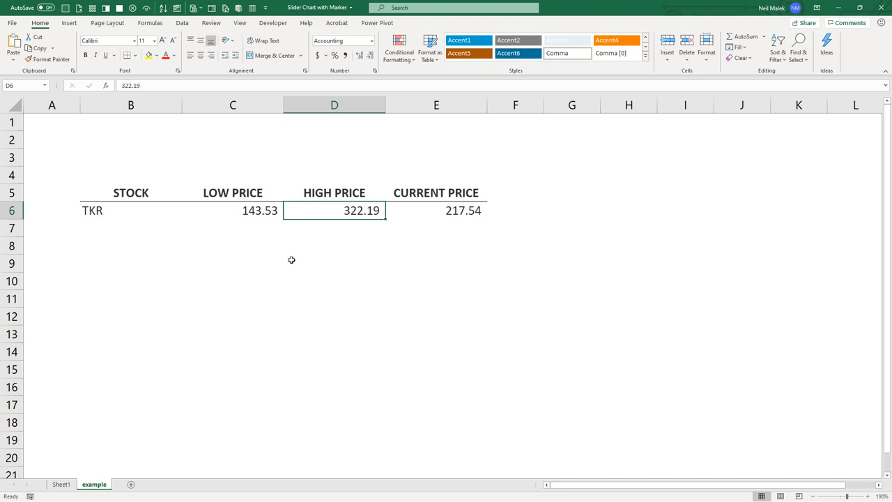
left_click(232, 209)
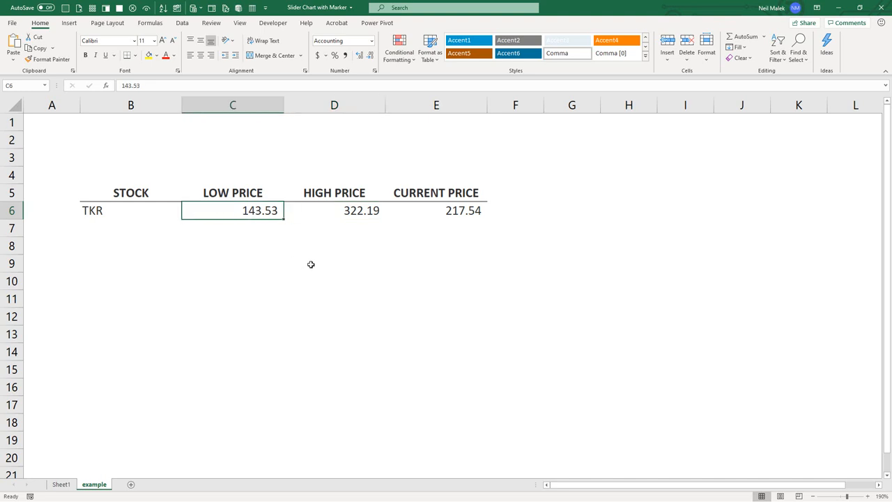
mouse_move(312, 264)
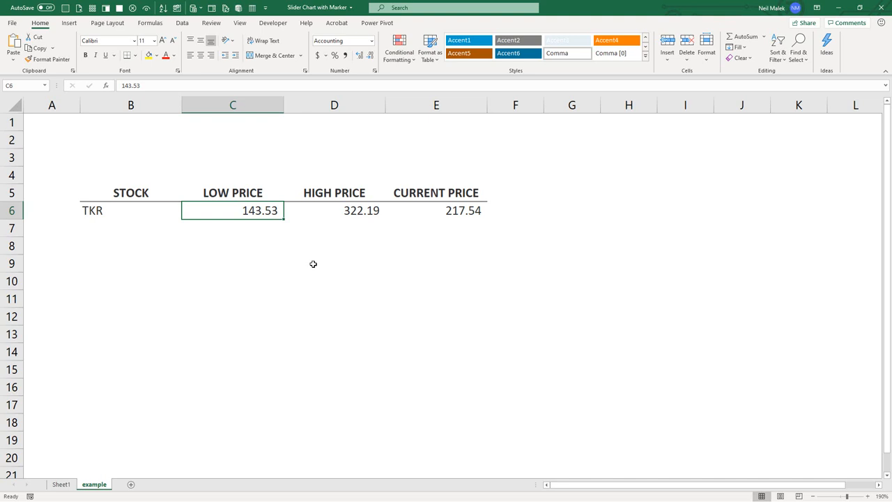
mouse_move(312, 264)
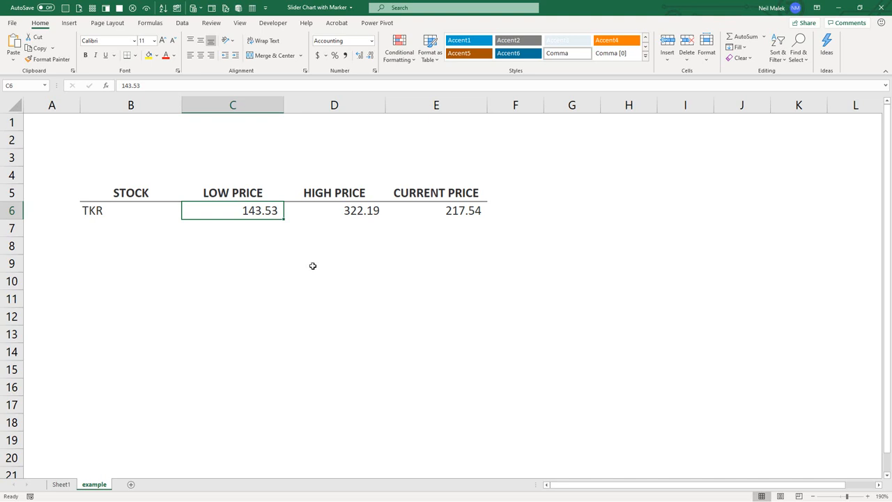
mouse_move(434, 212)
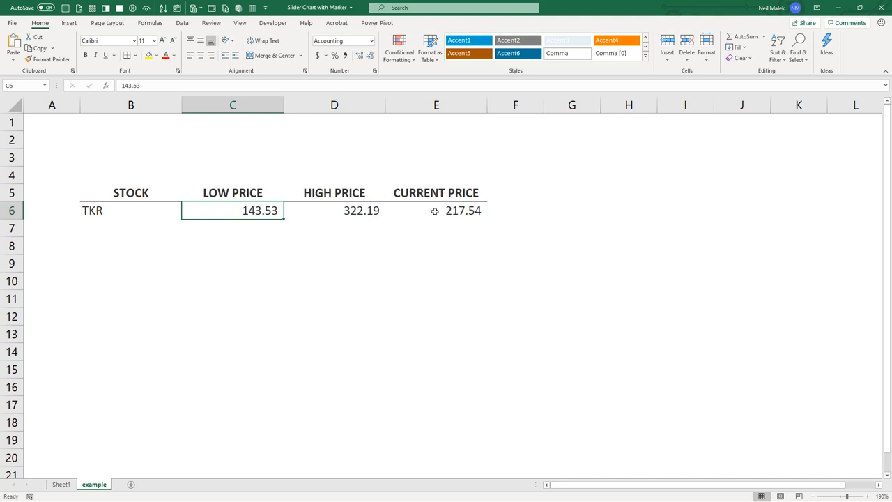
left_click(434, 211)
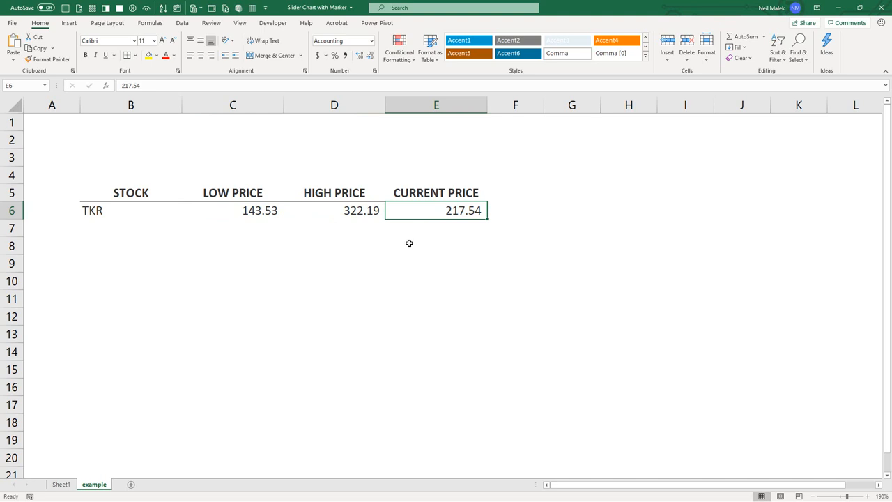
mouse_move(406, 241)
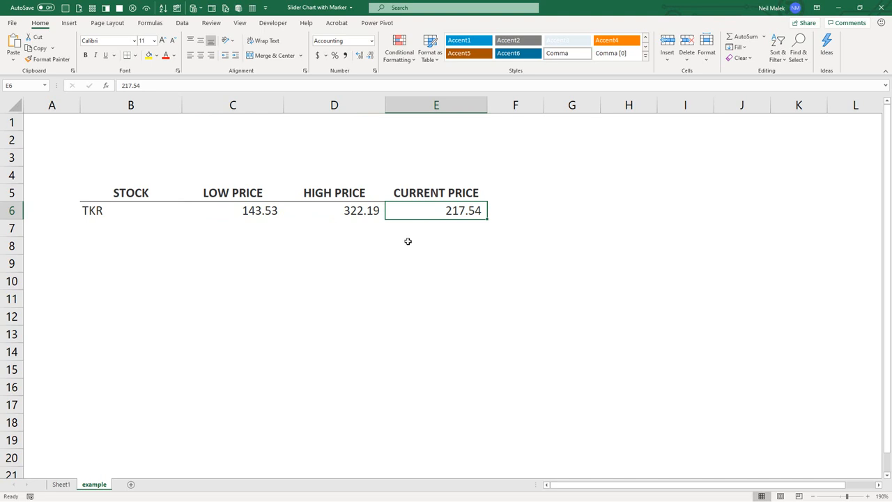
left_click(334, 210)
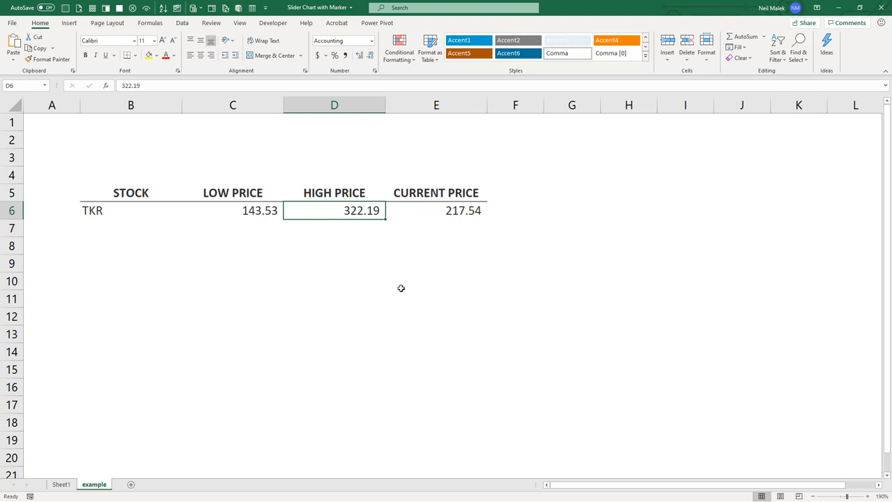
mouse_move(404, 281)
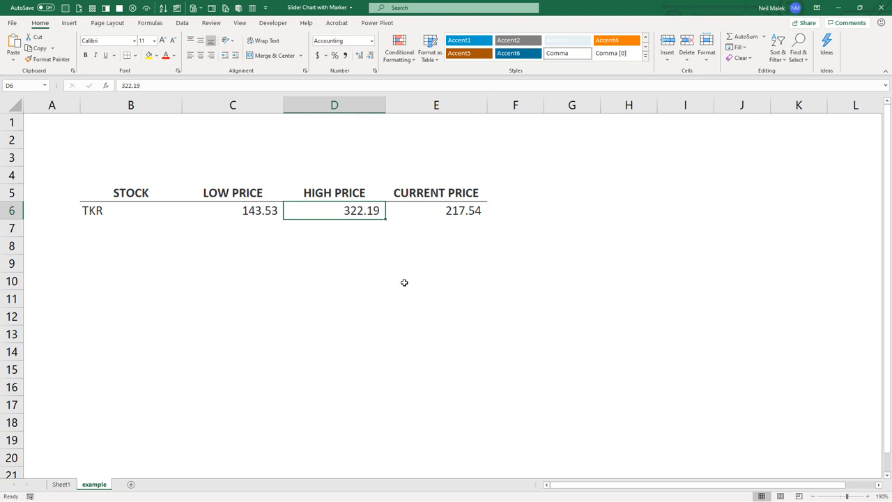
mouse_move(412, 279)
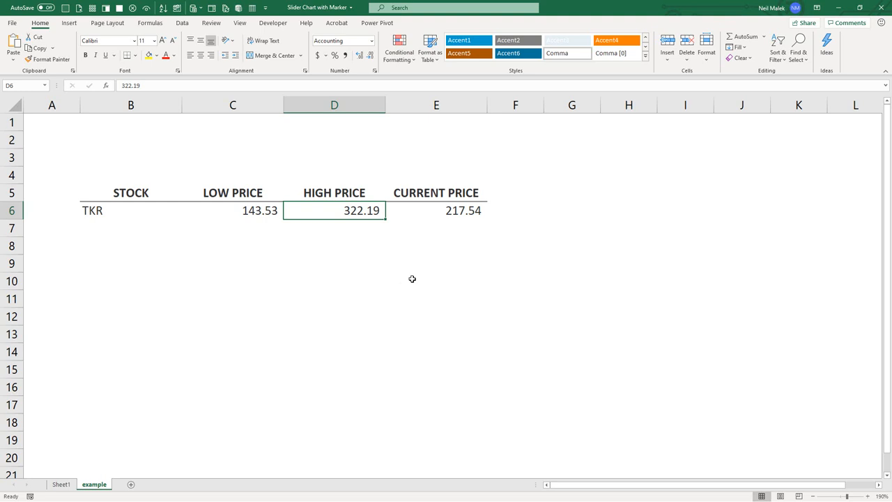
mouse_move(485, 230)
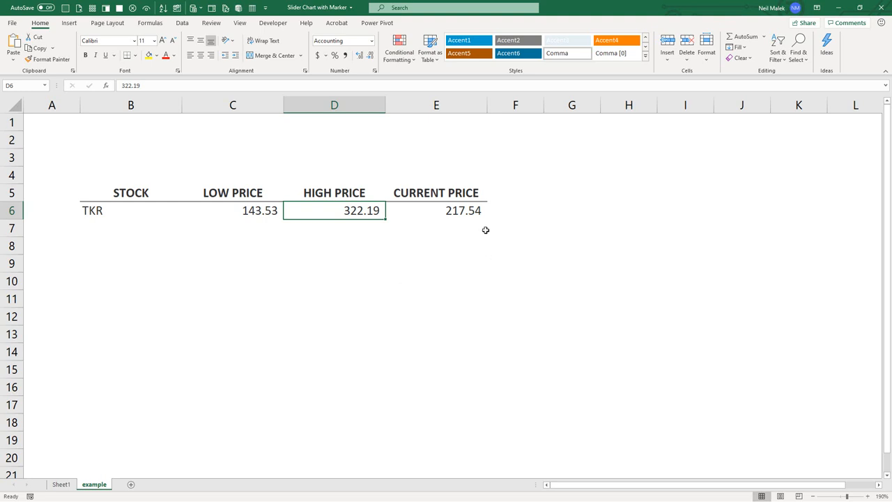
left_click(436, 209)
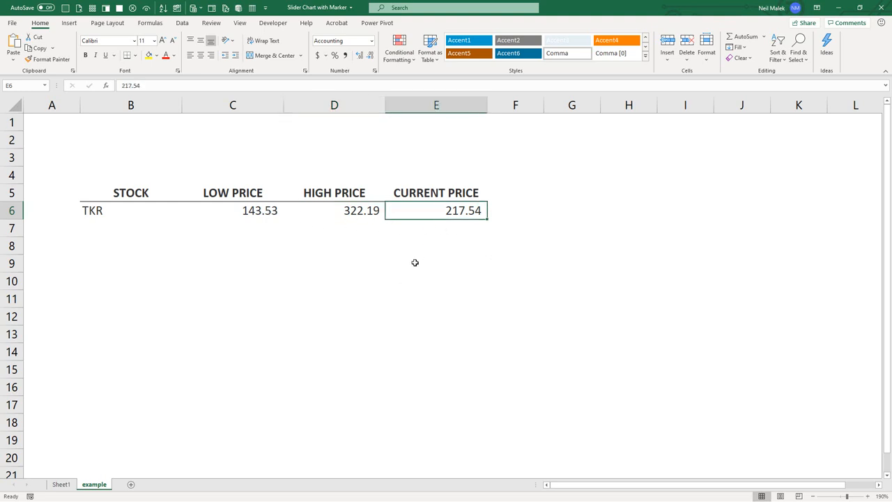
left_click(233, 209)
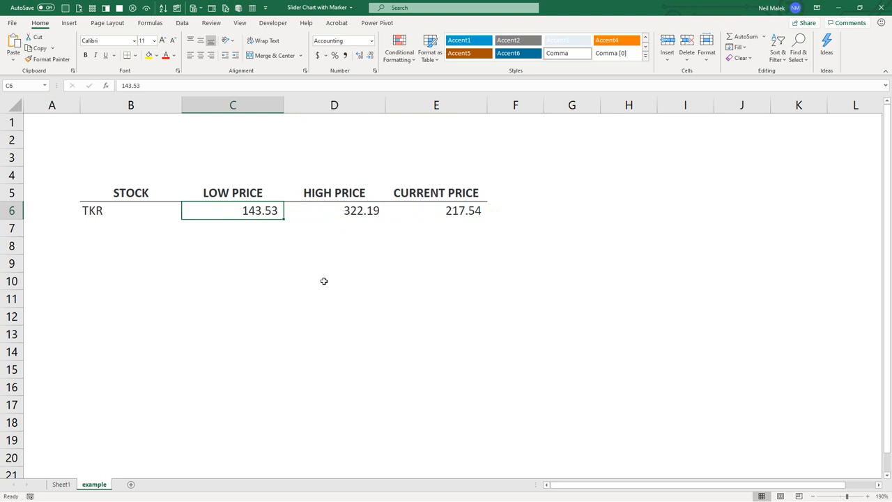
mouse_move(324, 275)
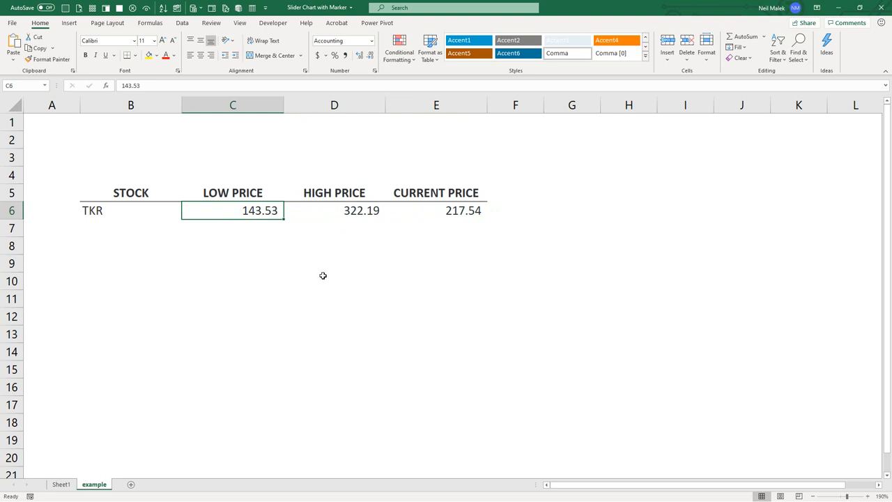
mouse_move(324, 273)
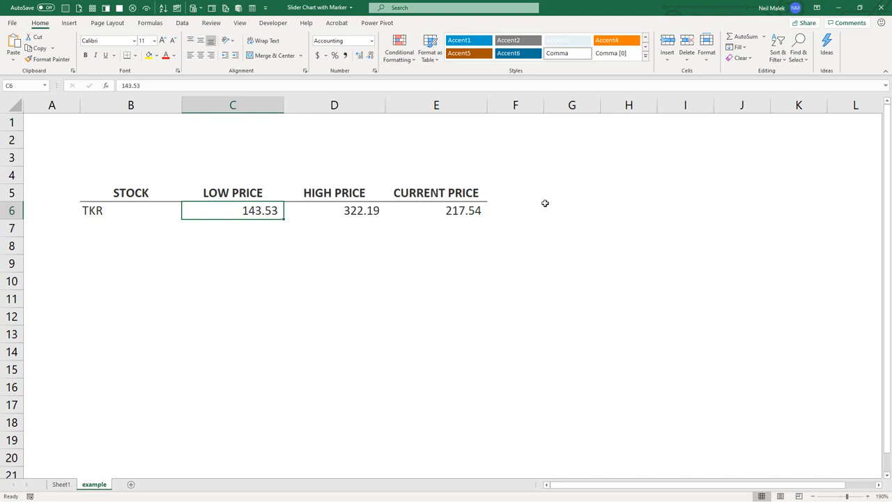
Add a BASE heading in G5 and =E6-C6 in G6, current minus low price.
left_click(572, 193)
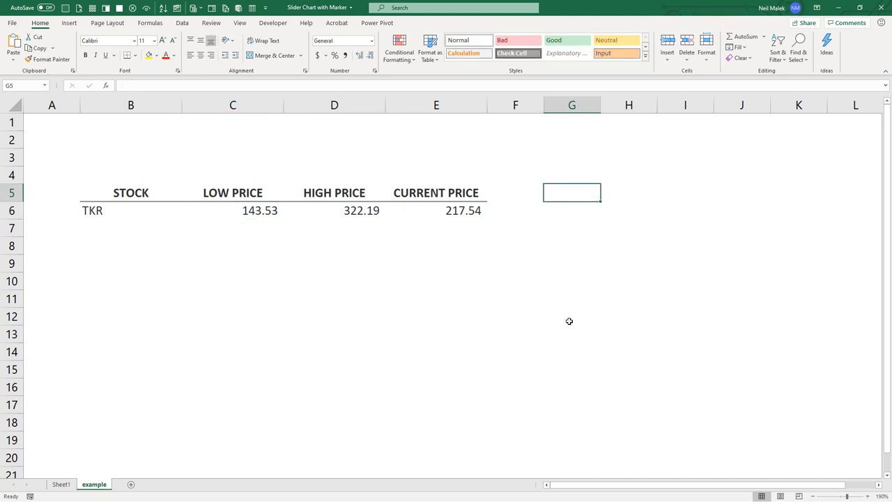
type("BASE")
left_click(571, 210)
type("=")
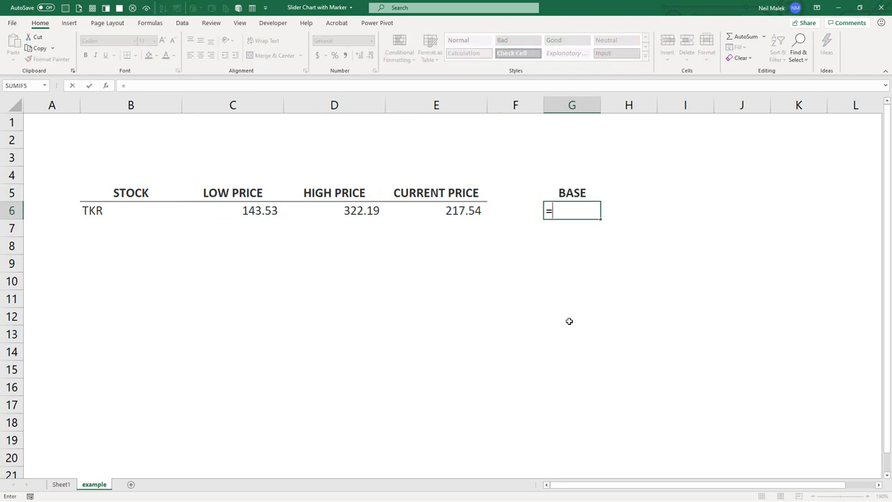
left_click(434, 210)
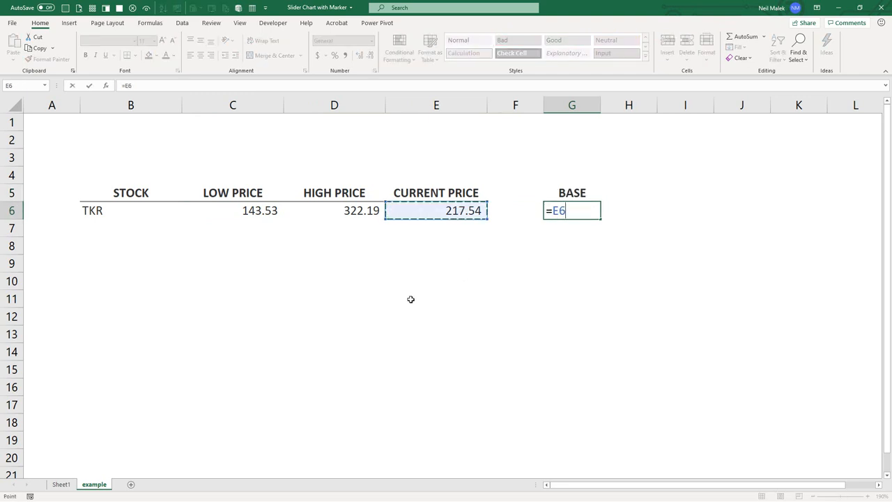
type("-")
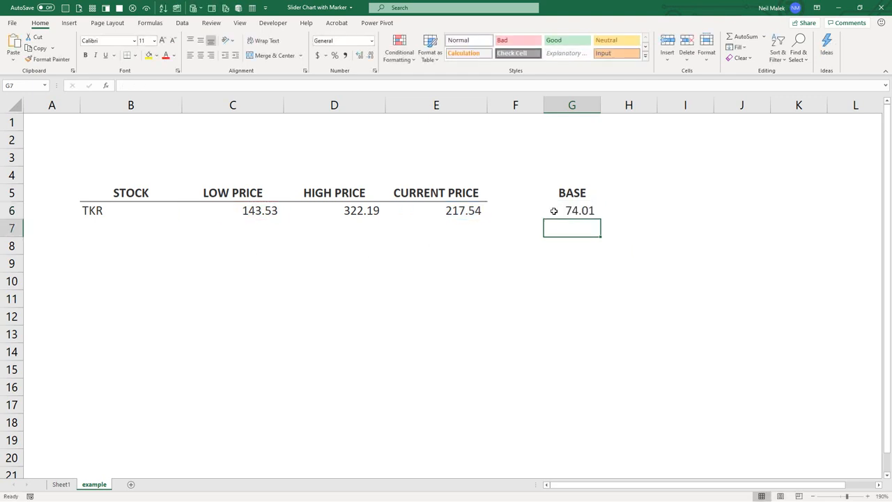
Check the BASE result 74.01 against the finished chart on Sheet1.
left_click(571, 209)
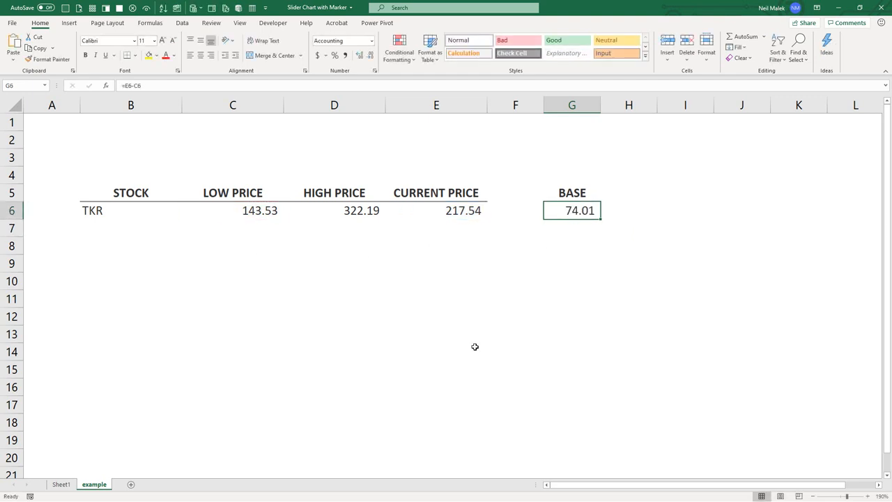
mouse_move(579, 254)
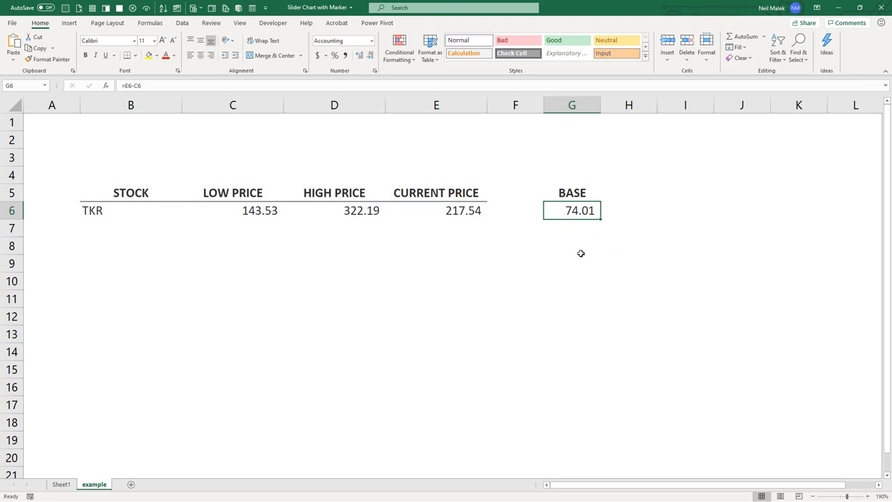
mouse_move(590, 243)
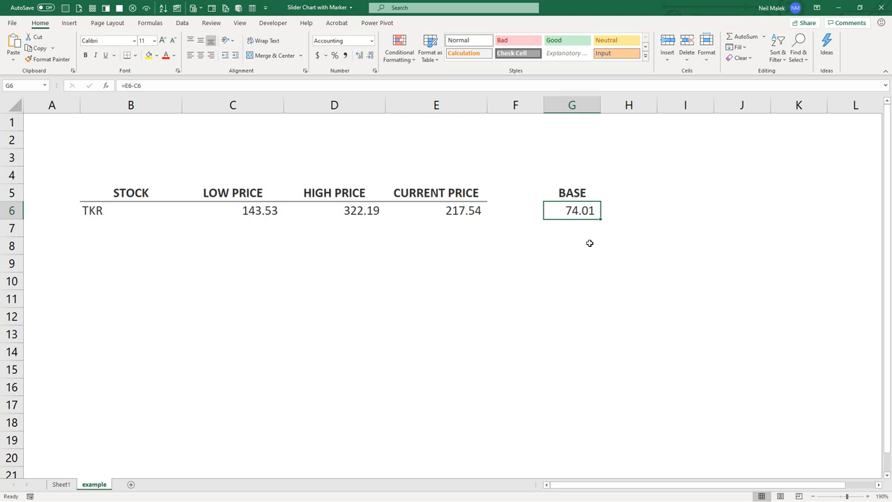
left_click(61, 484)
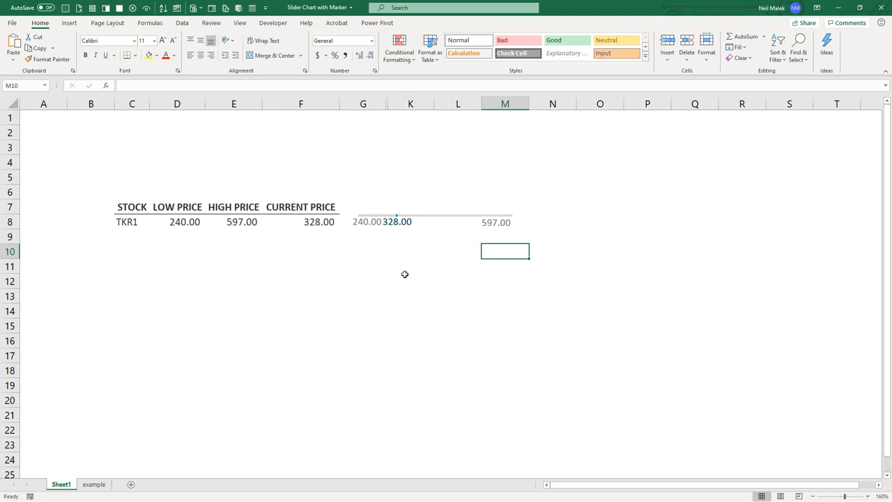
mouse_move(190, 415)
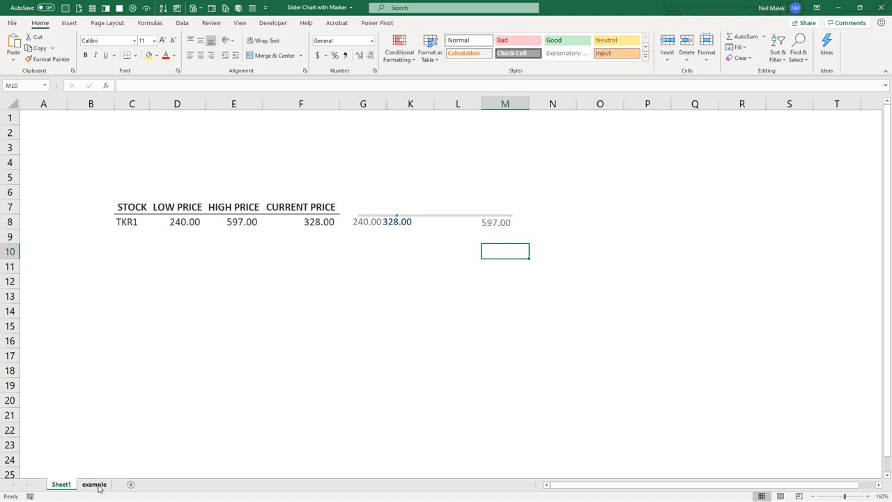
left_click(95, 483)
type("M")
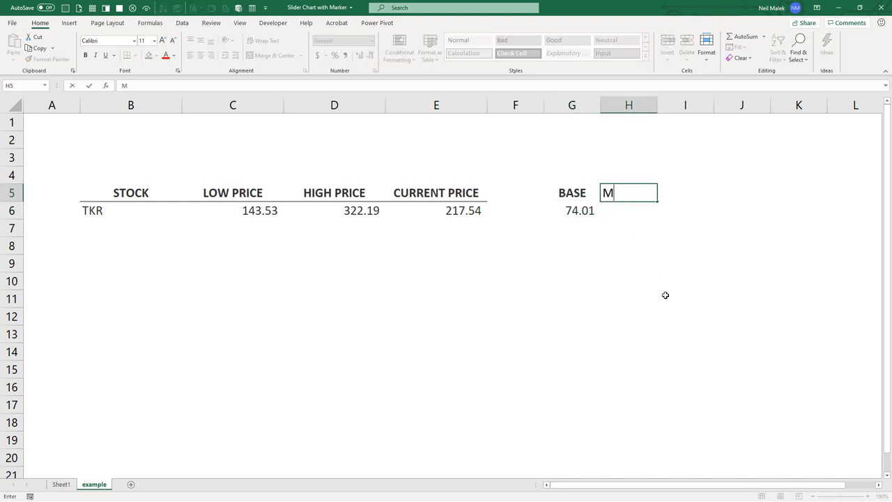
Add a MARKER heading in H5 and =G6*0.1 in H6, giving 7.40.
type("ARKER")
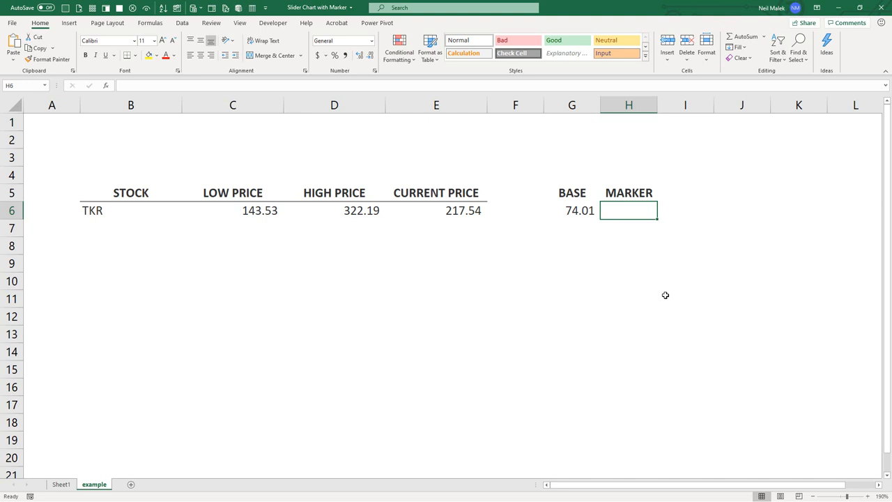
type("=")
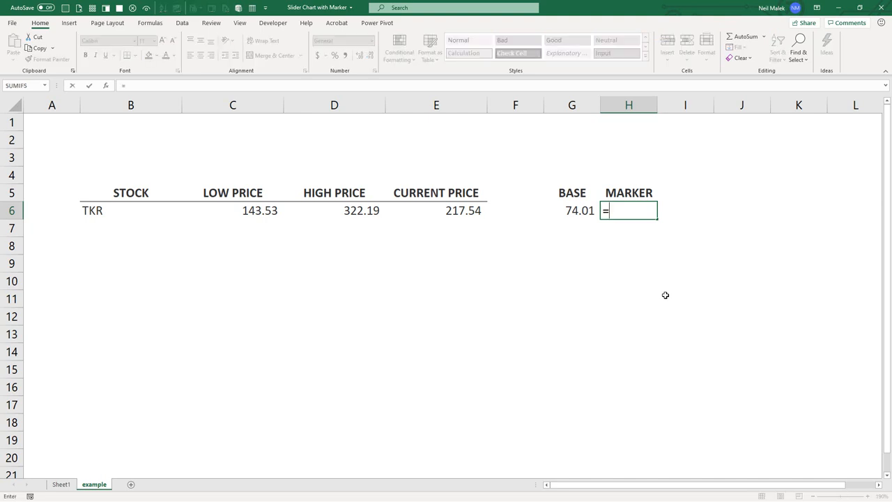
left_click(571, 209)
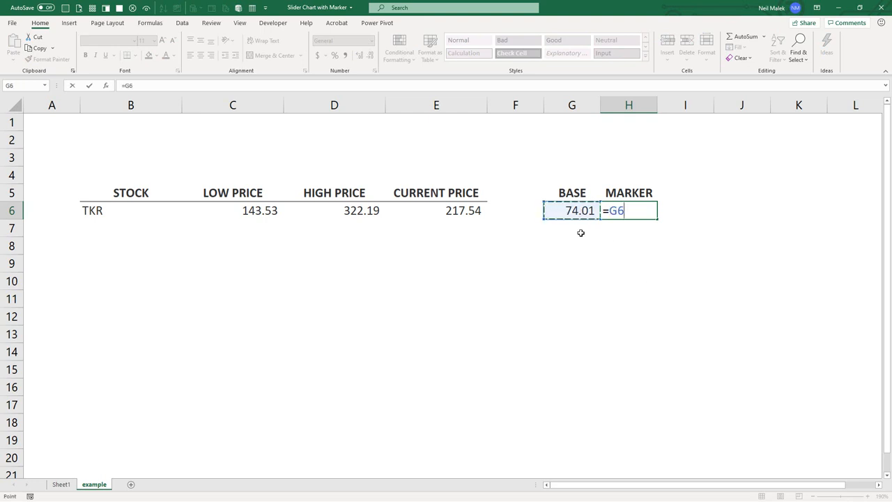
type("*")
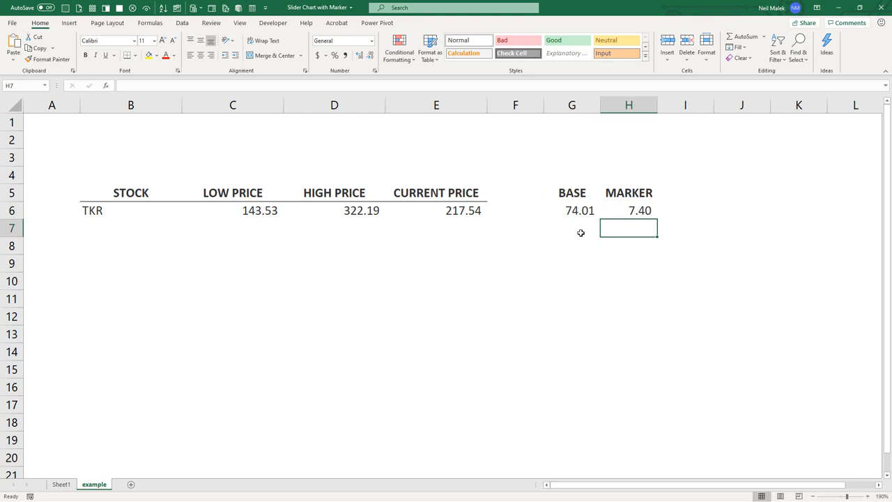
left_click(627, 209)
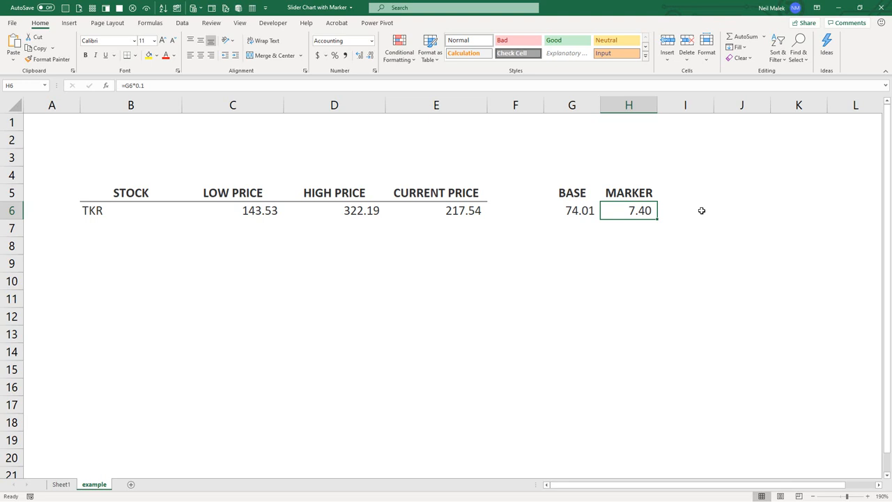
mouse_move(671, 201)
type("E")
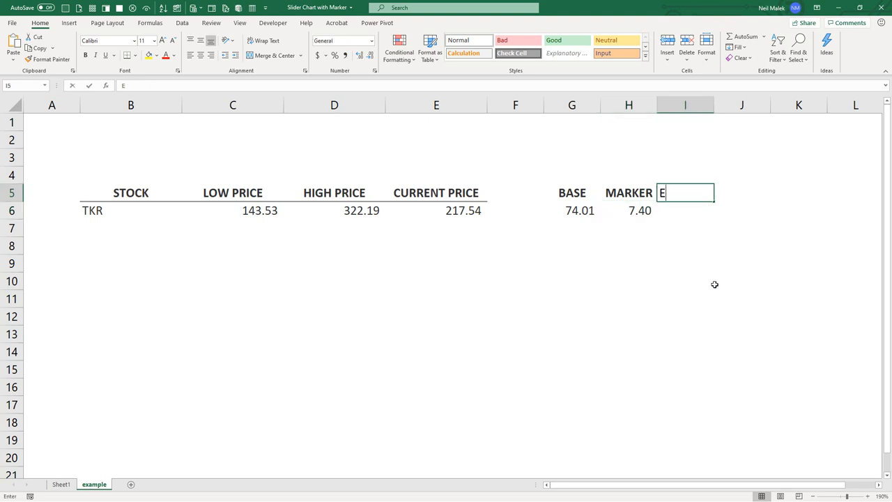
Add an END heading in I5 and =D6-C6-G6 in I6, giving 97.25.
type("ND")
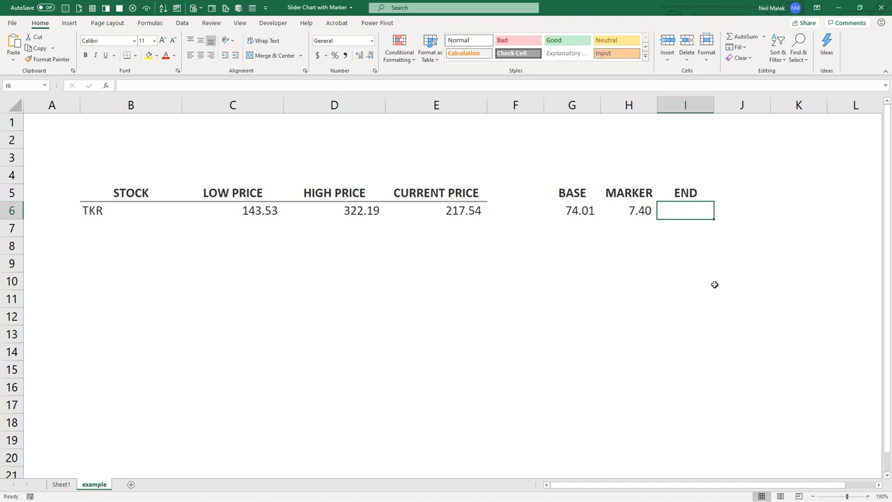
type("=")
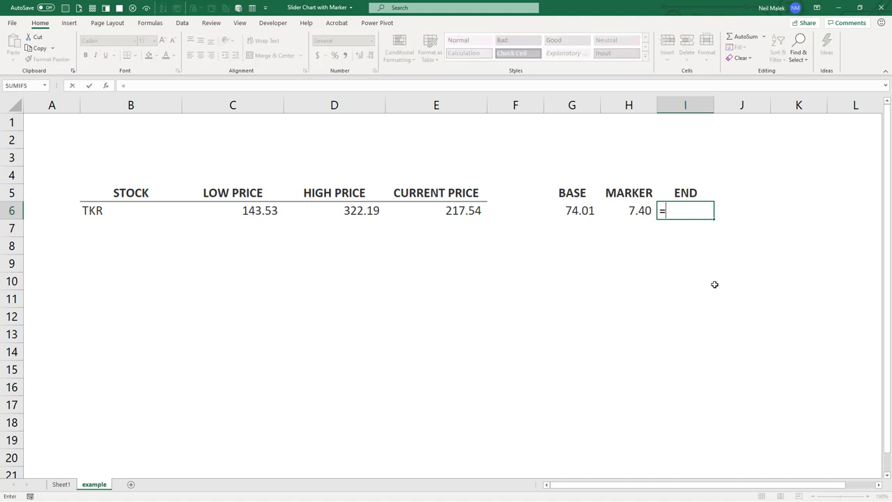
left_click(334, 209)
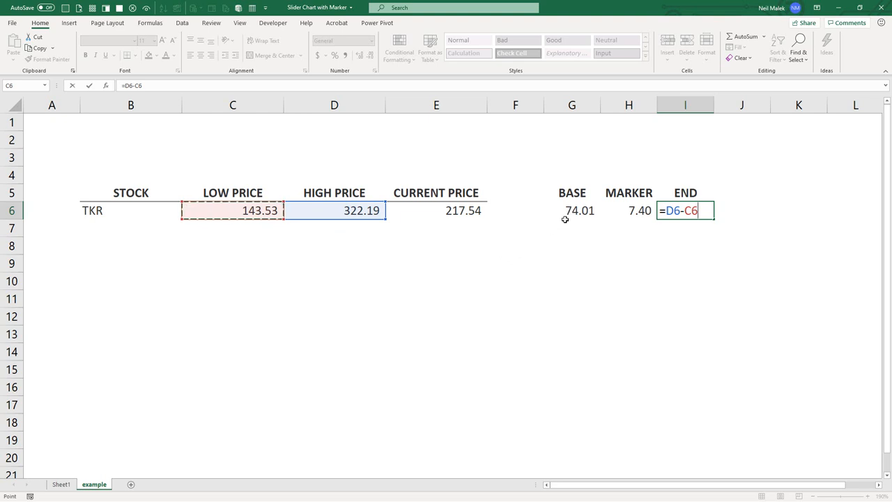
left_click(571, 209)
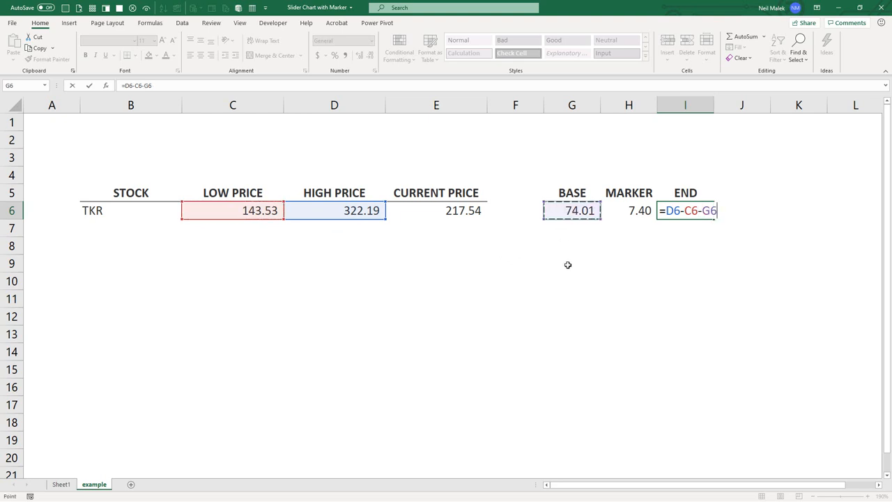
left_click(627, 210)
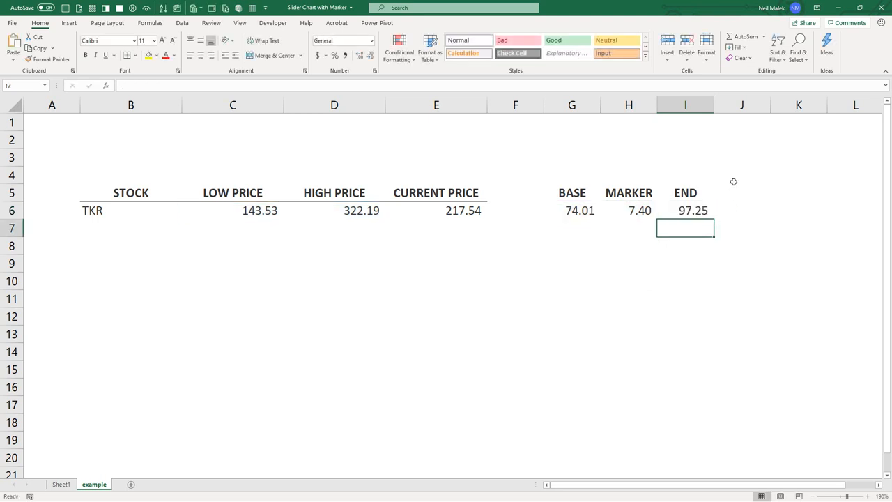
mouse_move(645, 307)
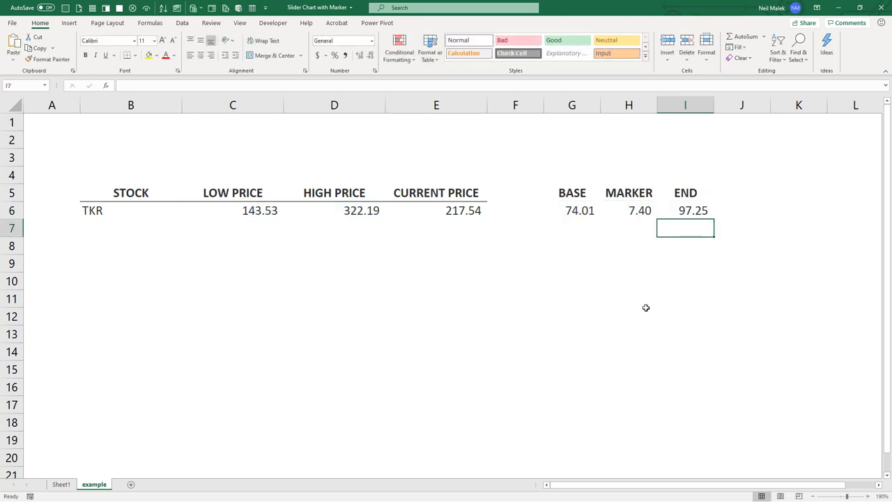
mouse_move(262, 230)
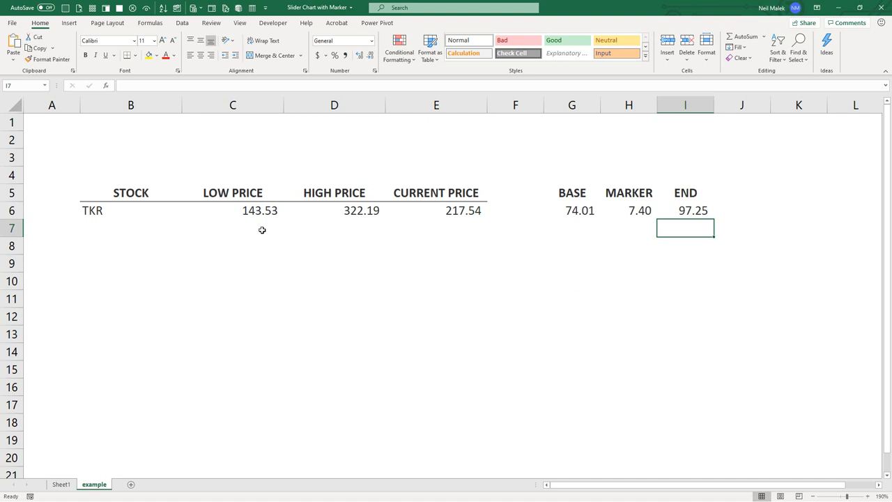
Review the price cells and the BASE, MARKER and END formulas, confirming END 97.25.
left_click(231, 209)
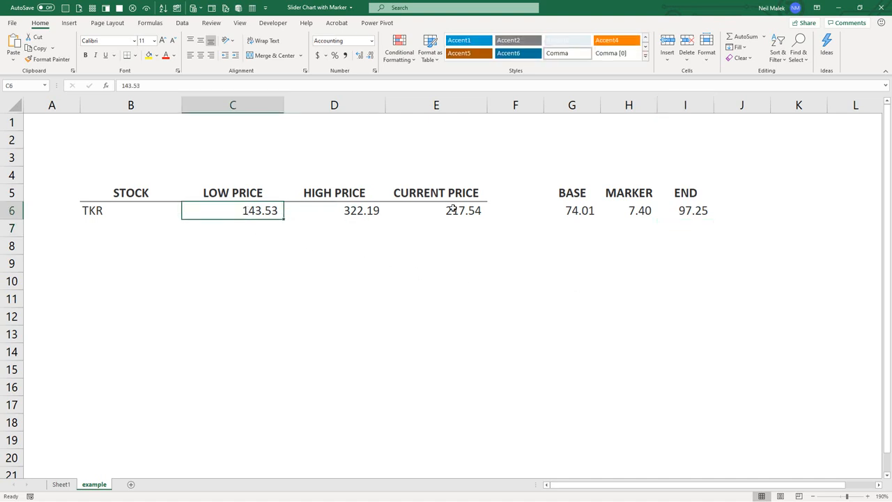
left_click(435, 209)
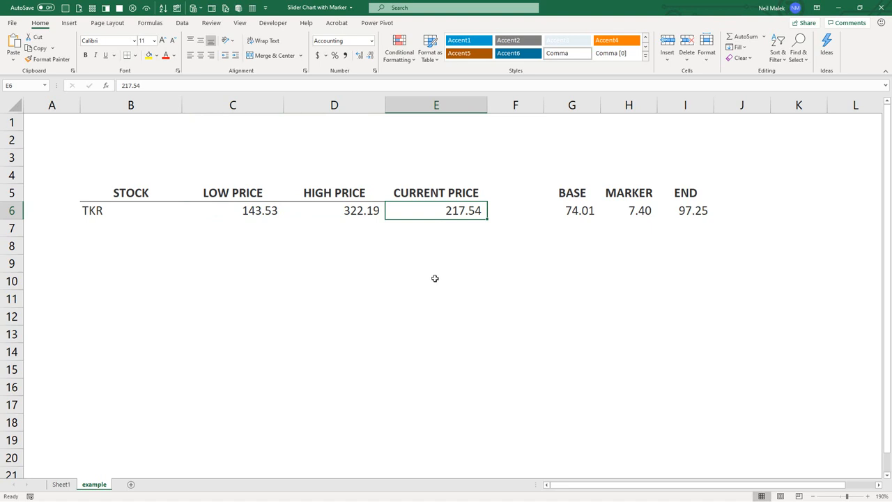
left_click(571, 211)
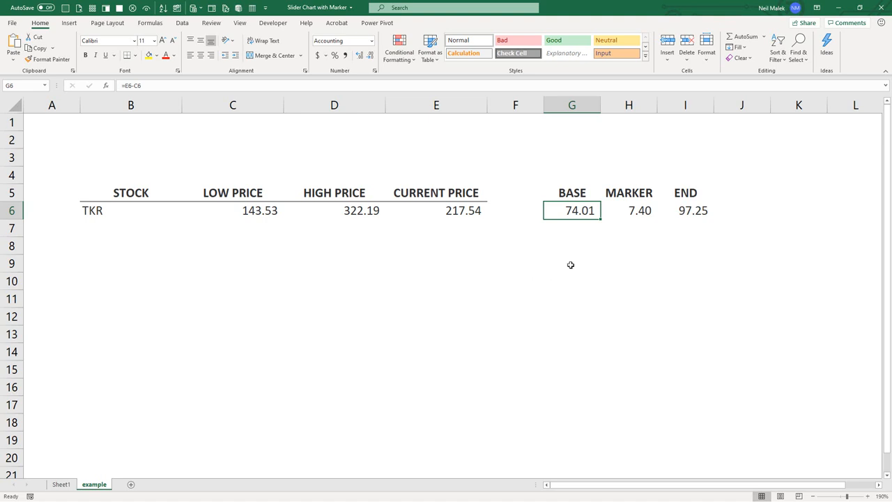
left_click(628, 209)
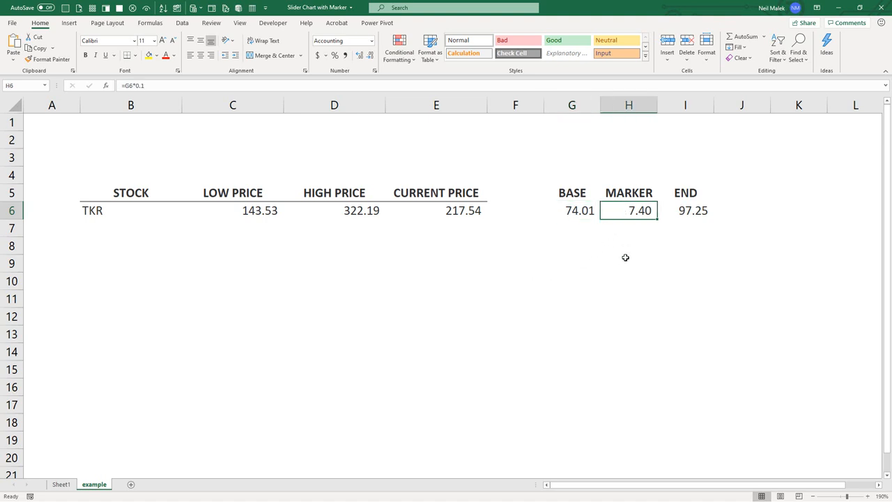
mouse_move(627, 256)
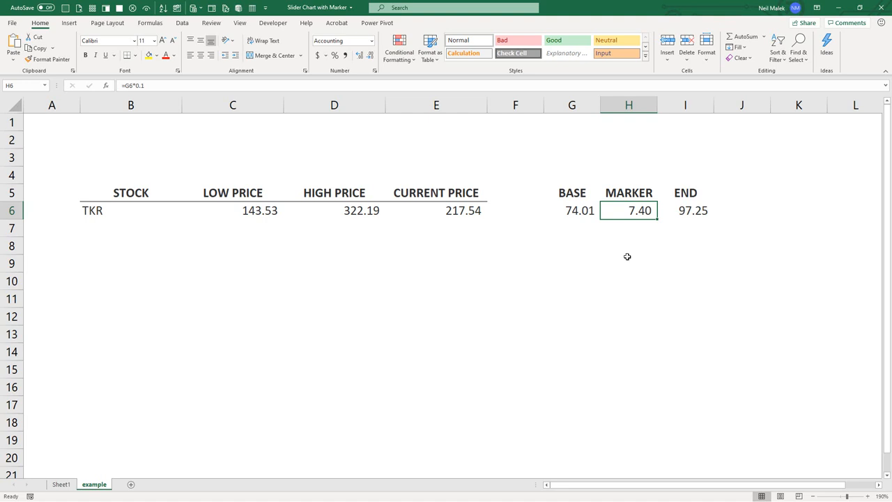
mouse_move(627, 255)
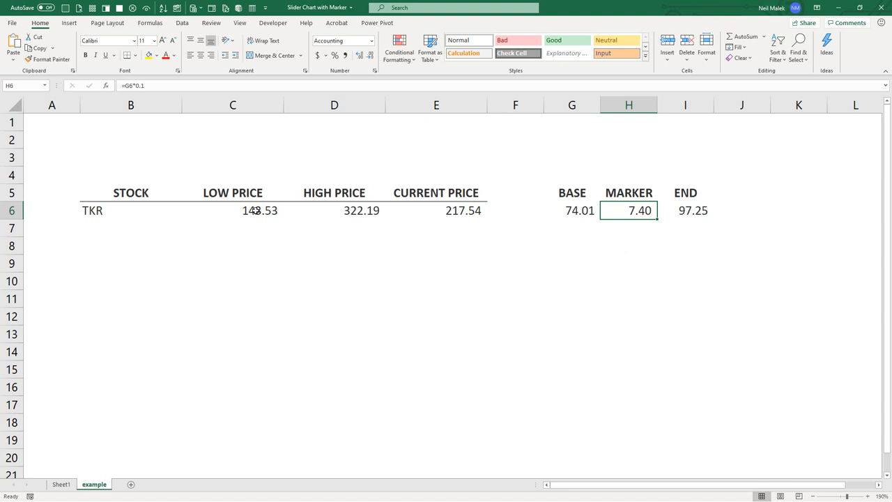
left_click(233, 210)
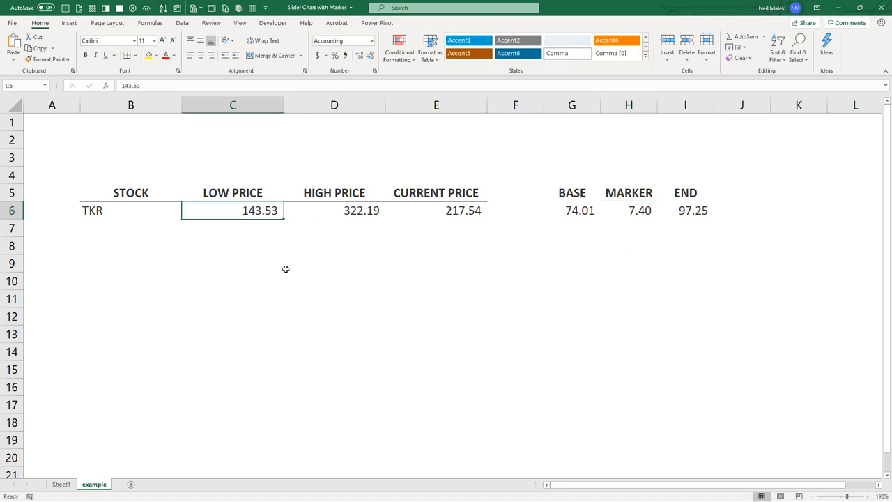
left_click(572, 209)
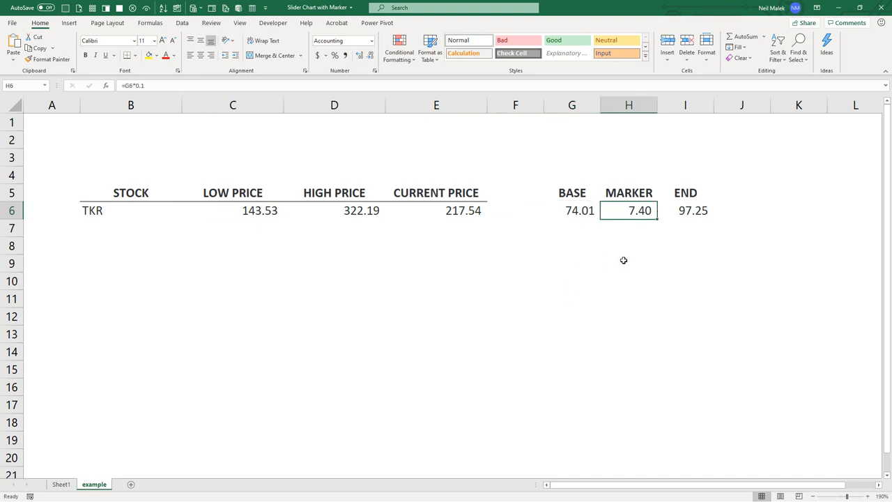
mouse_move(615, 283)
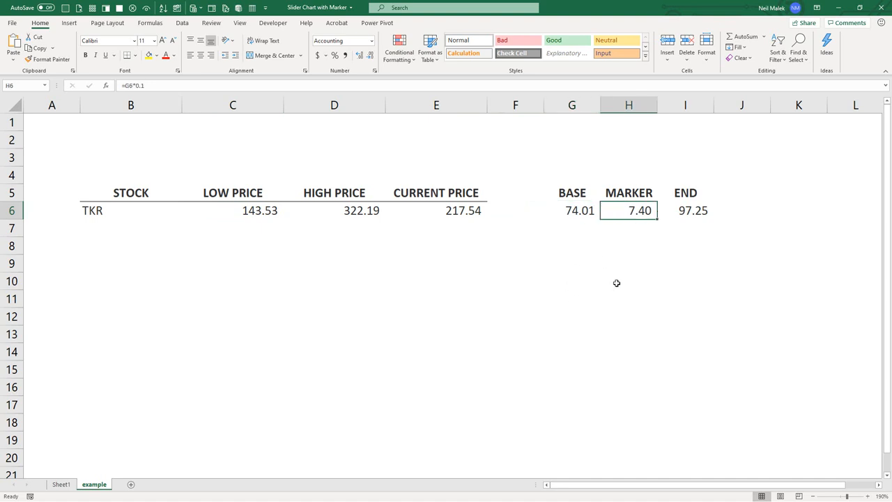
left_click(334, 209)
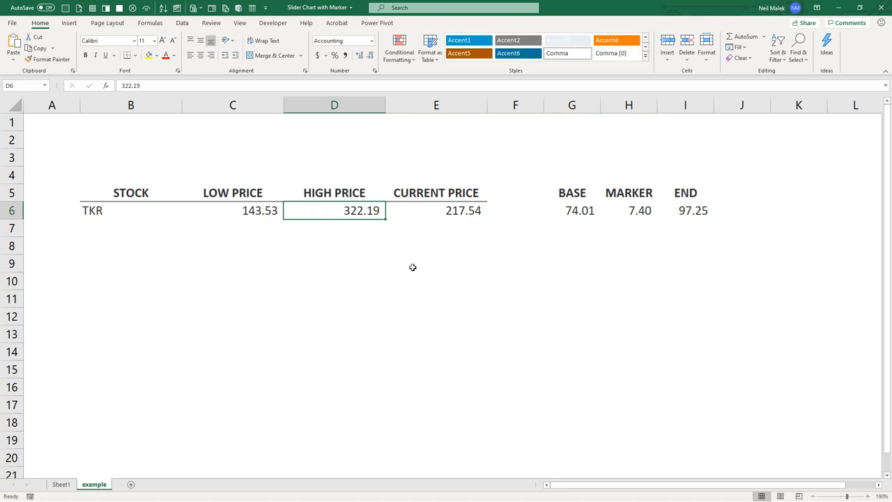
left_click(686, 209)
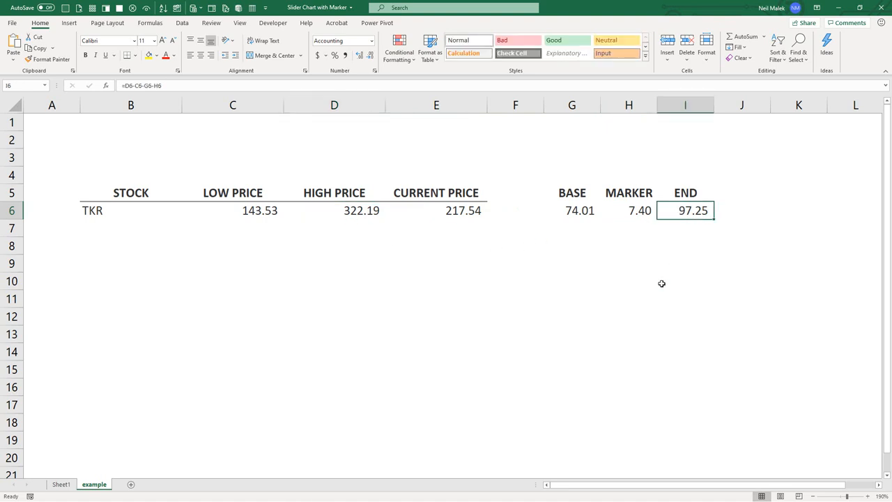
mouse_move(630, 246)
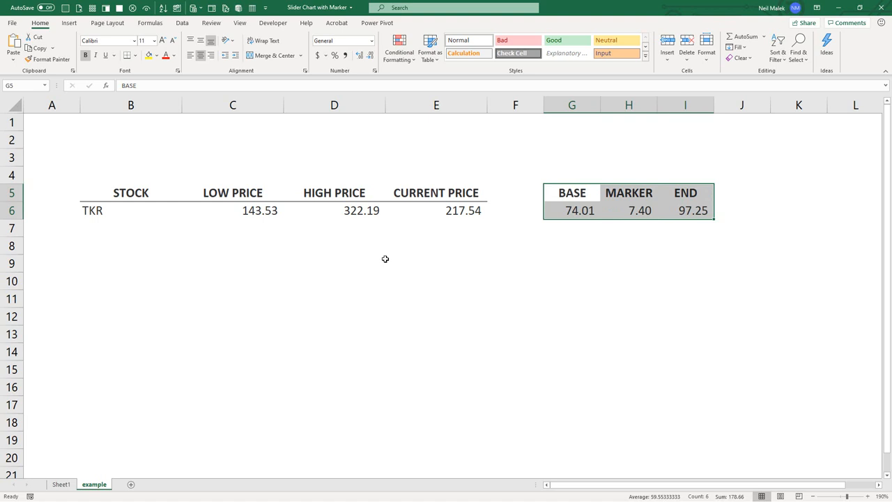
Insert a 2-D stacked bar chart of the BASE, MARKER and END values.
left_click(70, 22)
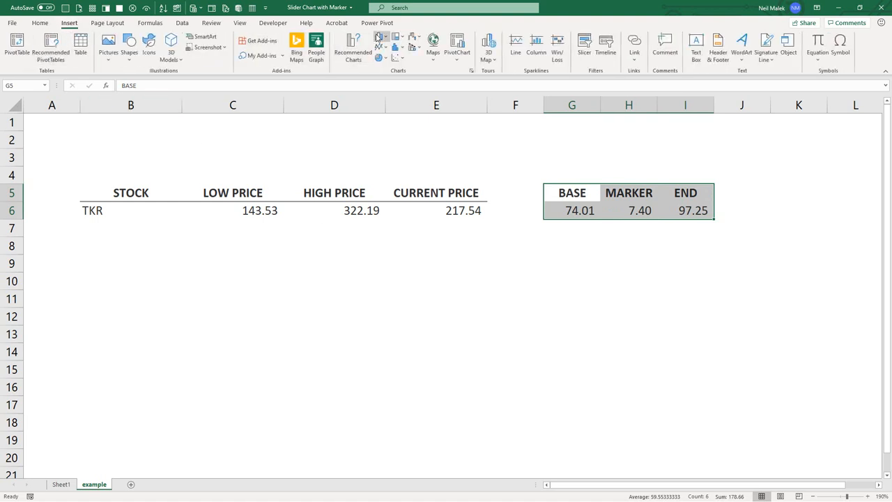
left_click(379, 39)
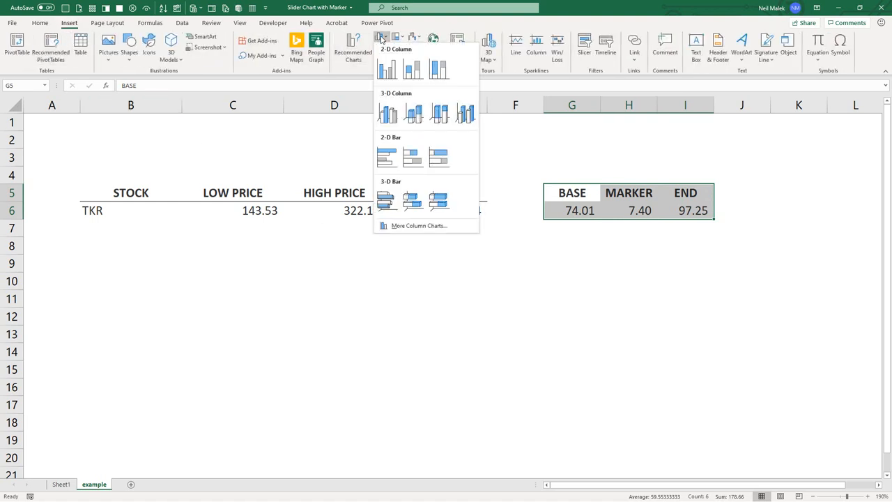
left_click(412, 156)
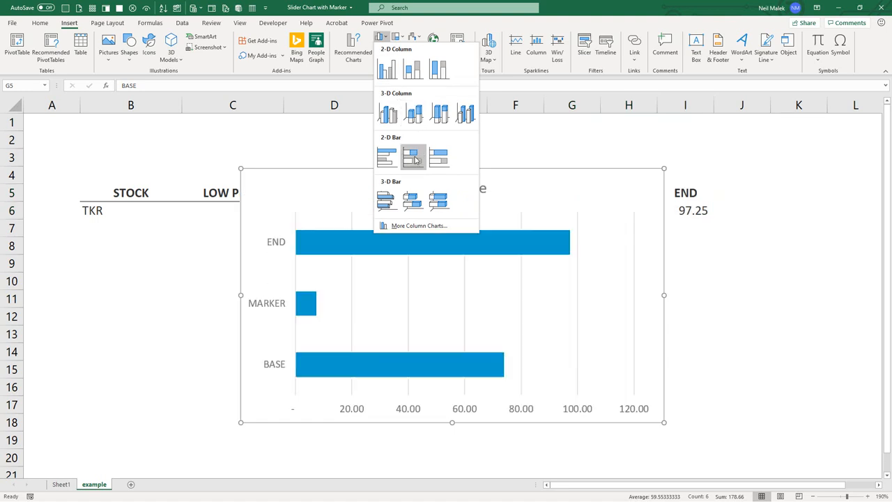
mouse_move(413, 157)
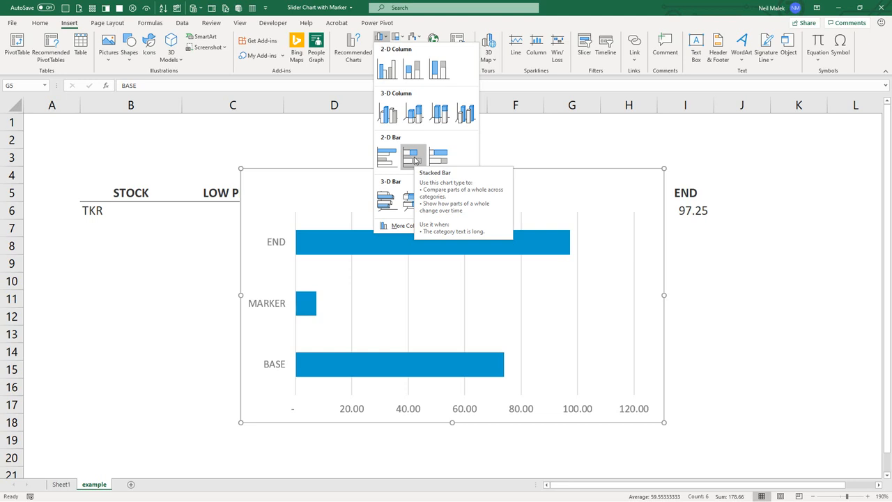
left_click(412, 155)
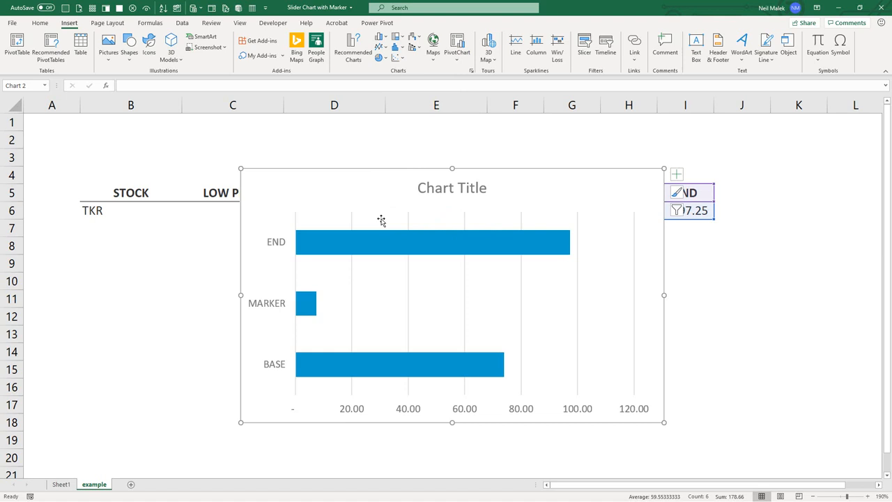
mouse_move(291, 376)
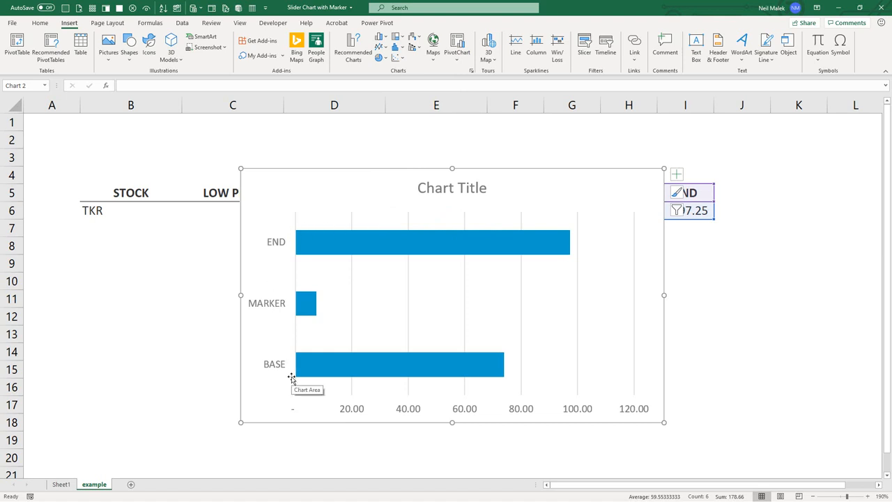
mouse_move(351, 174)
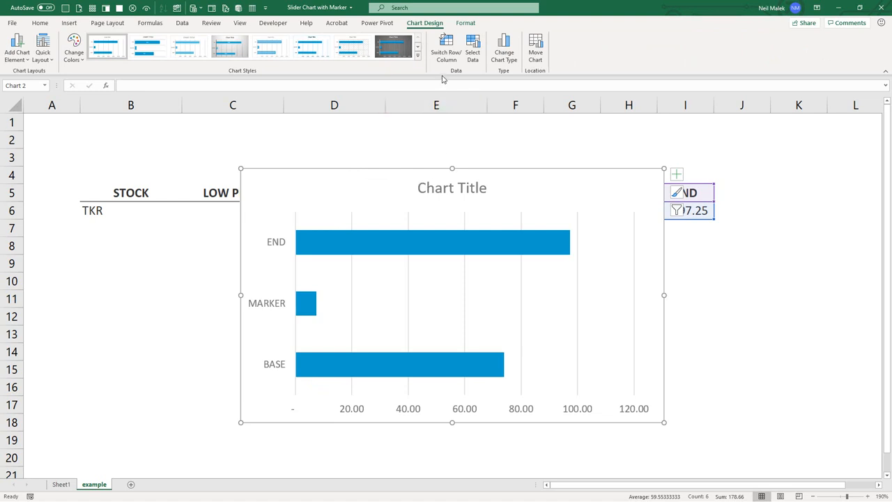
Switch row/column so the three values stack into one bar, and delete the value axis.
left_click(446, 49)
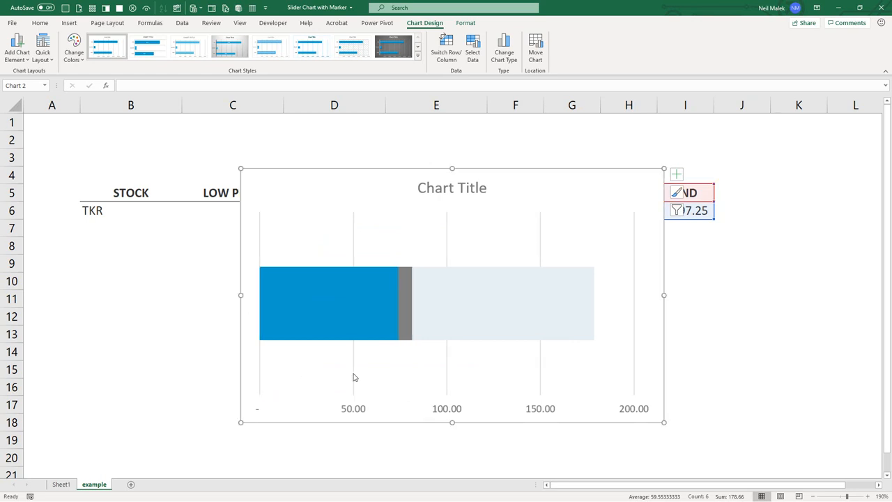
left_click(352, 409)
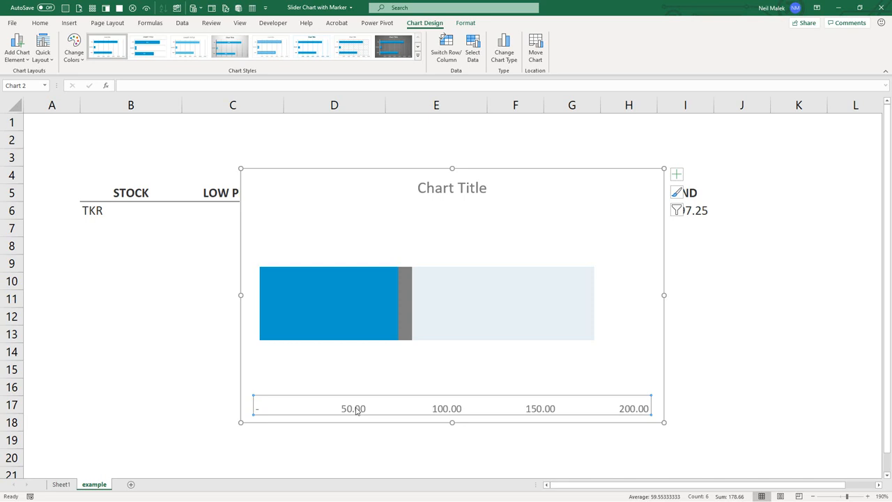
left_click(452, 187)
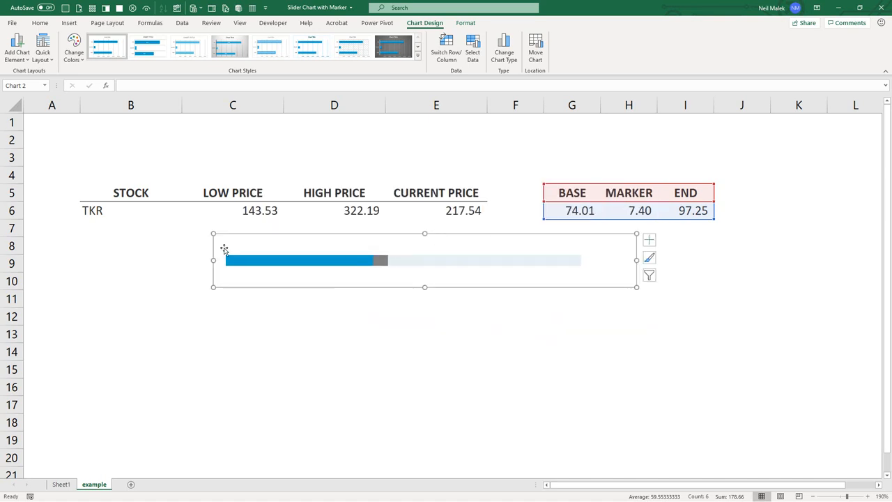
mouse_move(232, 272)
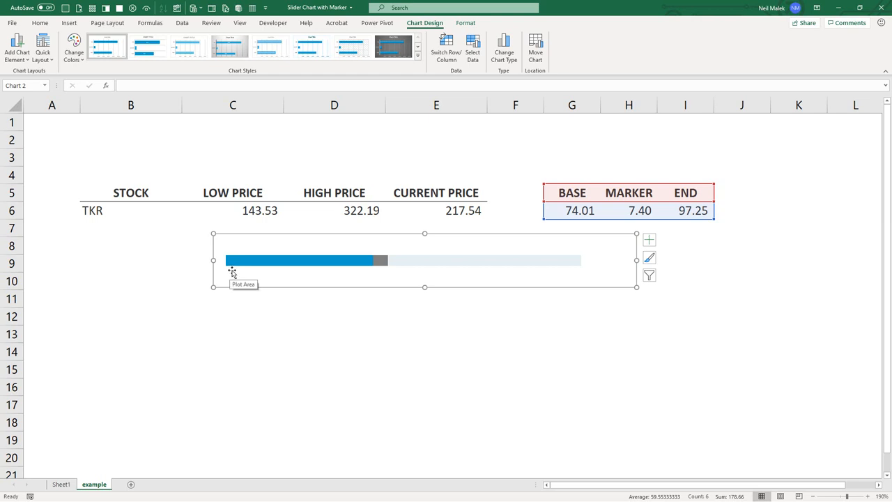
mouse_move(373, 256)
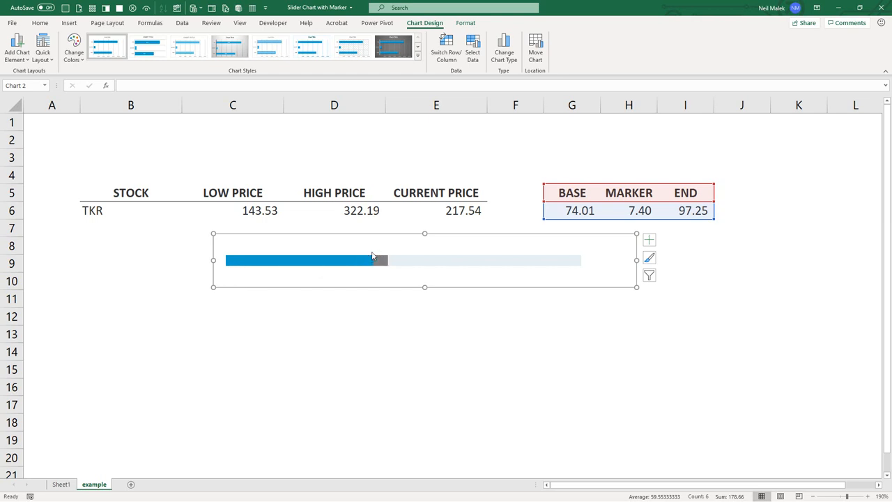
mouse_move(549, 267)
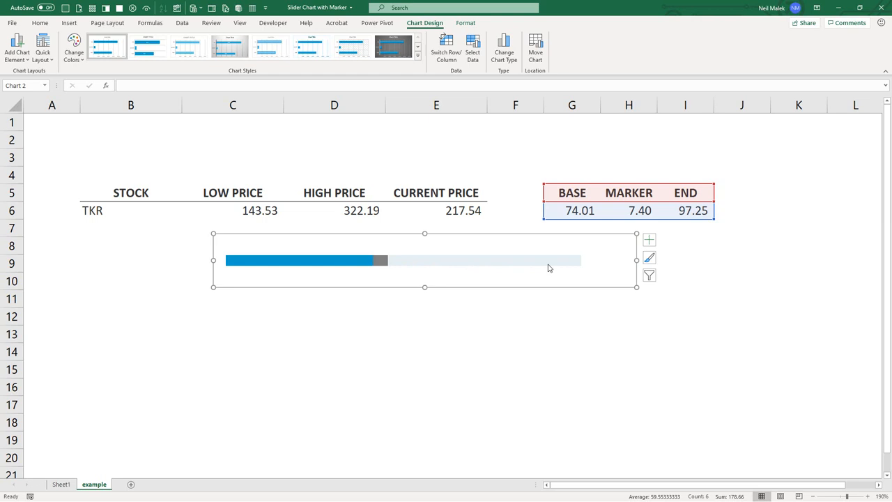
mouse_move(583, 264)
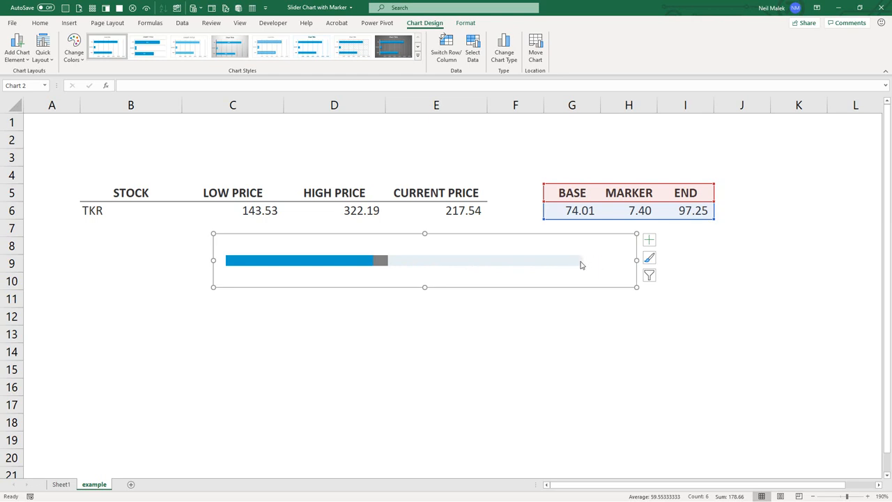
mouse_move(446, 252)
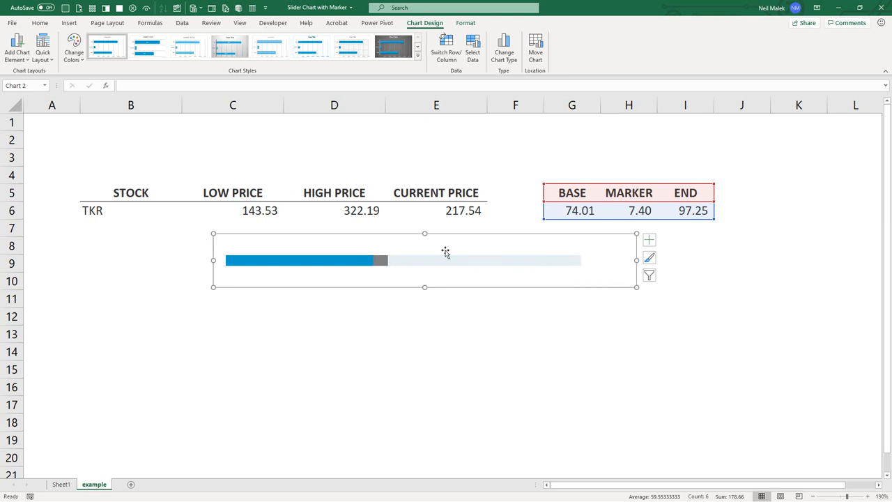
mouse_move(454, 270)
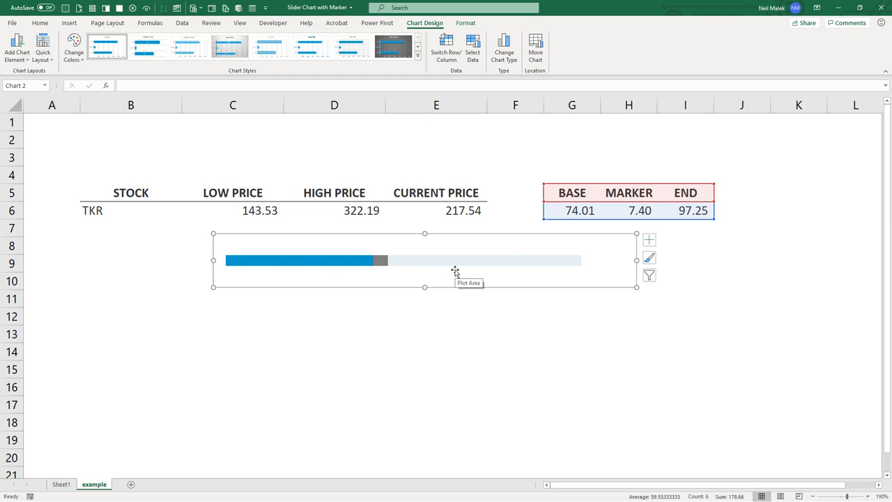
mouse_move(327, 263)
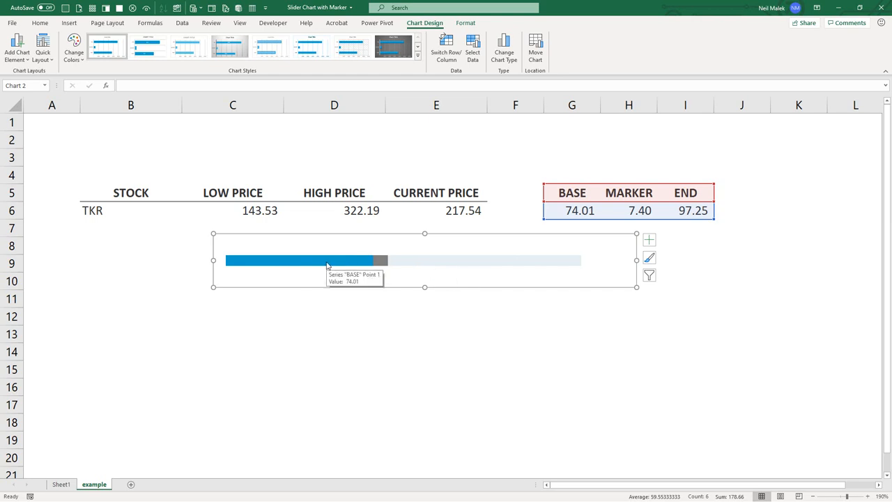
Fill the BASE and END segments solid grey and the MARKER segment solid blue.
left_click(304, 260)
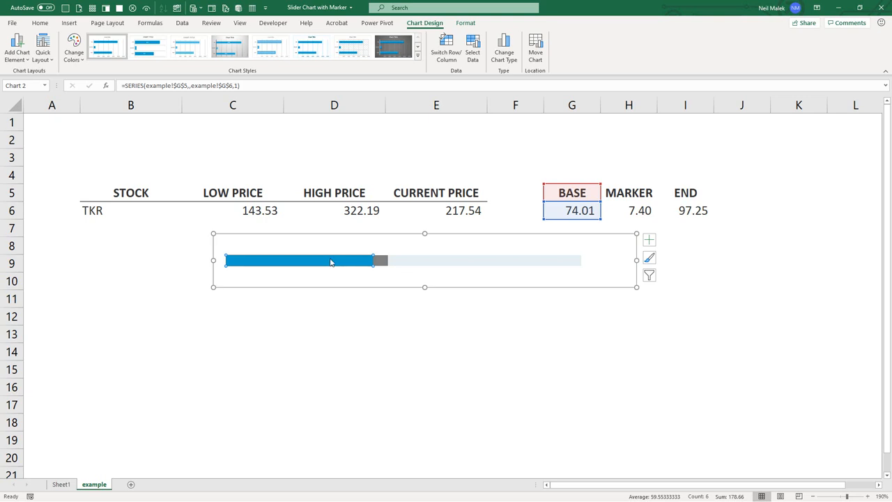
mouse_move(331, 262)
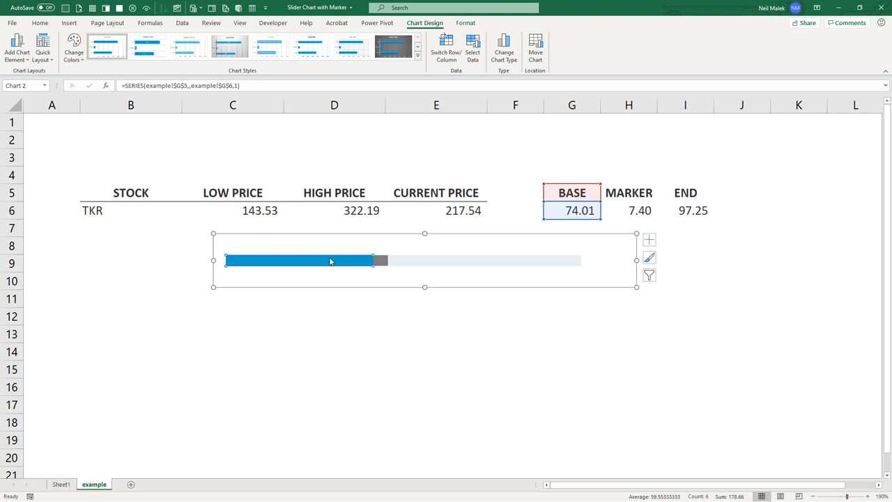
mouse_move(280, 267)
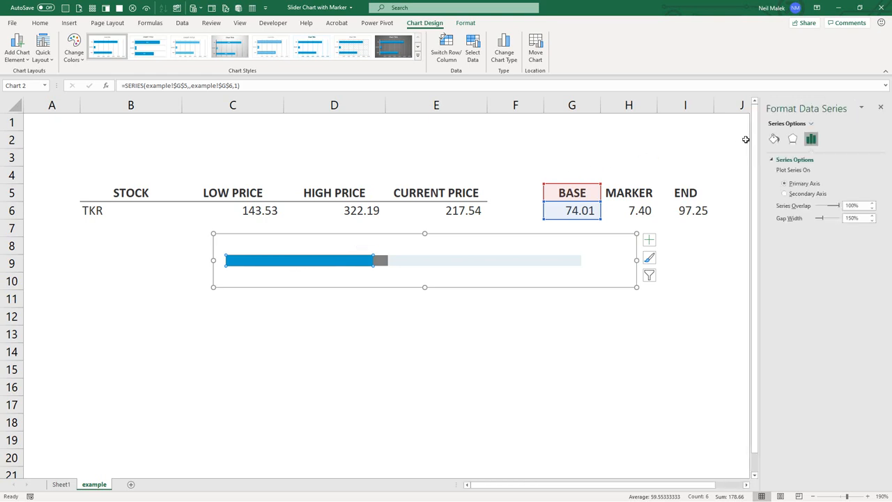
left_click(773, 140)
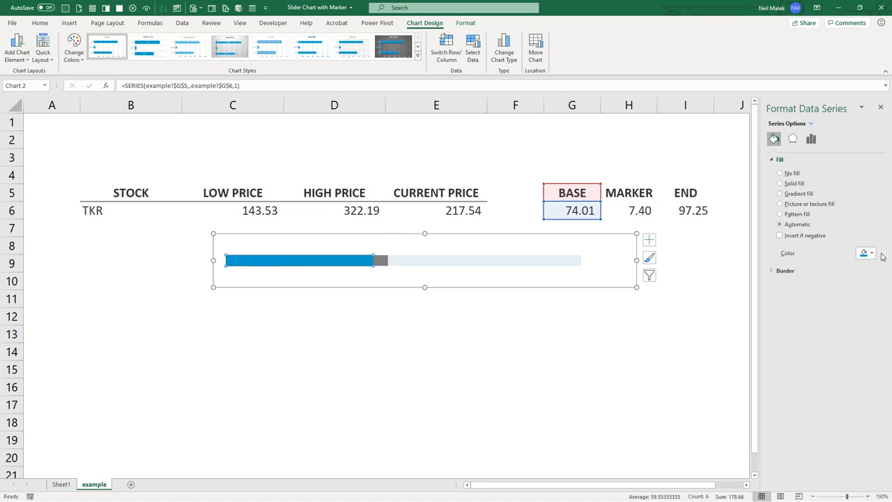
left_click(870, 254)
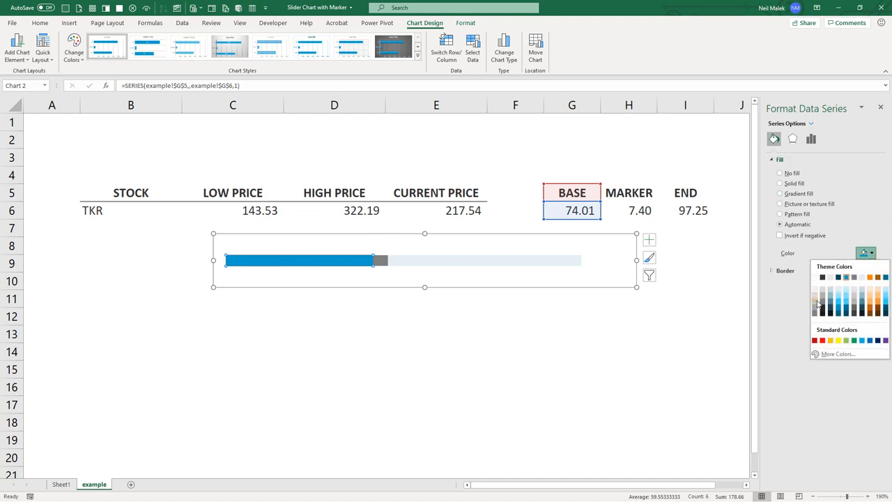
left_click(821, 293)
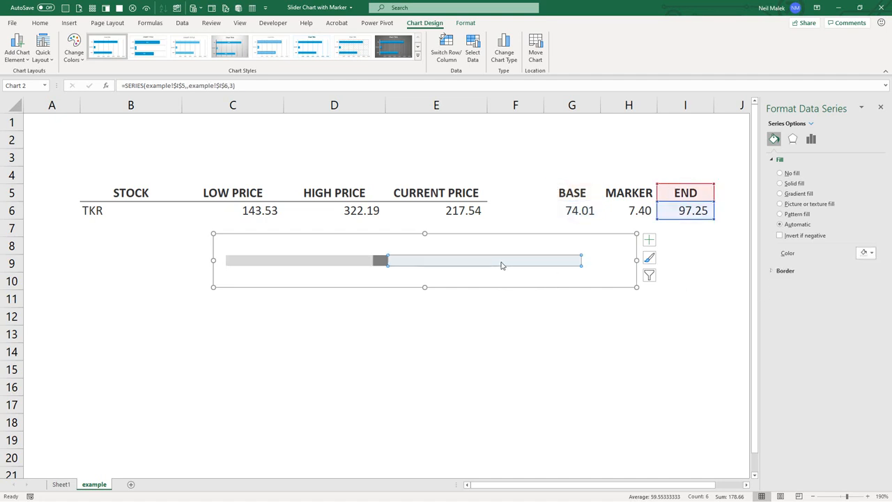
left_click(781, 183)
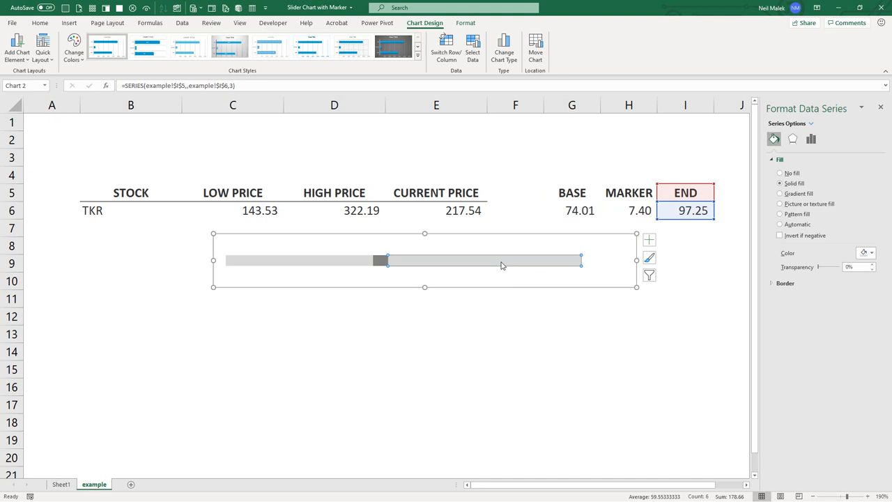
mouse_move(379, 262)
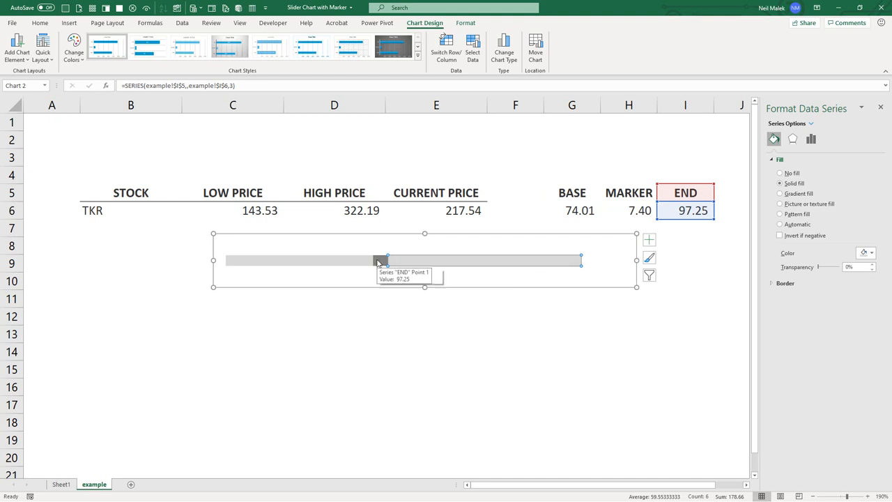
left_click(867, 252)
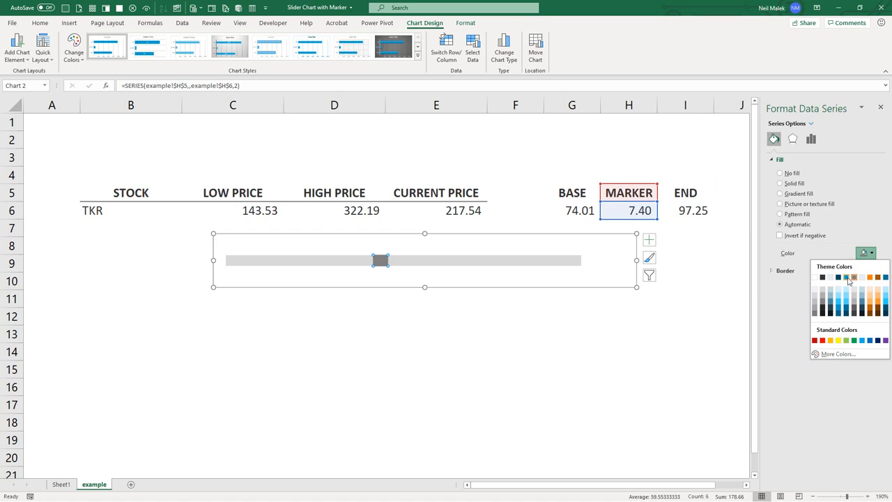
left_click(837, 277)
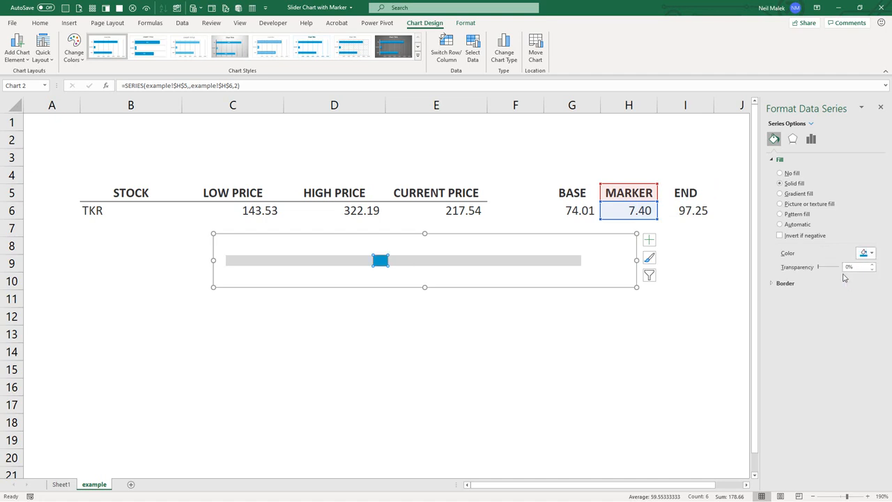
mouse_move(829, 276)
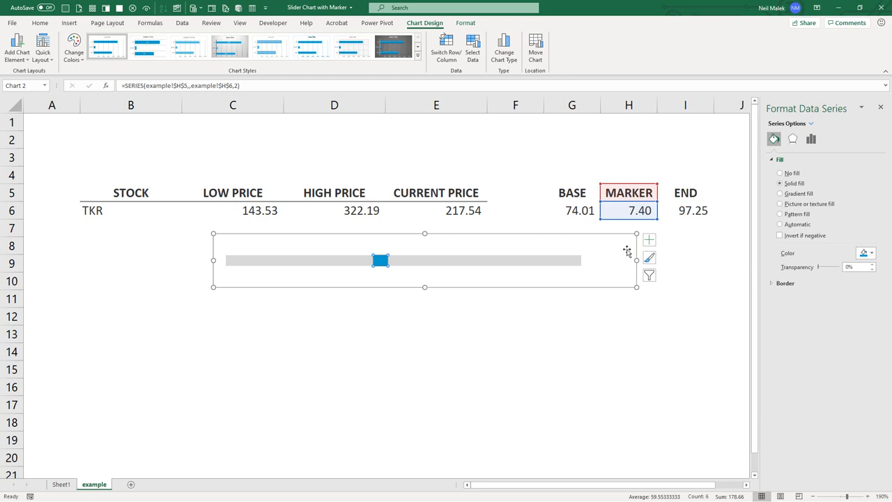
mouse_move(574, 246)
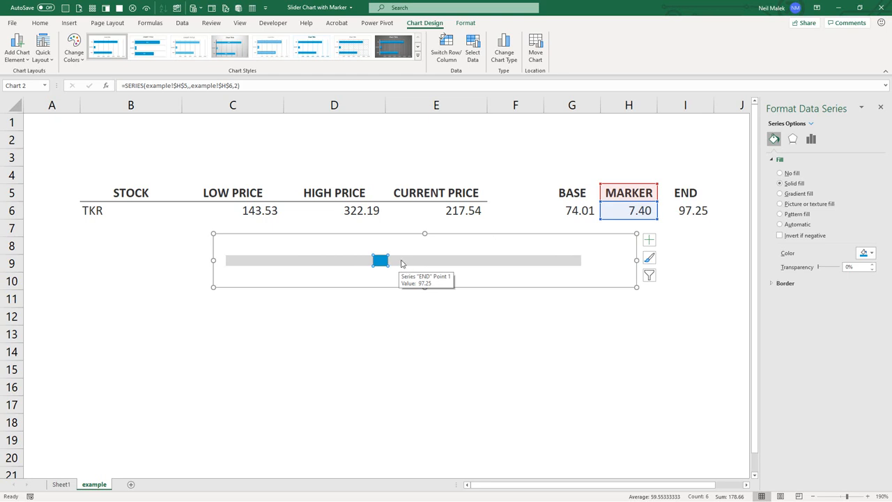
mouse_move(431, 263)
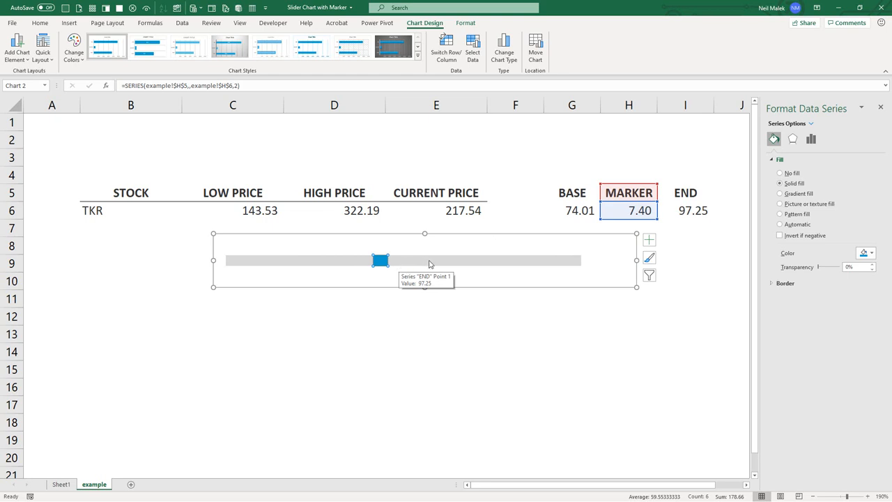
mouse_move(458, 298)
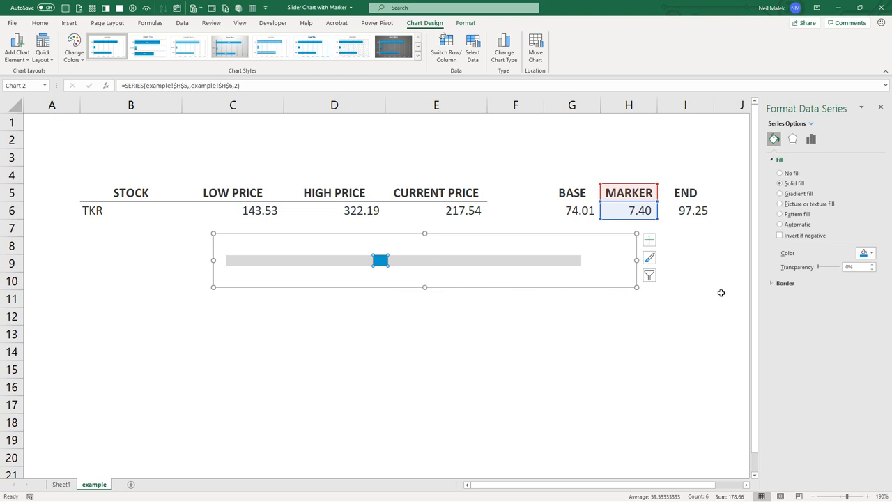
Give the blue marker a solid, thicker outline and close the formatting pane.
left_click(786, 283)
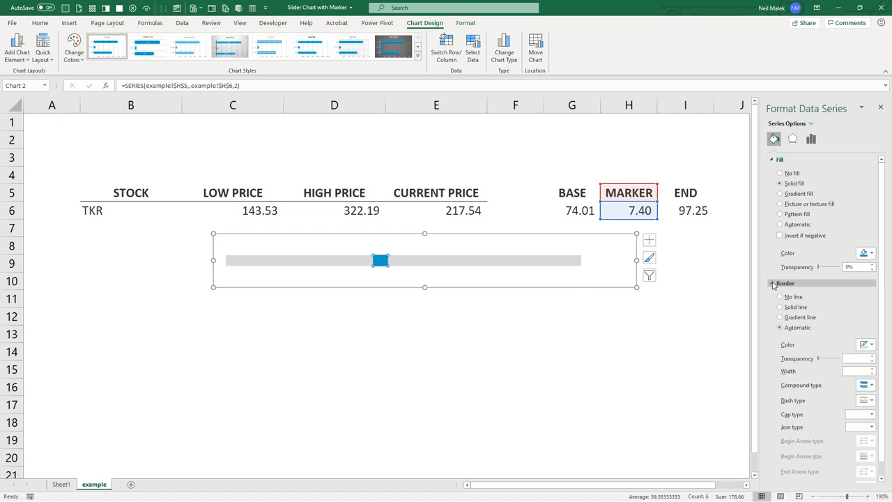
left_click(869, 344)
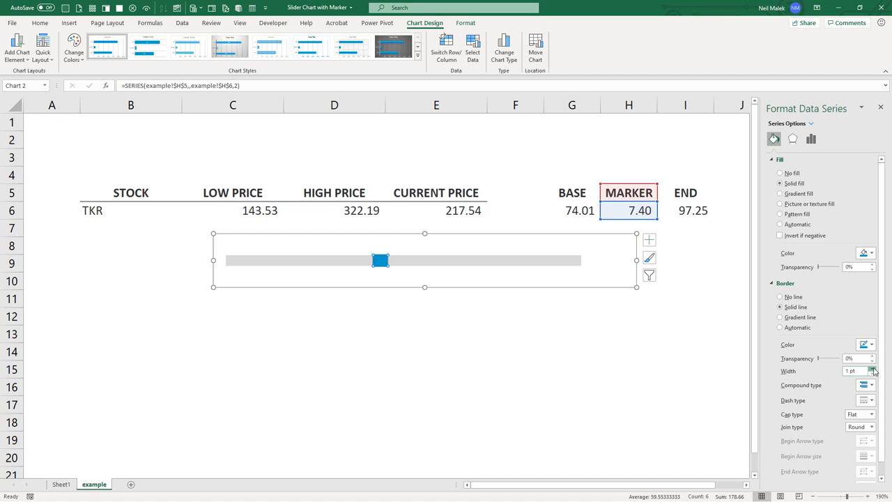
left_click(872, 368)
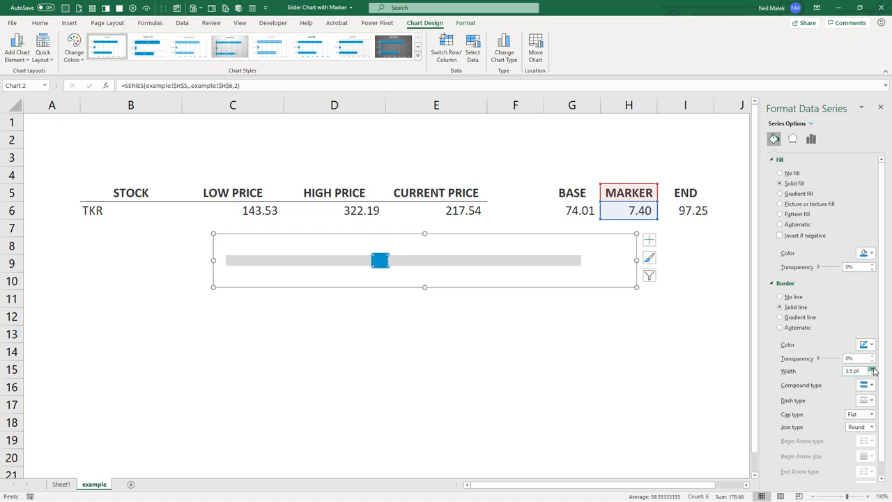
left_click(871, 368)
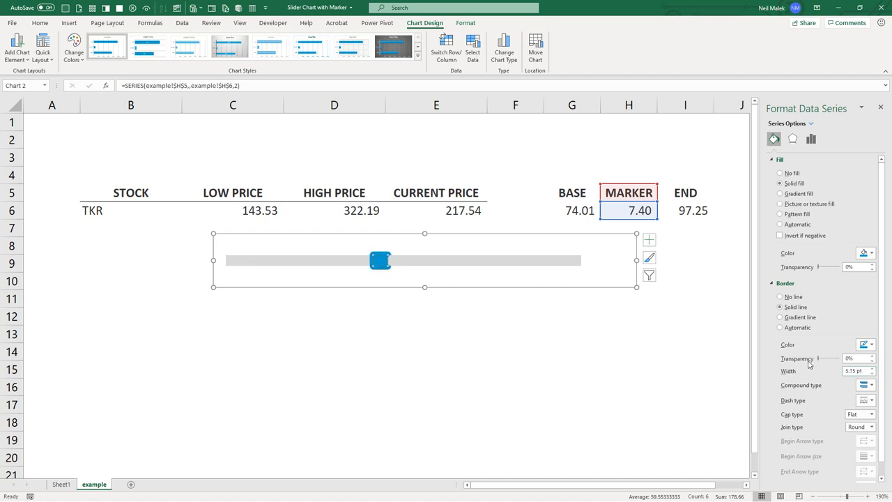
mouse_move(407, 265)
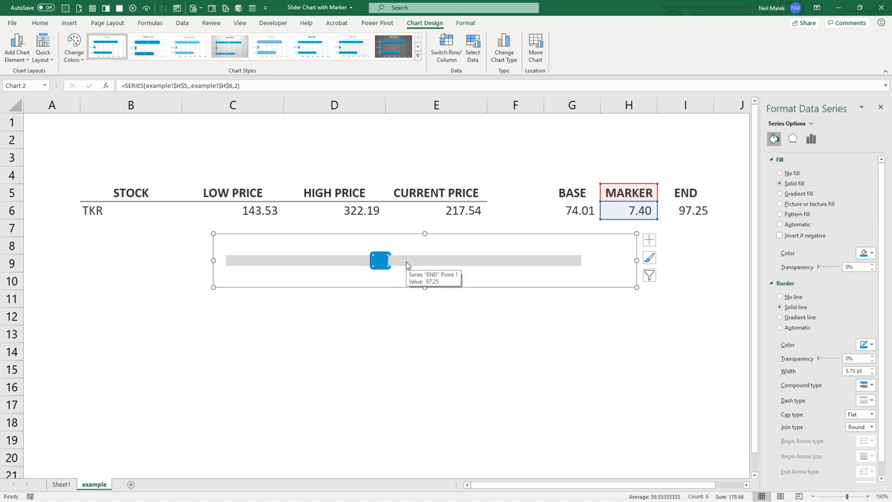
left_click(781, 296)
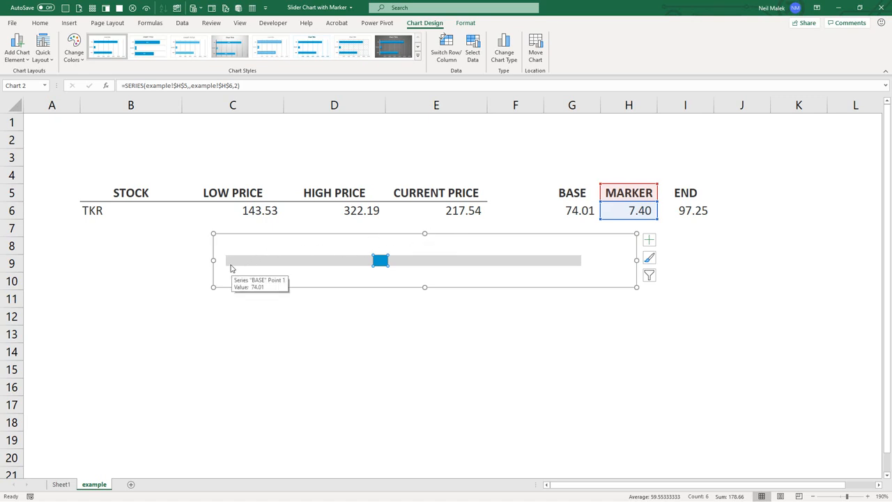
mouse_move(570, 265)
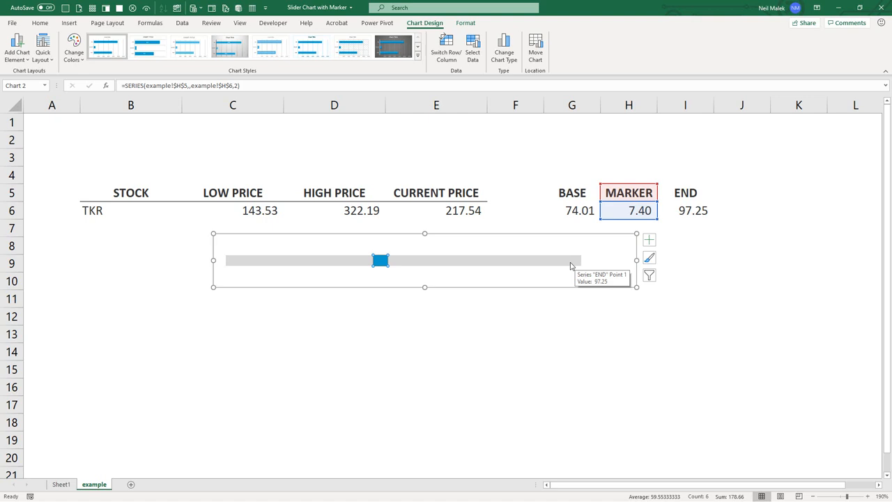
mouse_move(482, 260)
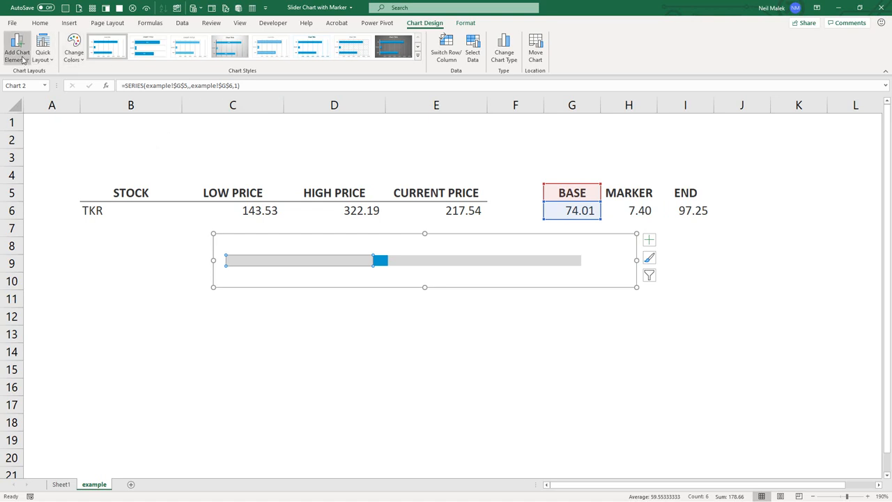
Add a data label showing 74.01 to the BASE segment of the bar.
left_click(17, 49)
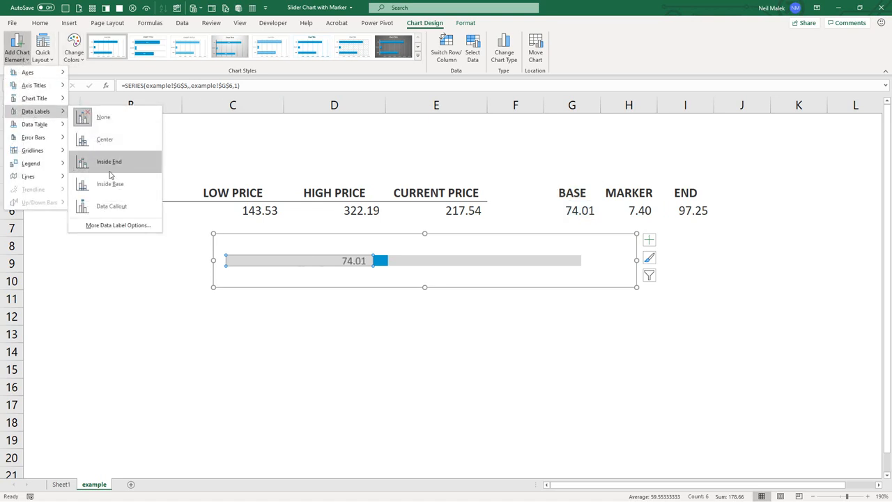
left_click(109, 183)
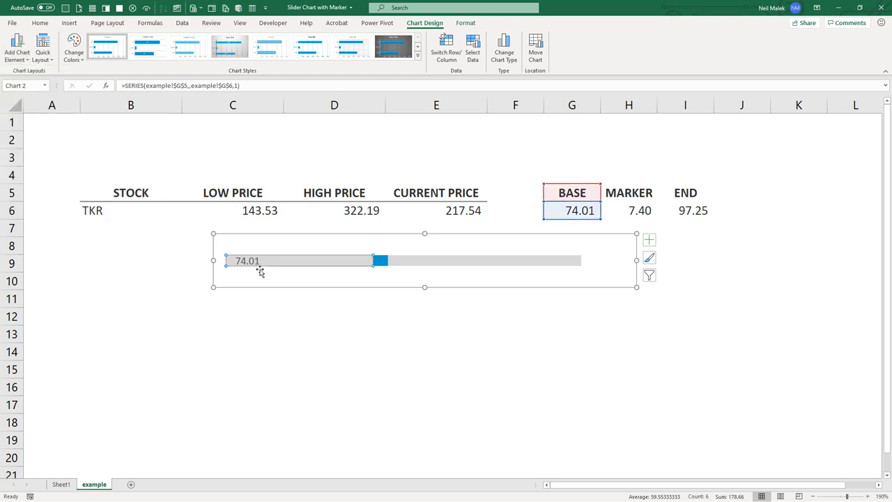
mouse_move(256, 271)
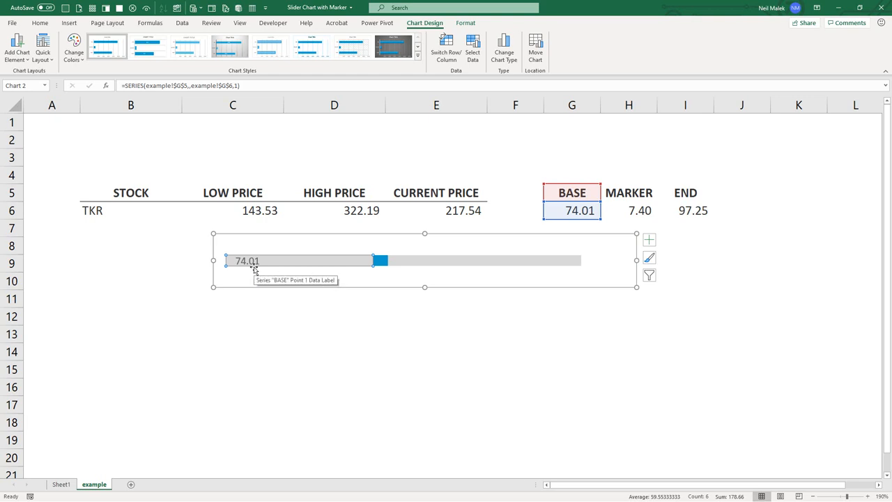
mouse_move(279, 268)
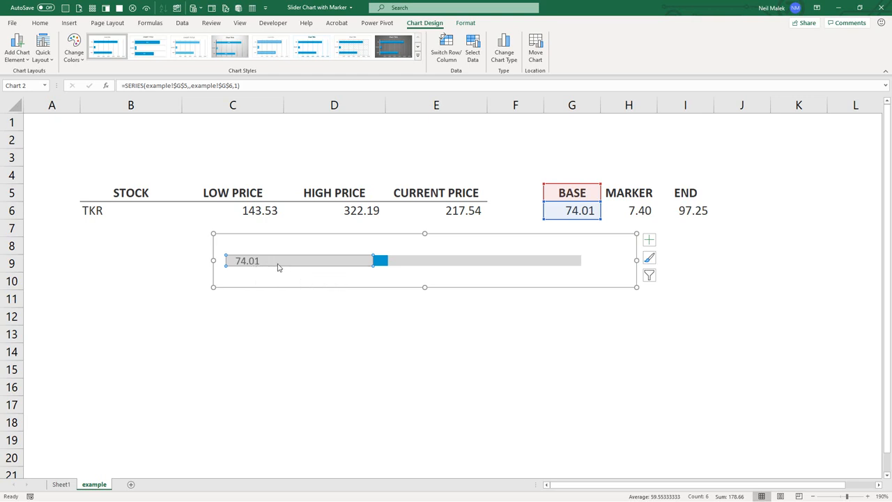
mouse_move(278, 261)
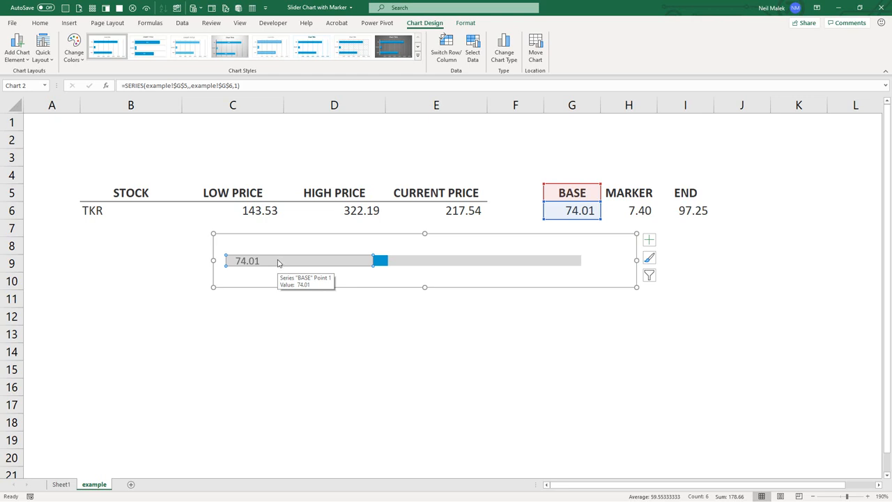
mouse_move(249, 262)
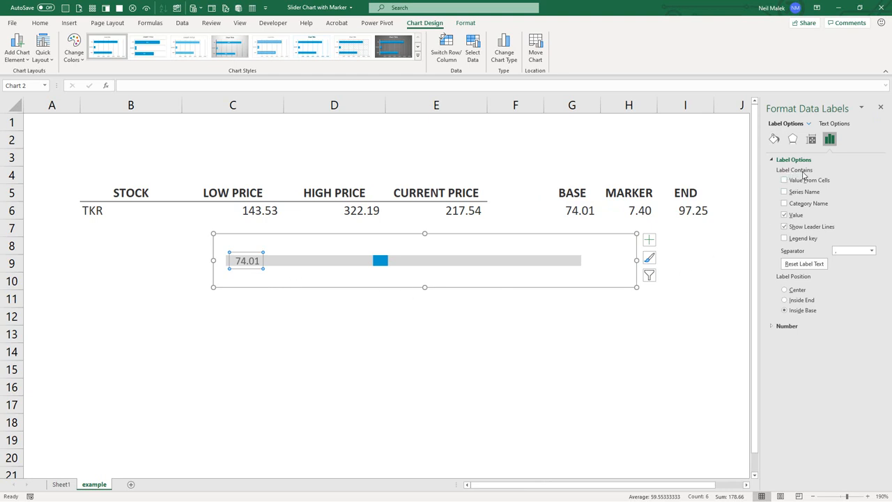
Make the BASE label show the low price 143.53 from C6 instead of the 74.01 value.
left_click(784, 215)
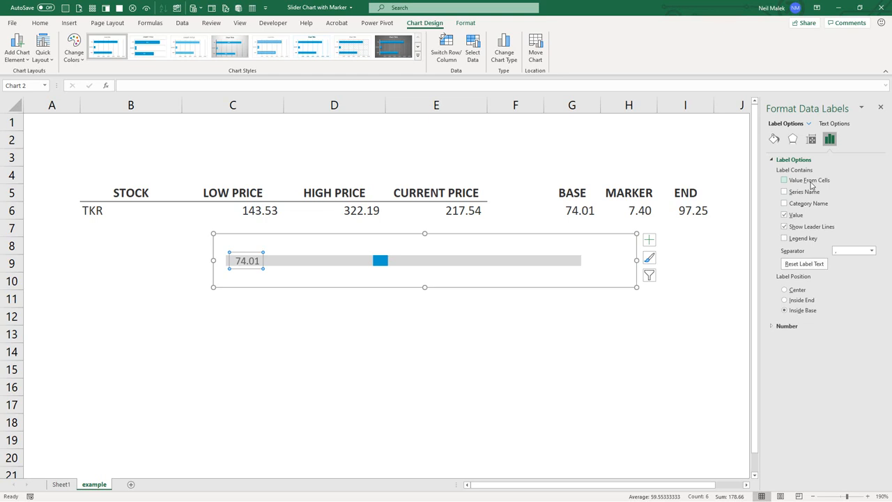
left_click(785, 180)
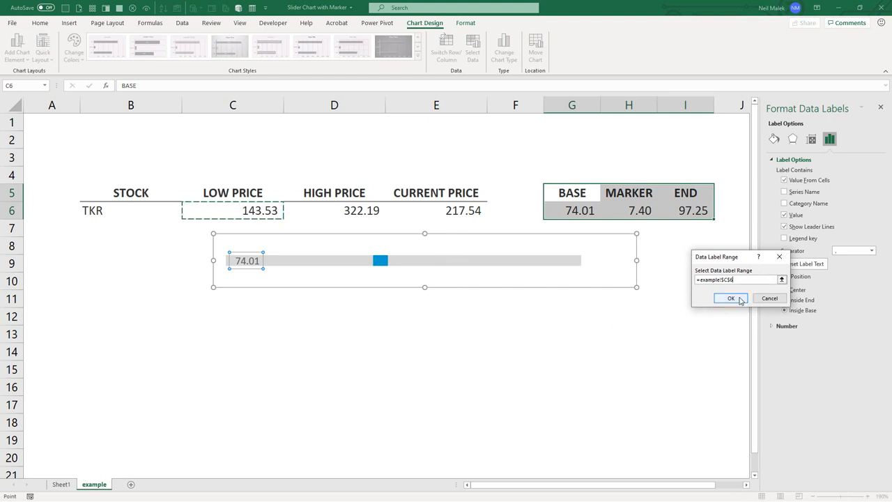
left_click(730, 298)
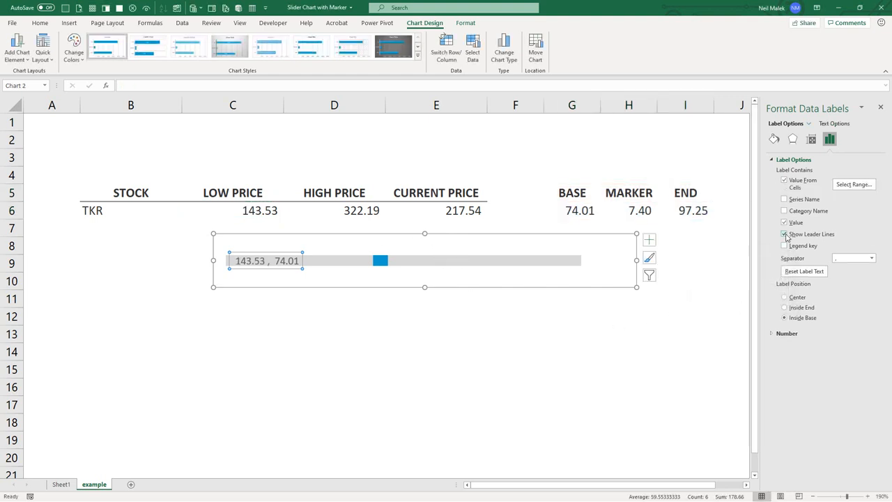
left_click(784, 223)
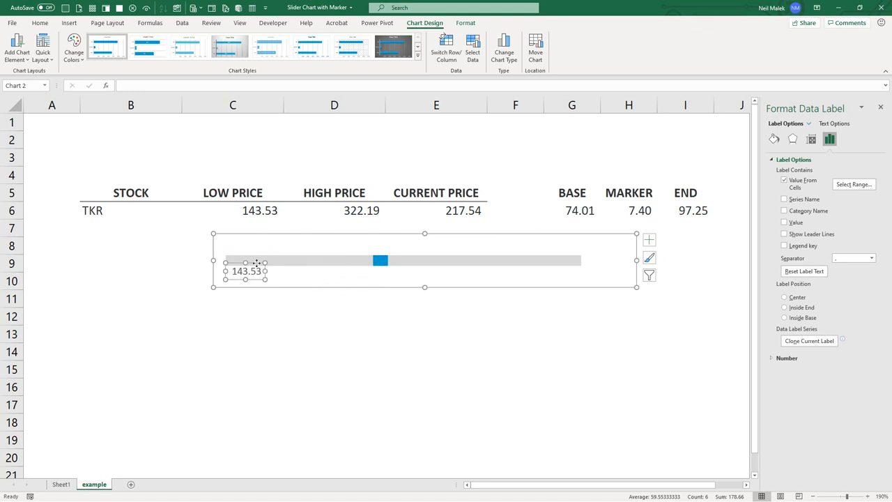
mouse_move(334, 270)
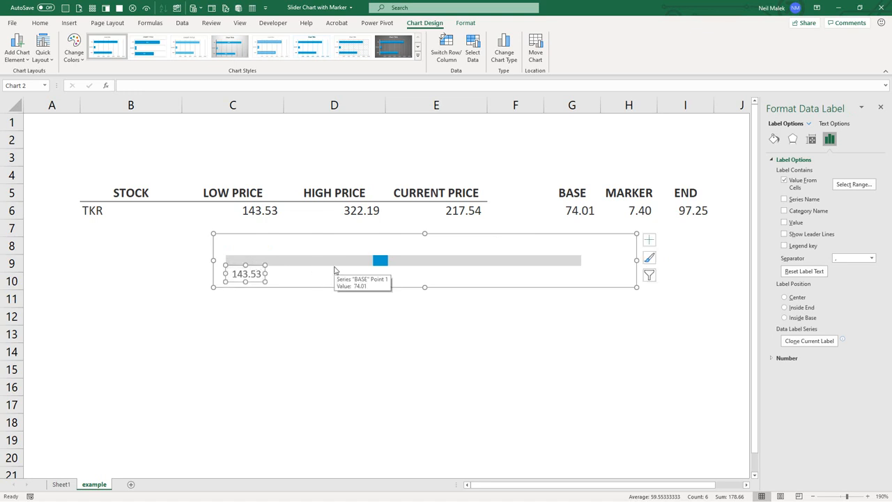
mouse_move(379, 264)
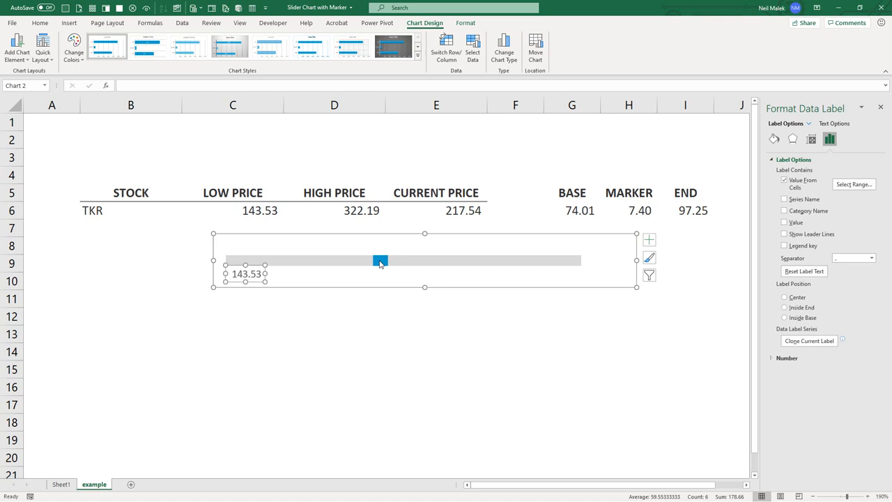
Add a data label to the marker segment sourced from the current price cell E6 (217.54).
left_click(402, 260)
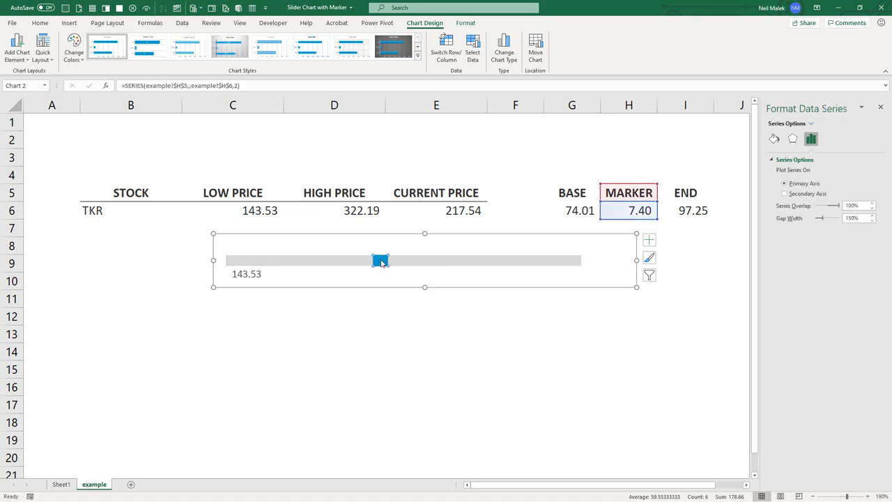
left_click(17, 48)
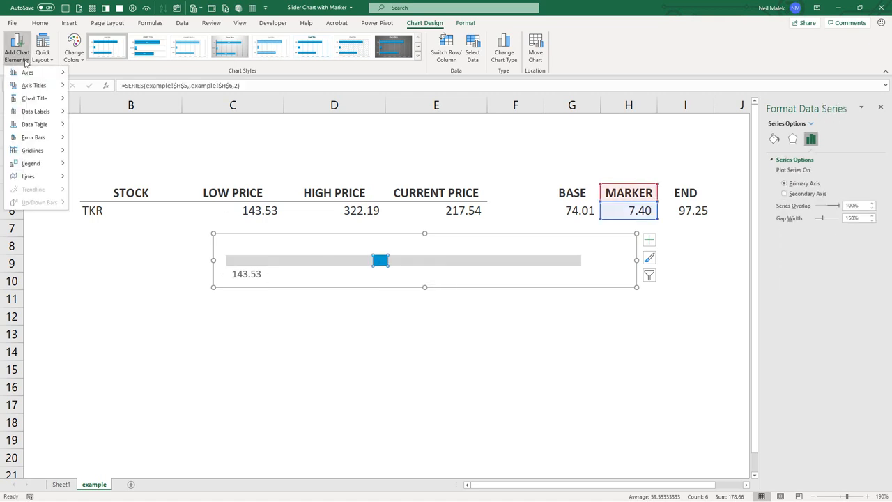
left_click(37, 111)
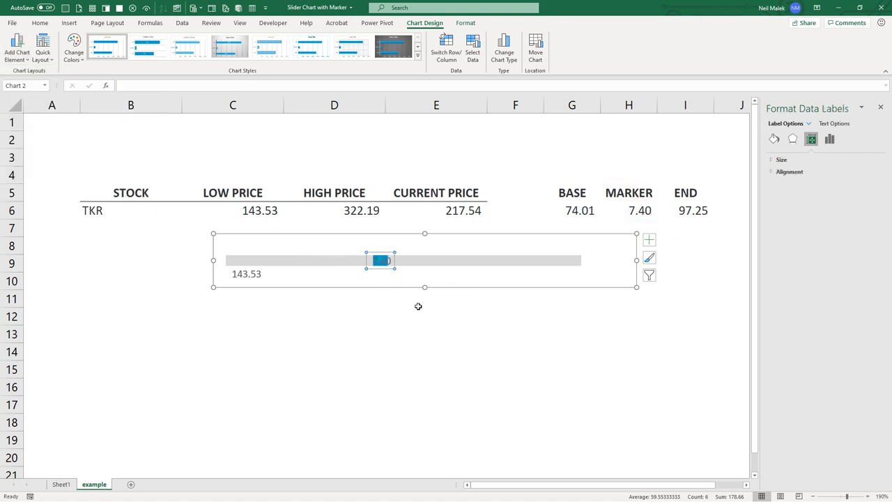
mouse_move(432, 300)
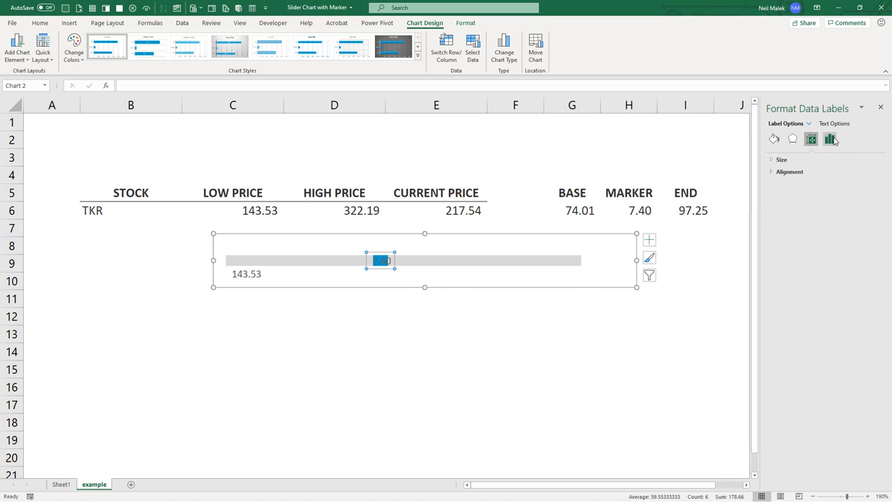
left_click(830, 139)
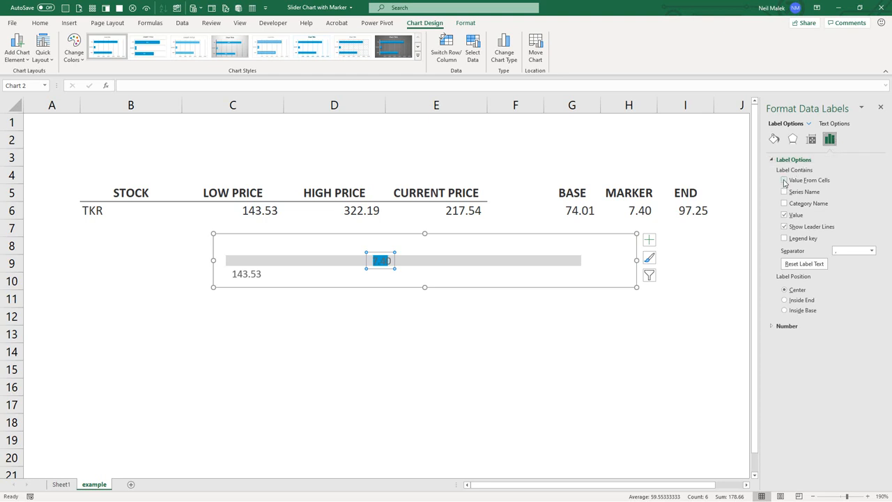
left_click(783, 179)
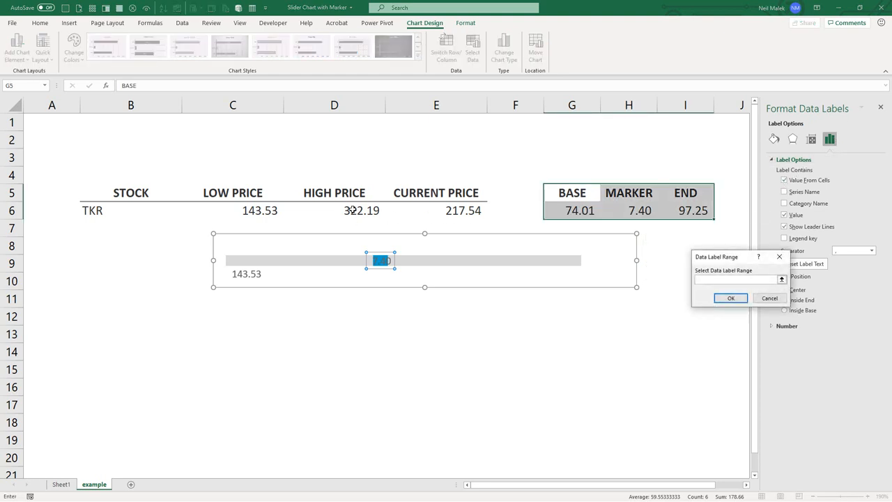
left_click(435, 209)
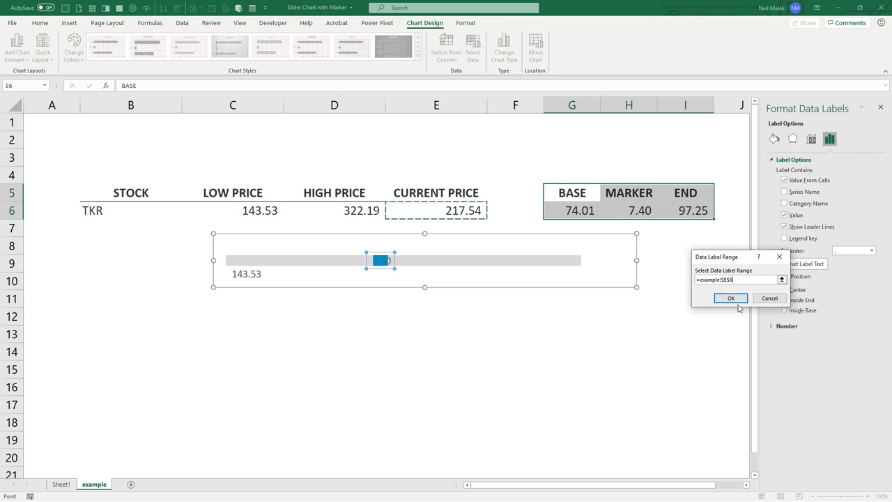
left_click(730, 298)
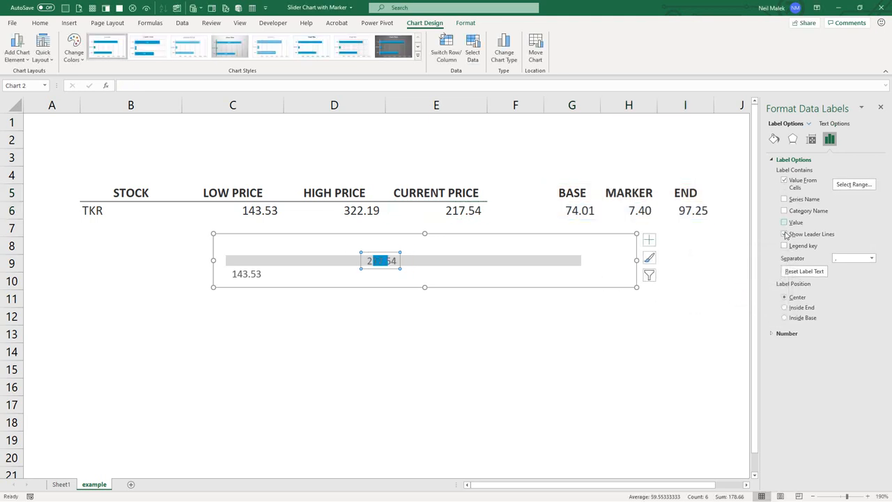
mouse_move(379, 267)
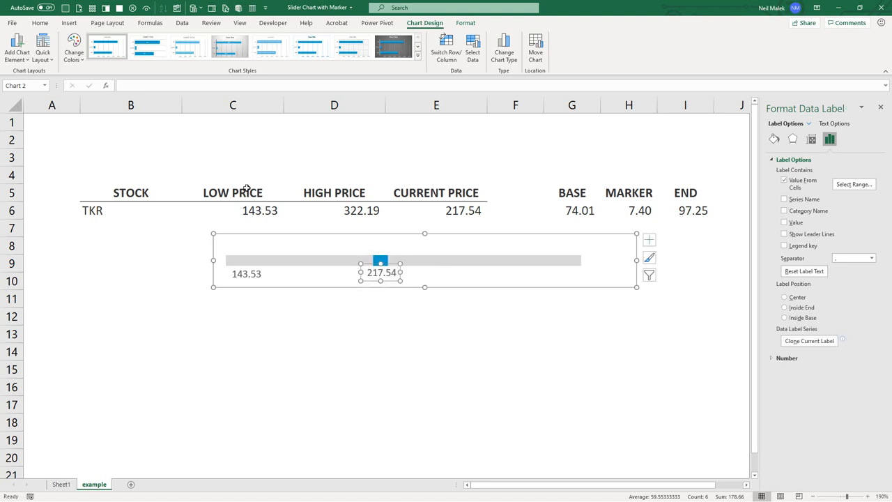
Colour the current price label blue.
left_click(39, 22)
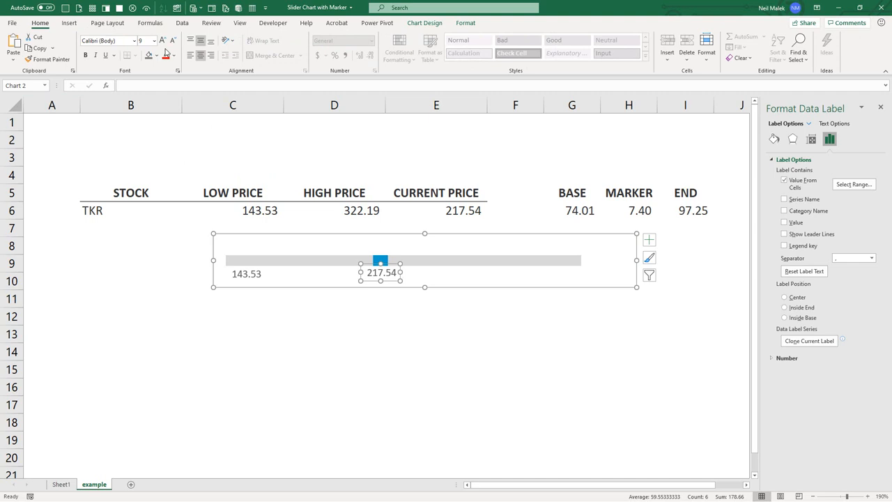
left_click(171, 55)
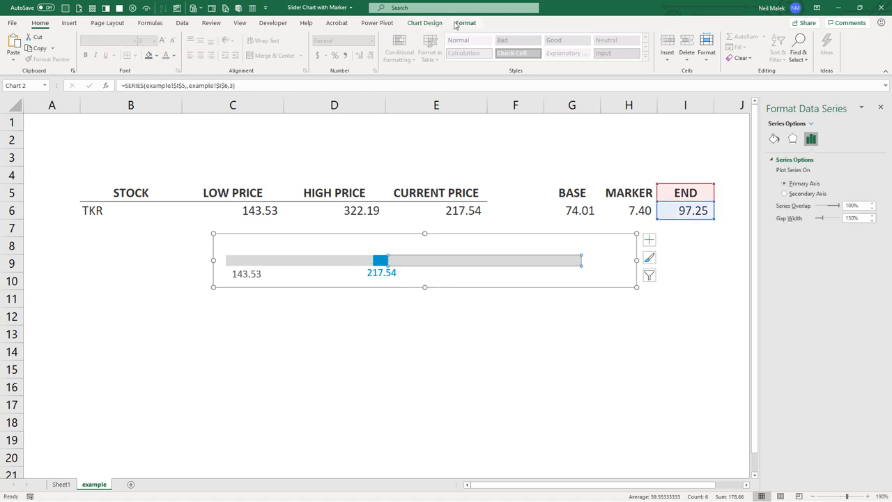
Label the end segment with the high price 322.19 taken from cell D6.
left_click(425, 22)
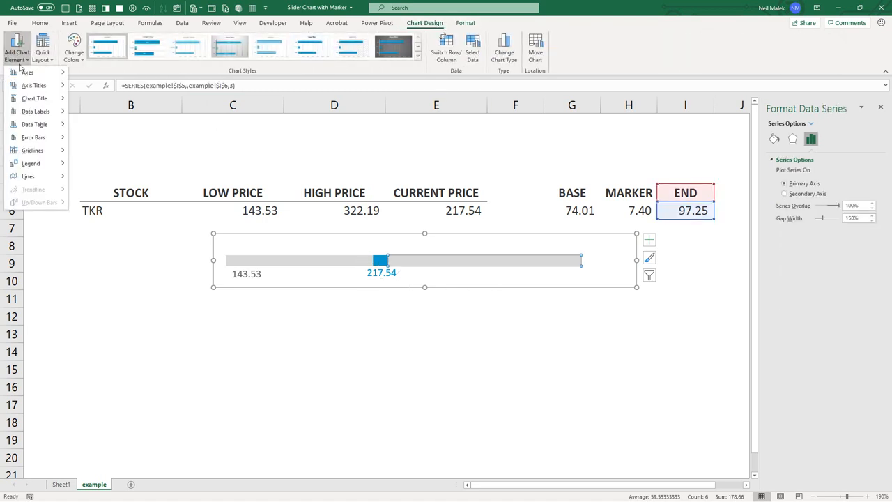
left_click(36, 111)
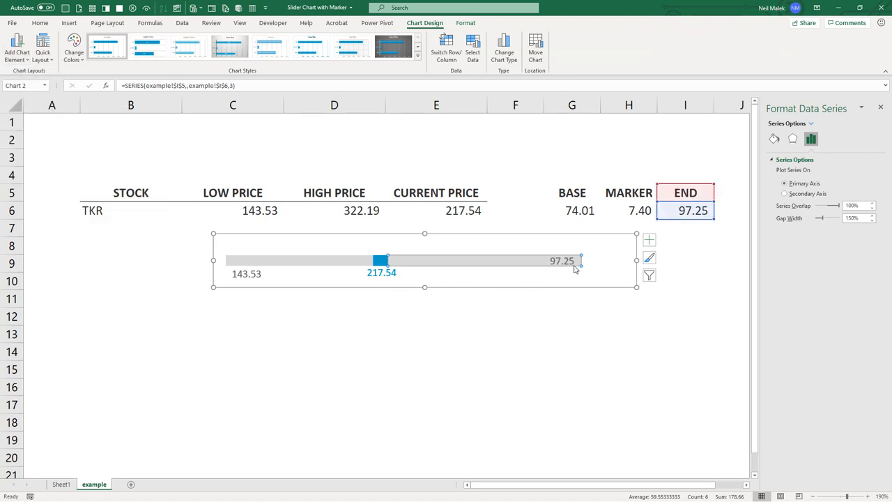
left_click(561, 260)
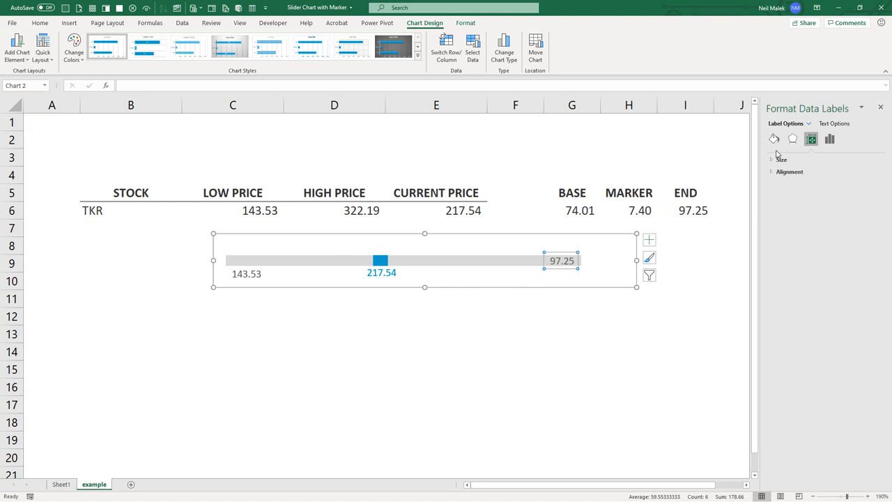
left_click(829, 140)
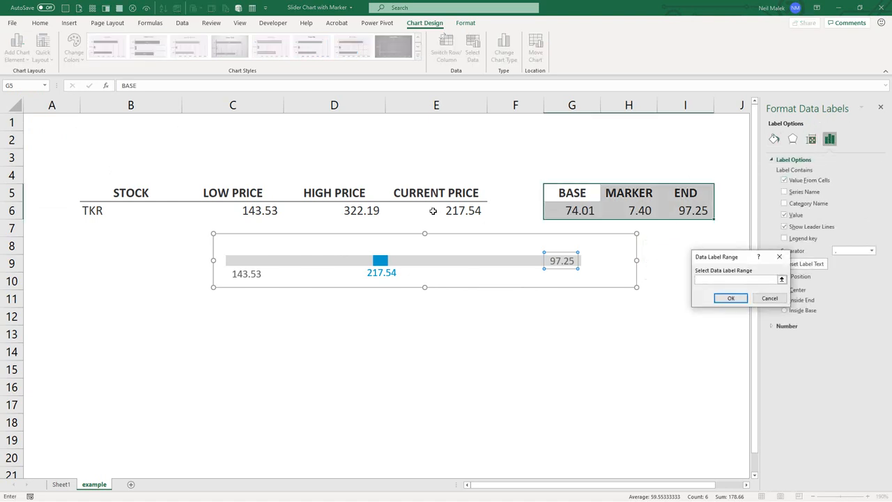
left_click(334, 209)
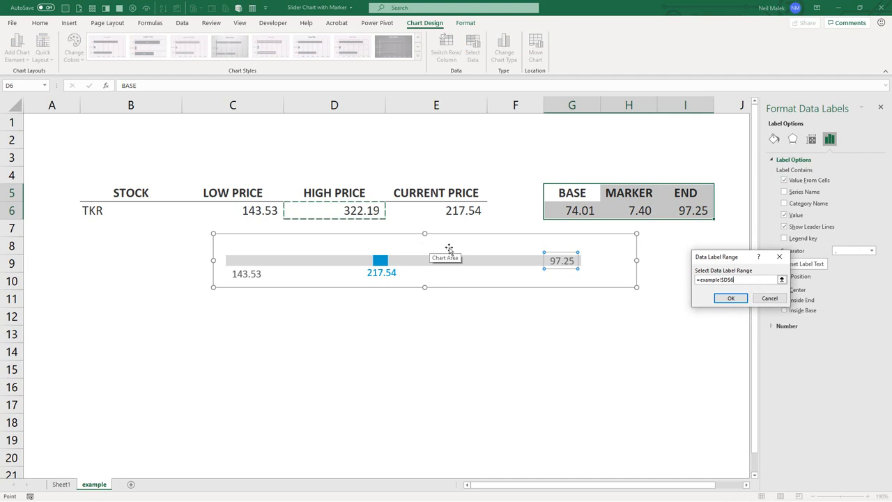
left_click(730, 298)
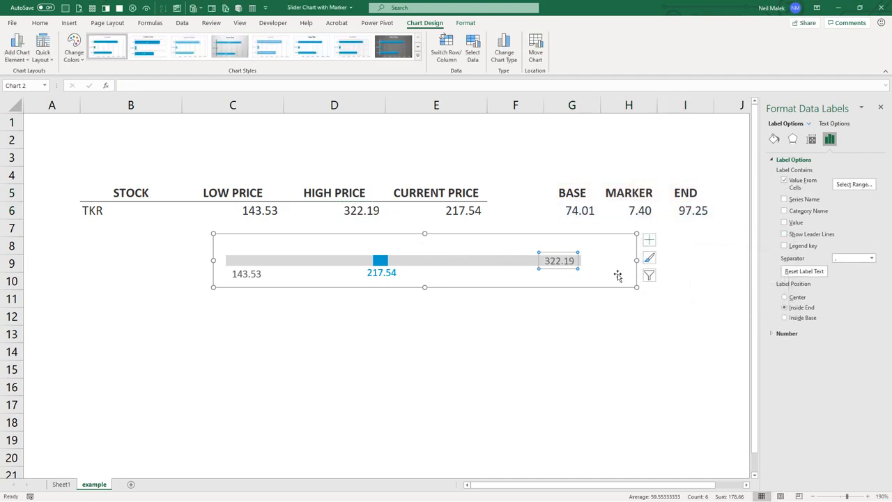
Deselect to check the labels, then select the whole chart area.
left_click(558, 261)
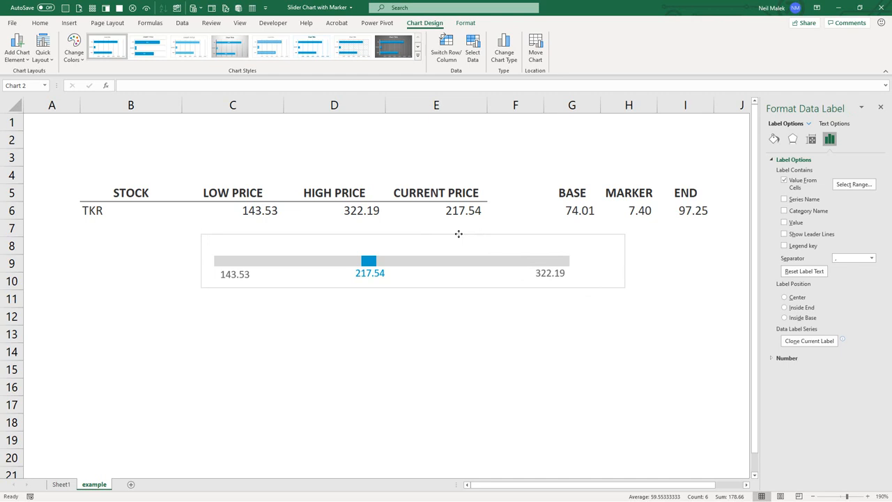
left_click(351, 234)
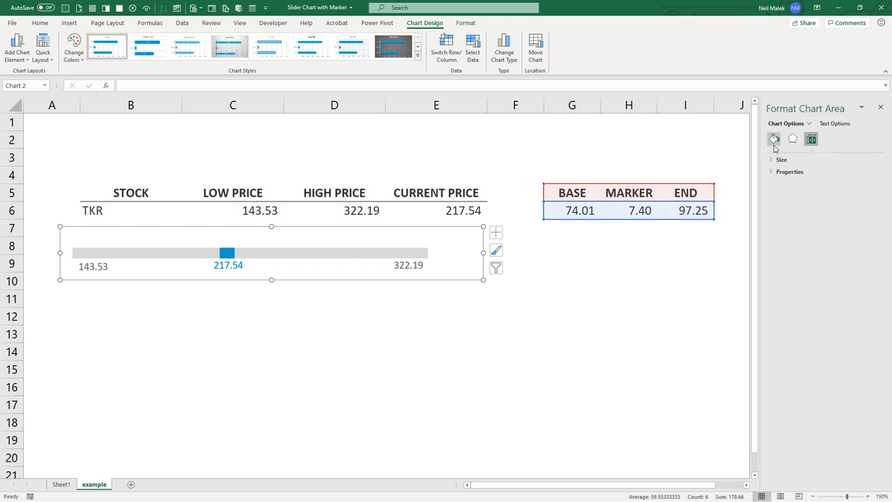
Give the chart area no fill and no outline.
left_click(773, 140)
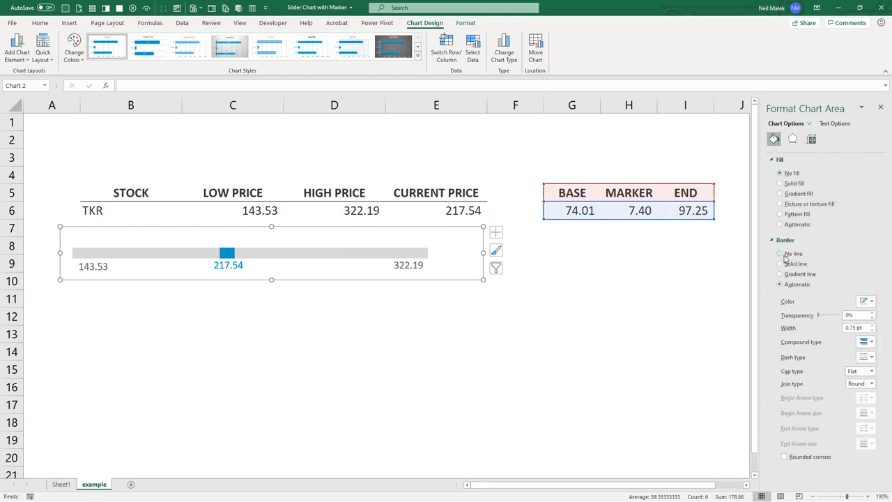
left_click(881, 107)
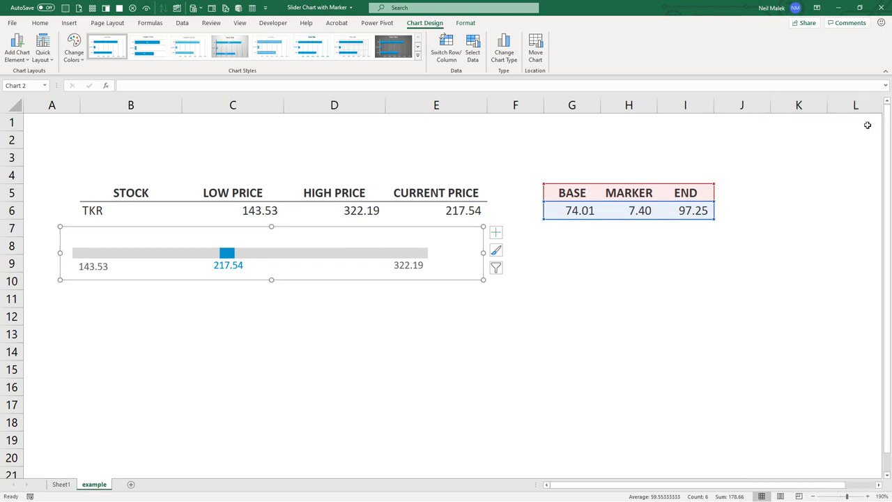
mouse_move(636, 258)
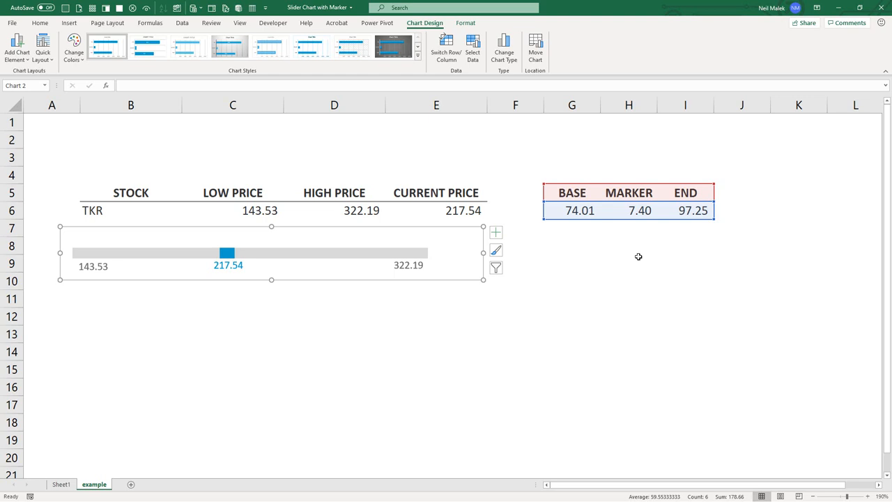
mouse_move(473, 214)
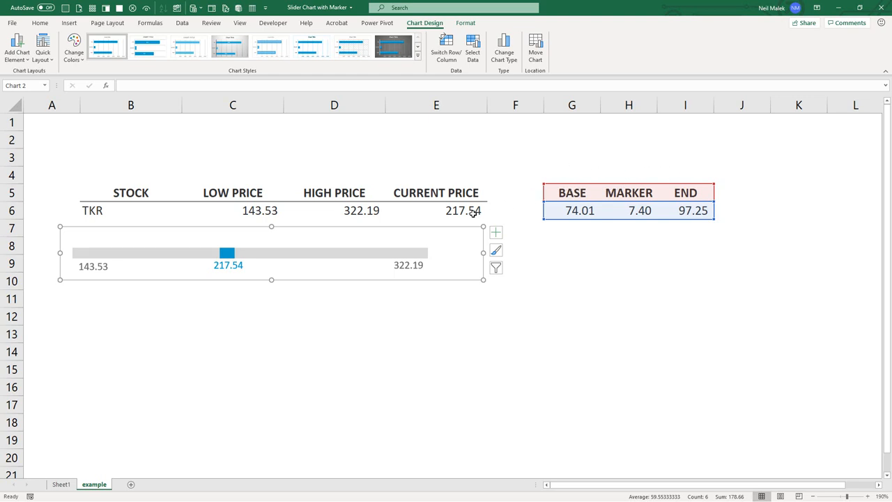
mouse_move(590, 221)
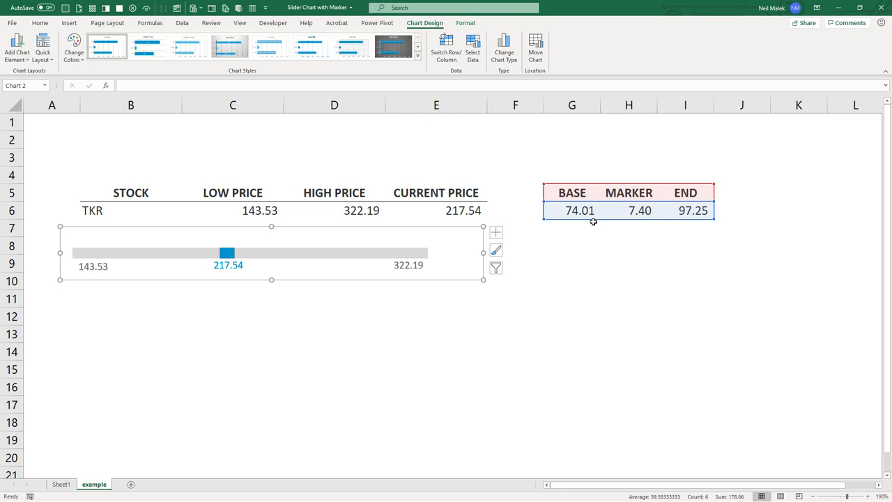
mouse_move(374, 228)
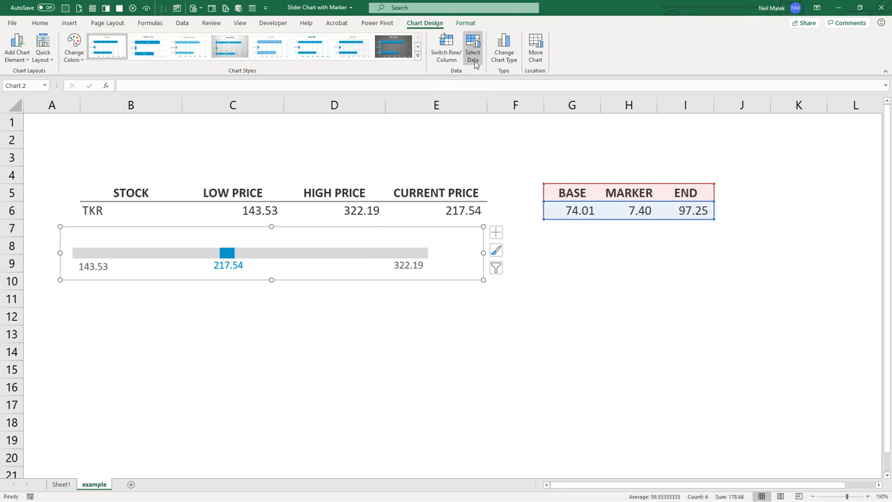
Enable 'Show data in hidden rows and columns' in the chart's Select Data settings.
left_click(472, 49)
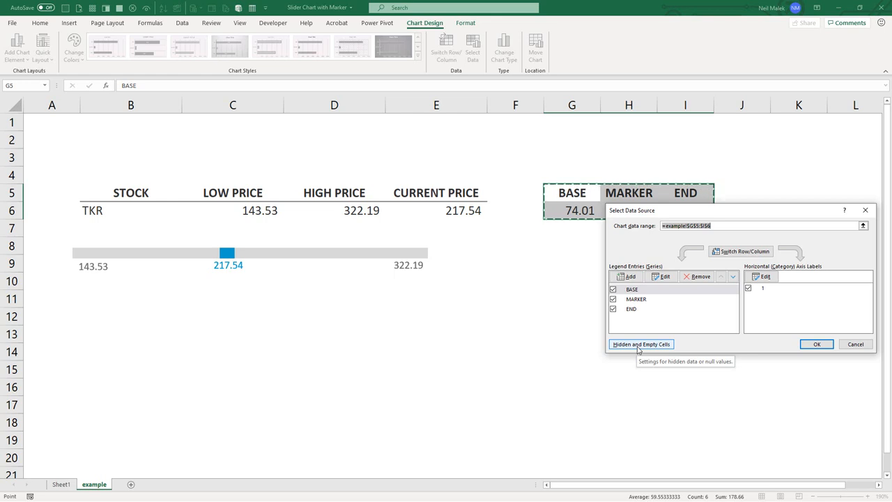
left_click(641, 343)
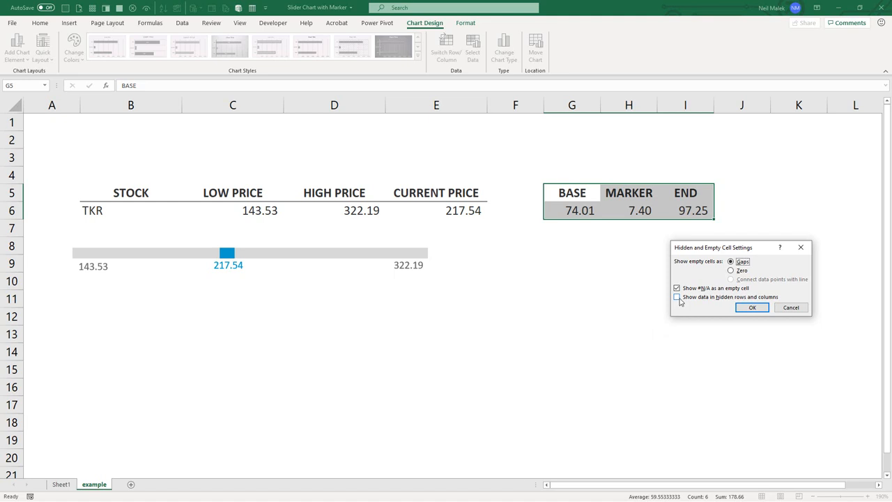
left_click(675, 296)
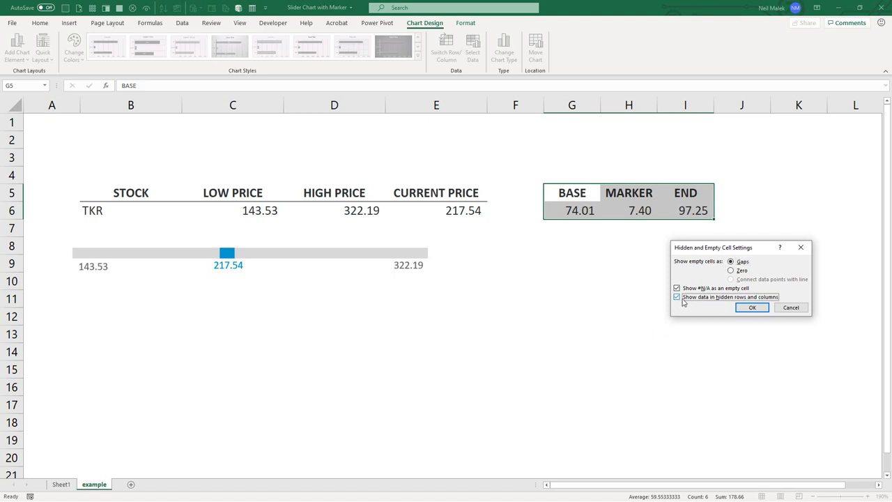
left_click(752, 308)
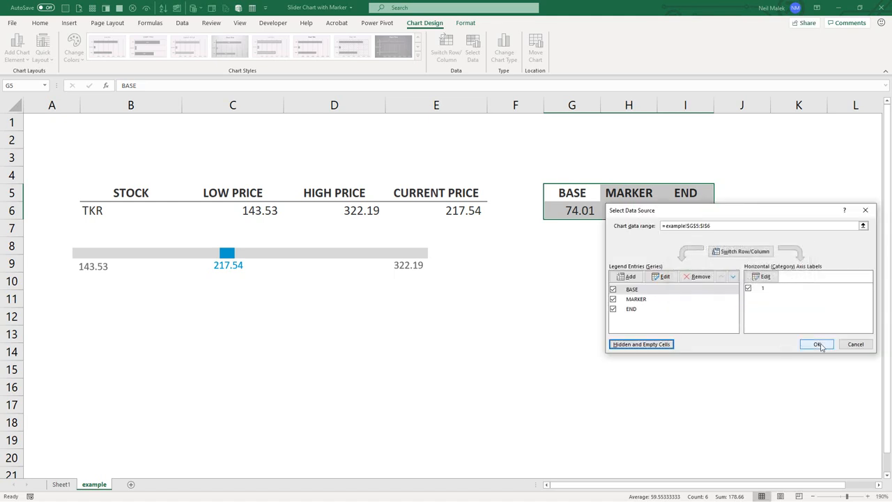
left_click(816, 343)
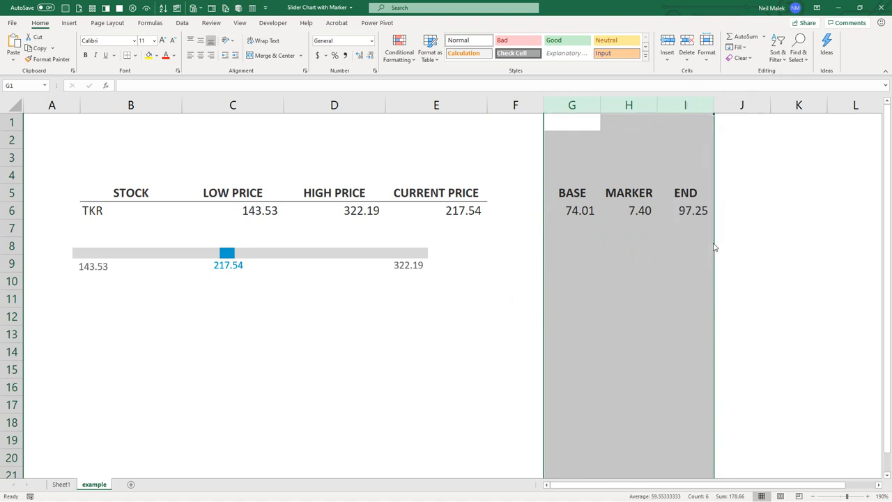
Hide helper columns G:I (BASE, MARKER, END) while the chart keeps its three labels.
left_click(271, 253)
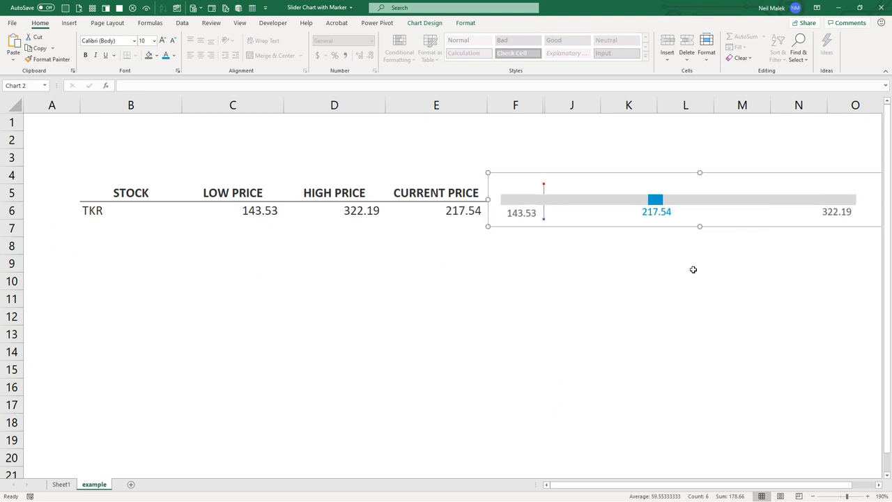
left_click(686, 262)
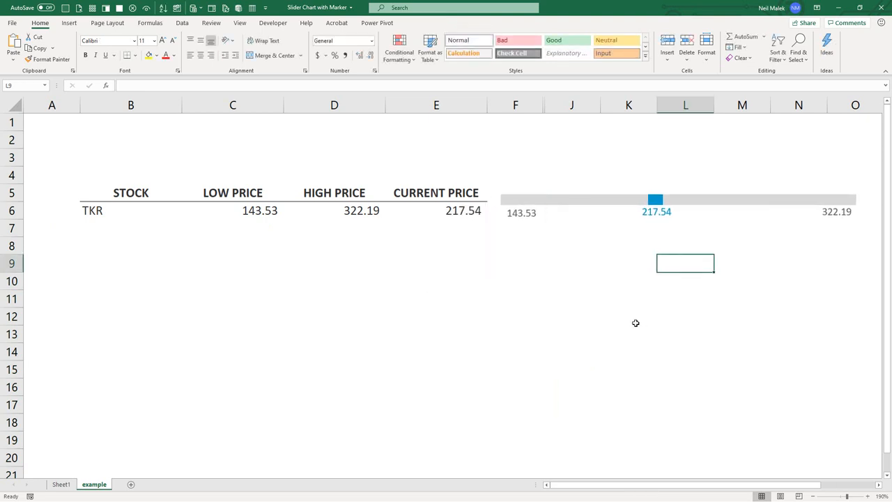
mouse_move(634, 320)
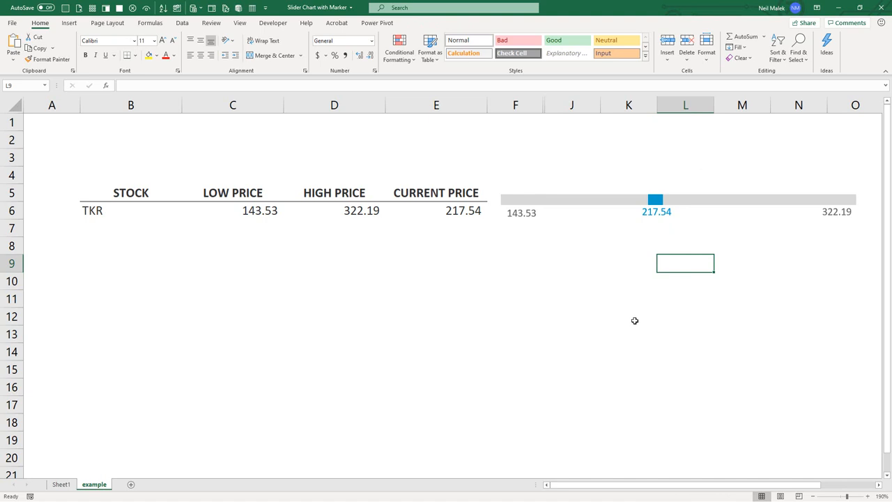
mouse_move(630, 319)
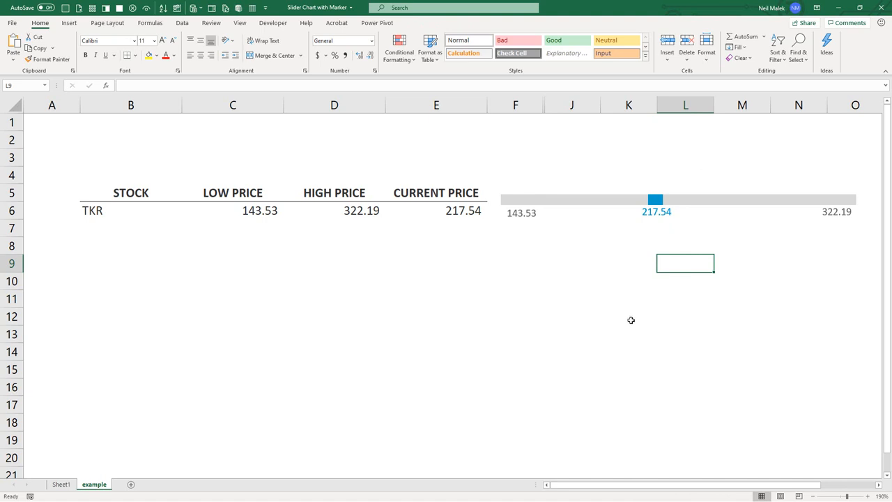